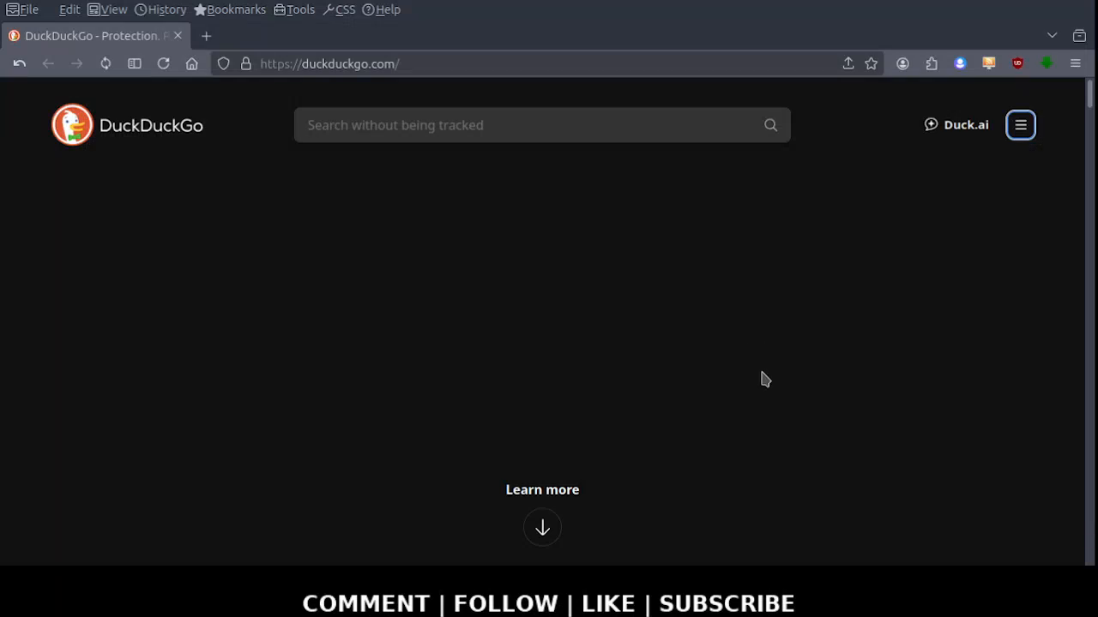
{"action": "mouse_move", "coordinate": [693, 392]}
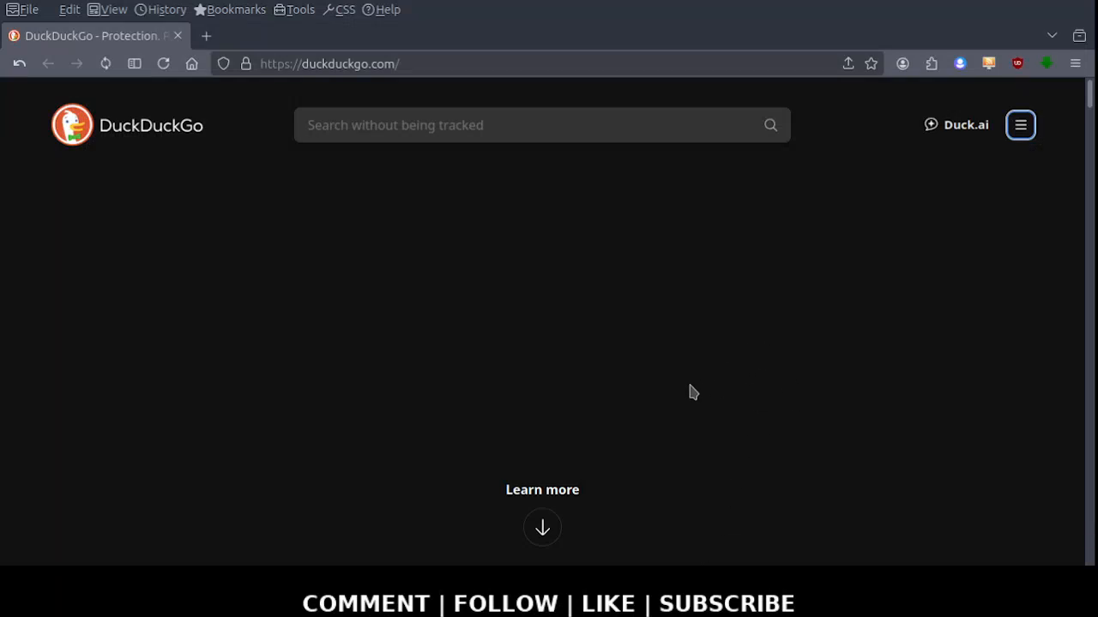
{"action": "mouse_move", "coordinate": [604, 416]}
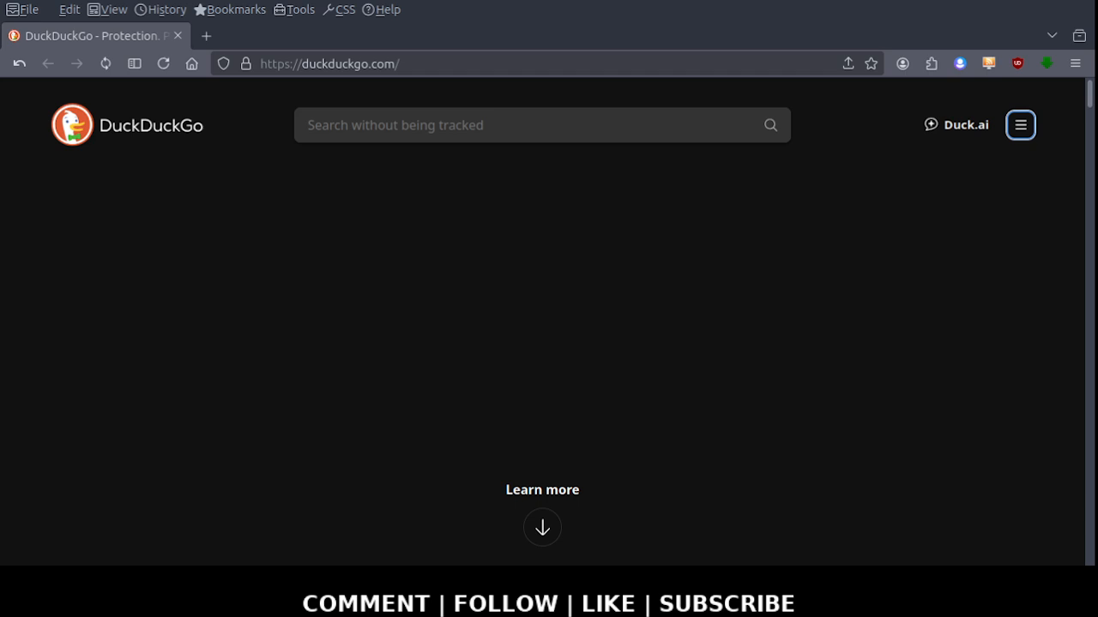
{"action": "mouse_move", "coordinate": [603, 278]}
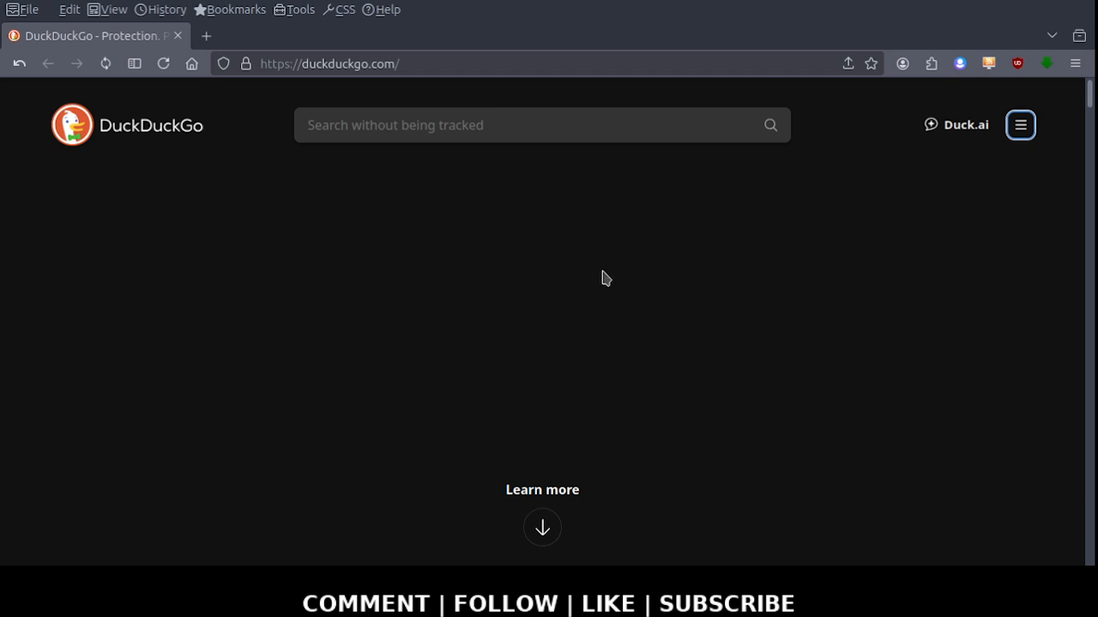
{"action": "mouse_move", "coordinate": [469, 237]}
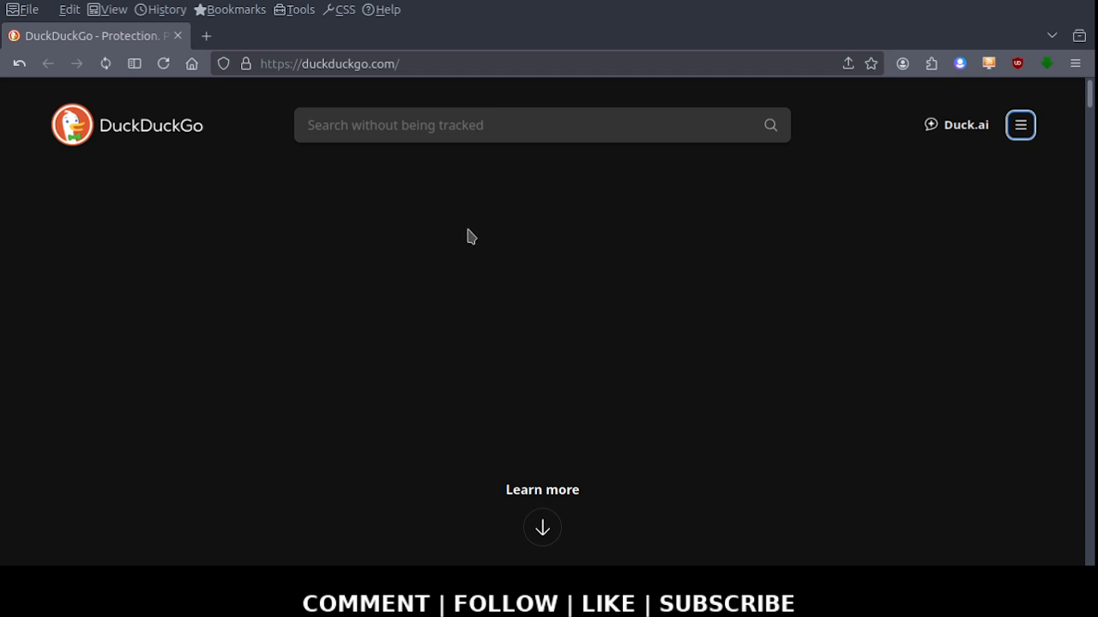
Open Duck.ai from the DuckDuckGo homepage's top-right link to start an empty GPT-4o mini chat
{"action": "left_click", "coordinate": [330, 64]}
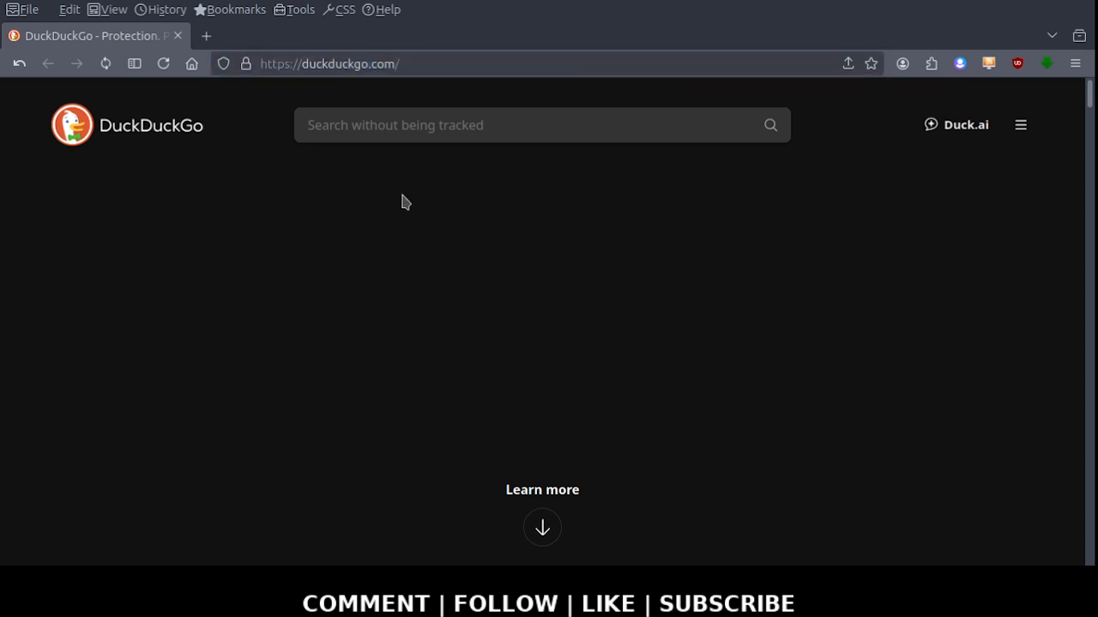
{"action": "mouse_move", "coordinate": [965, 125]}
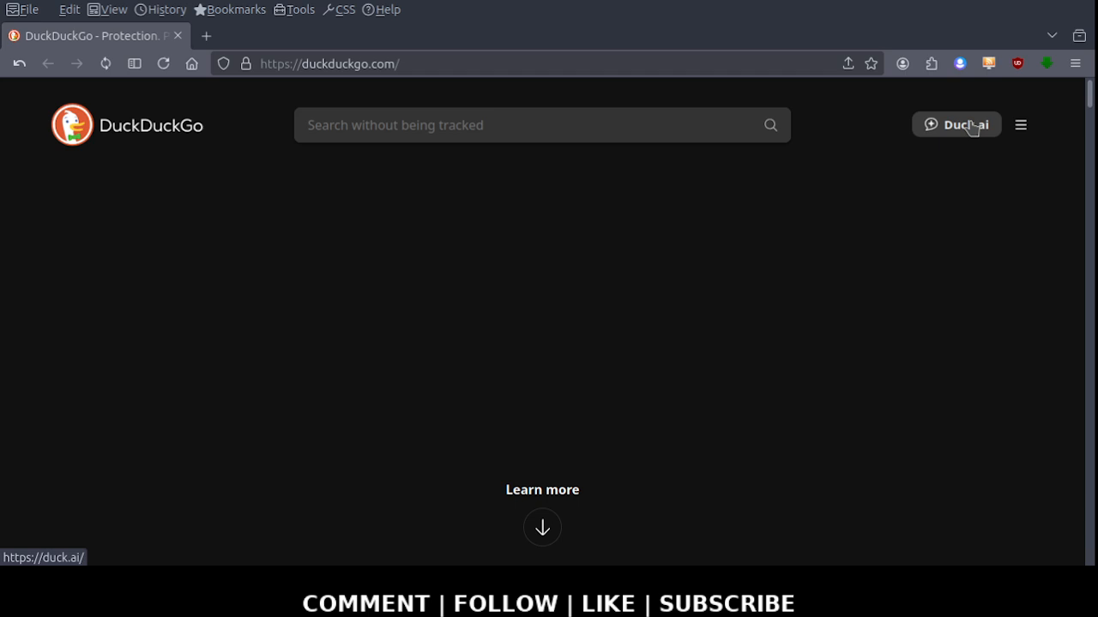
{"action": "left_click", "coordinate": [956, 124]}
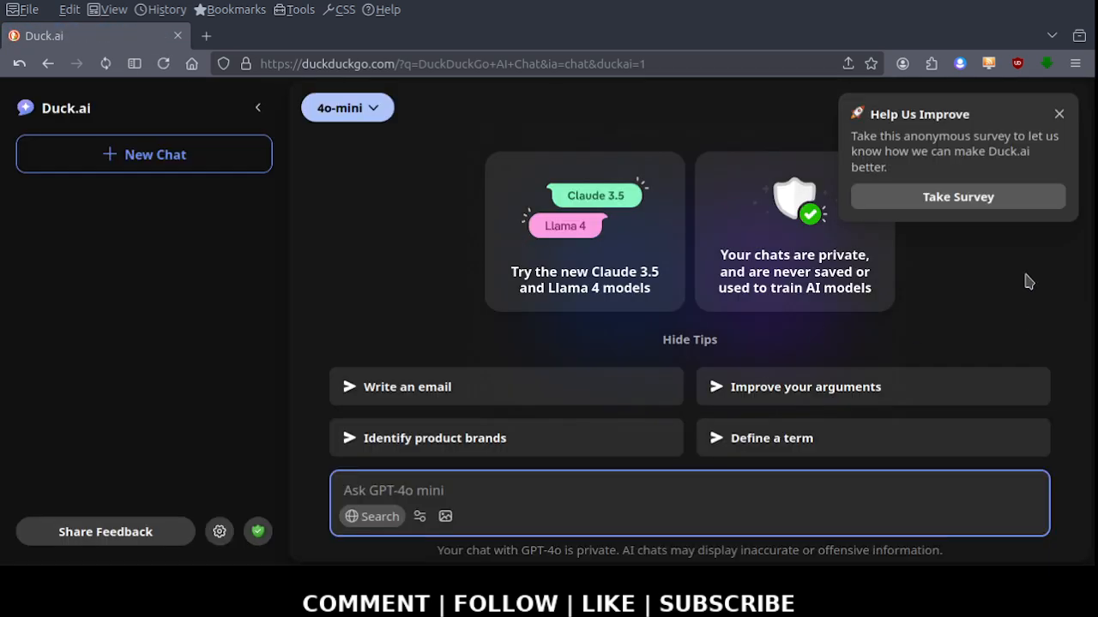
{"action": "mouse_move", "coordinate": [400, 188]}
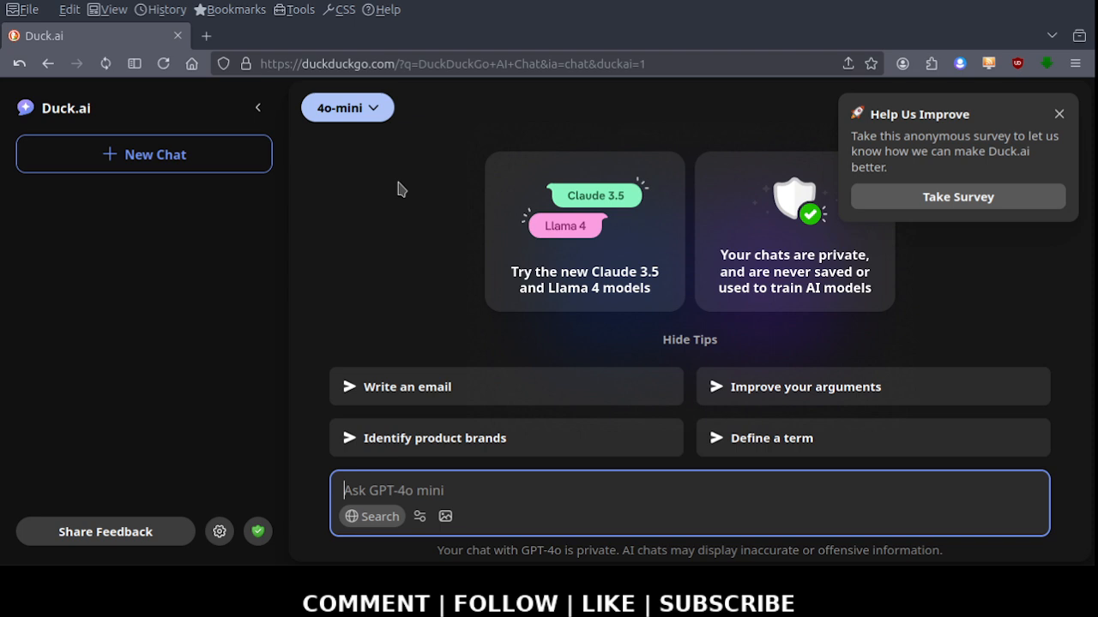
{"action": "mouse_move", "coordinate": [395, 174]}
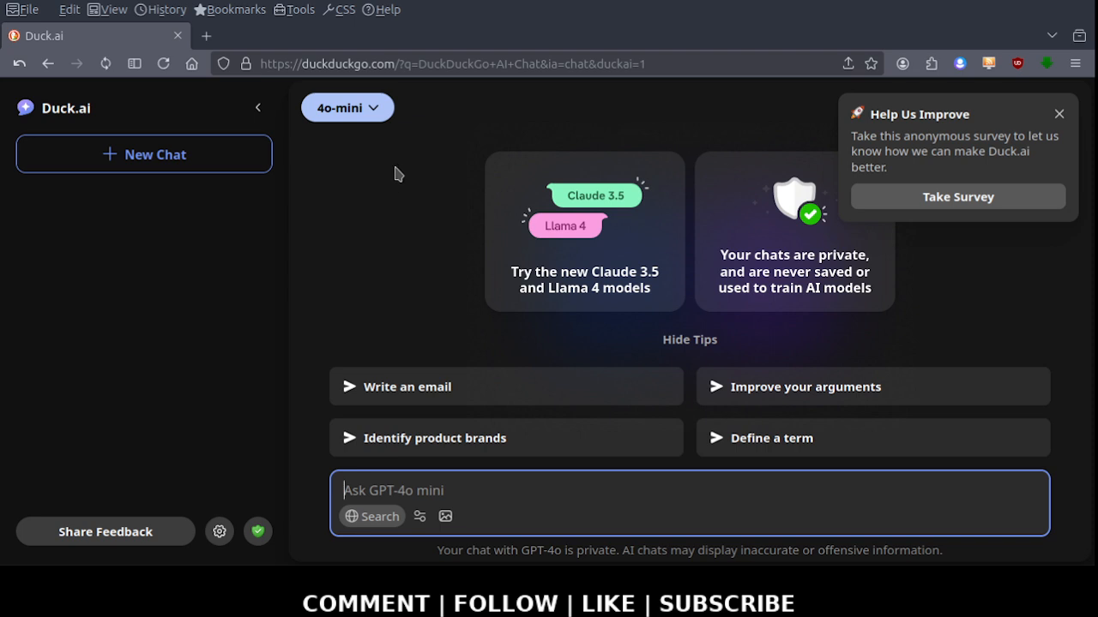
{"action": "mouse_move", "coordinate": [421, 387]}
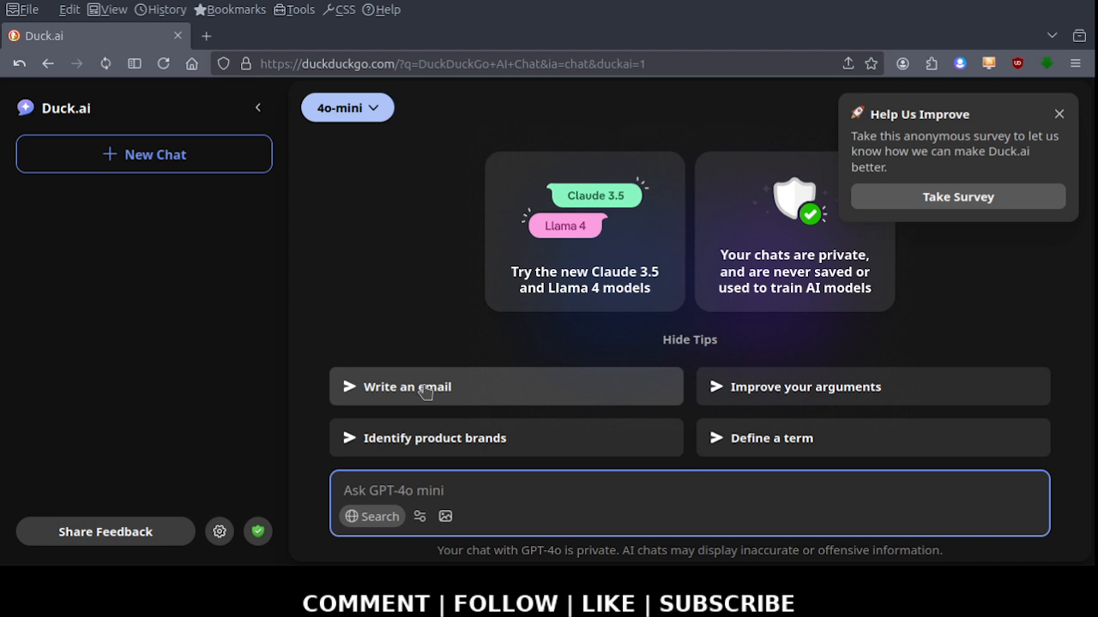
{"action": "mouse_move", "coordinate": [802, 387]}
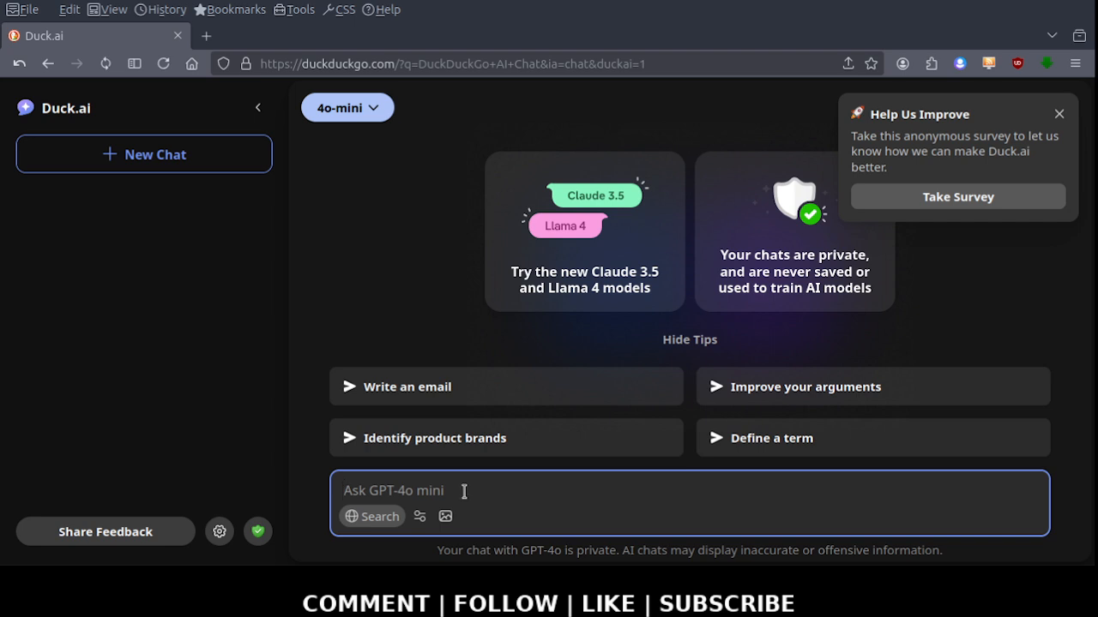
{"action": "mouse_move", "coordinate": [393, 180]}
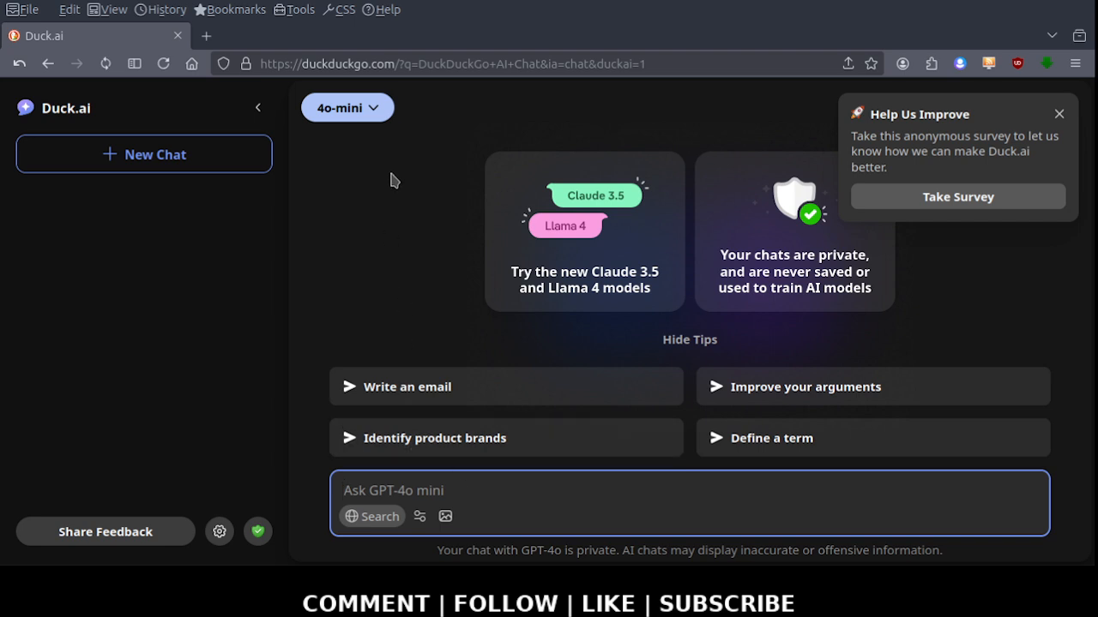
{"action": "mouse_move", "coordinate": [347, 107]}
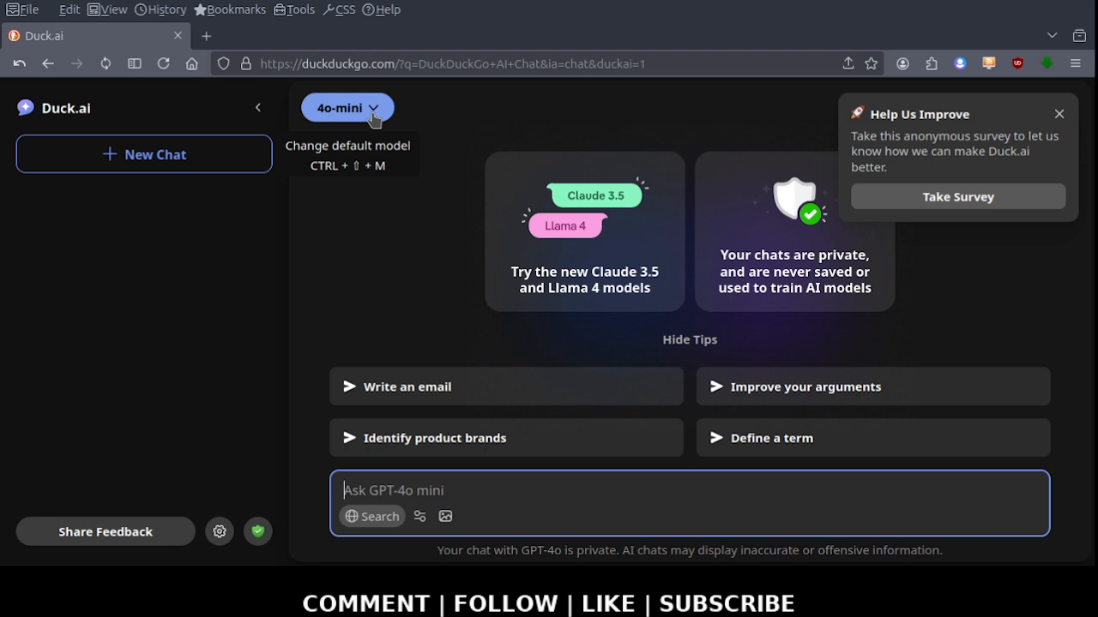
{"action": "left_click", "coordinate": [347, 107]}
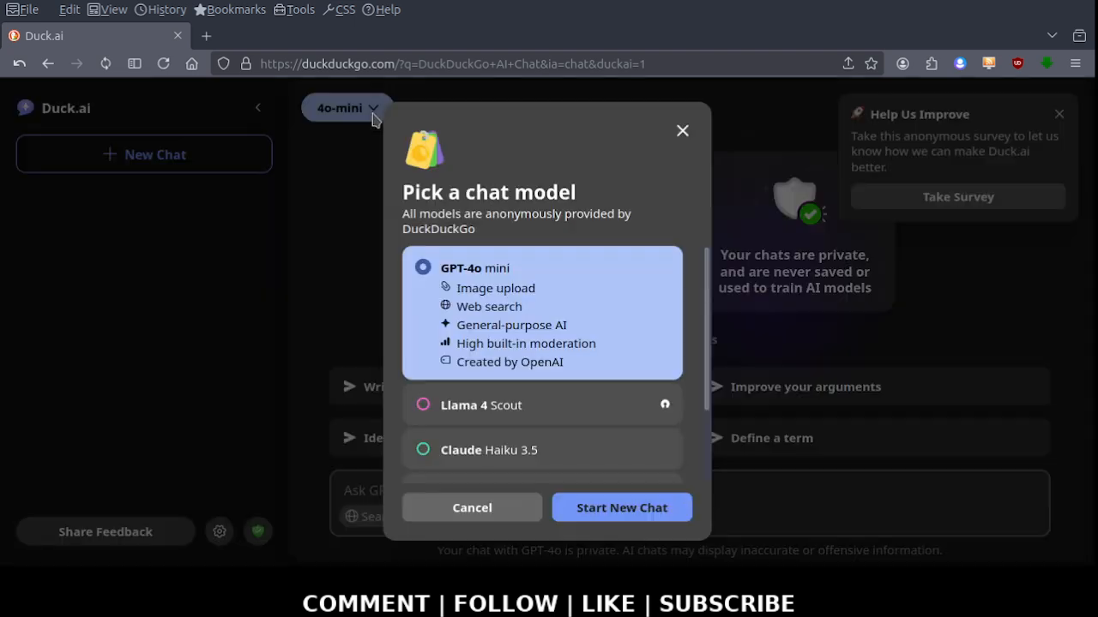
{"action": "mouse_move", "coordinate": [539, 292]}
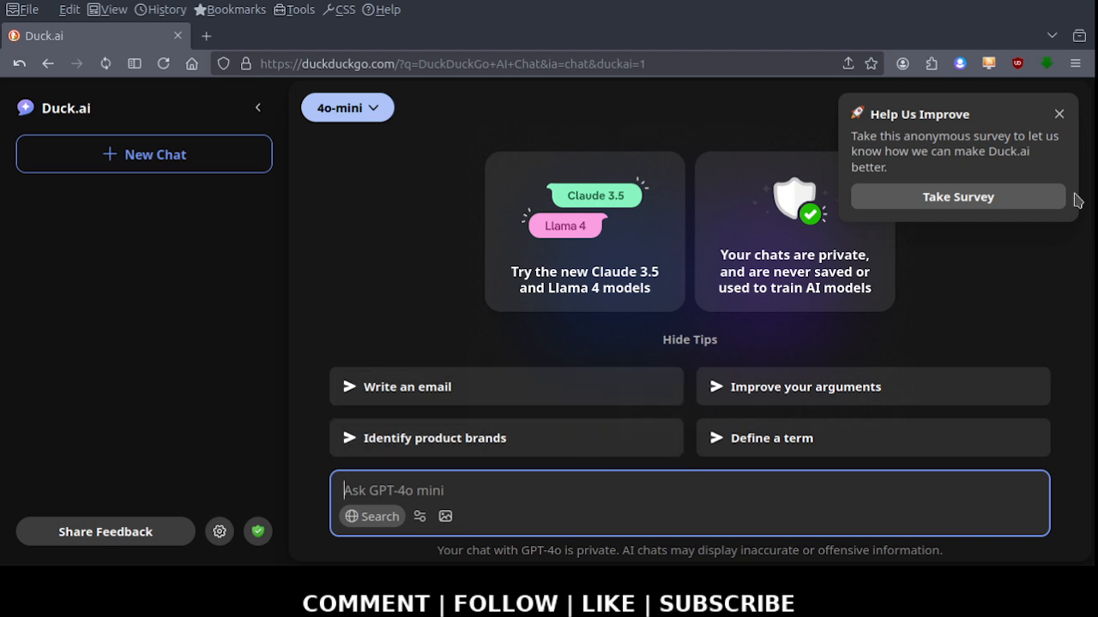
{"action": "mouse_move", "coordinate": [981, 173]}
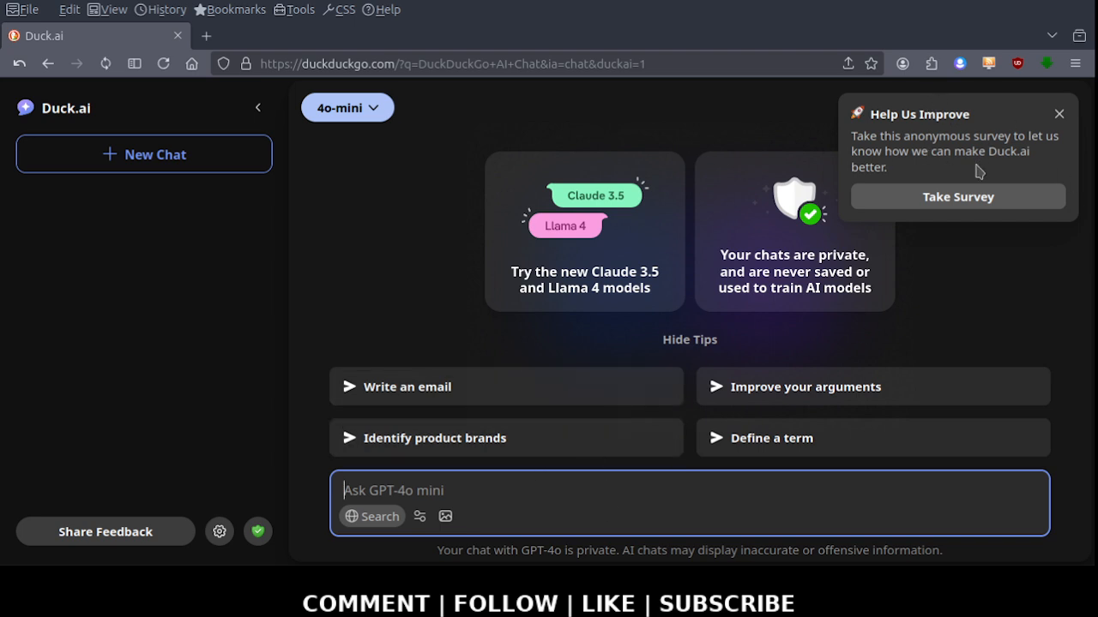
{"action": "mouse_move", "coordinate": [964, 155]}
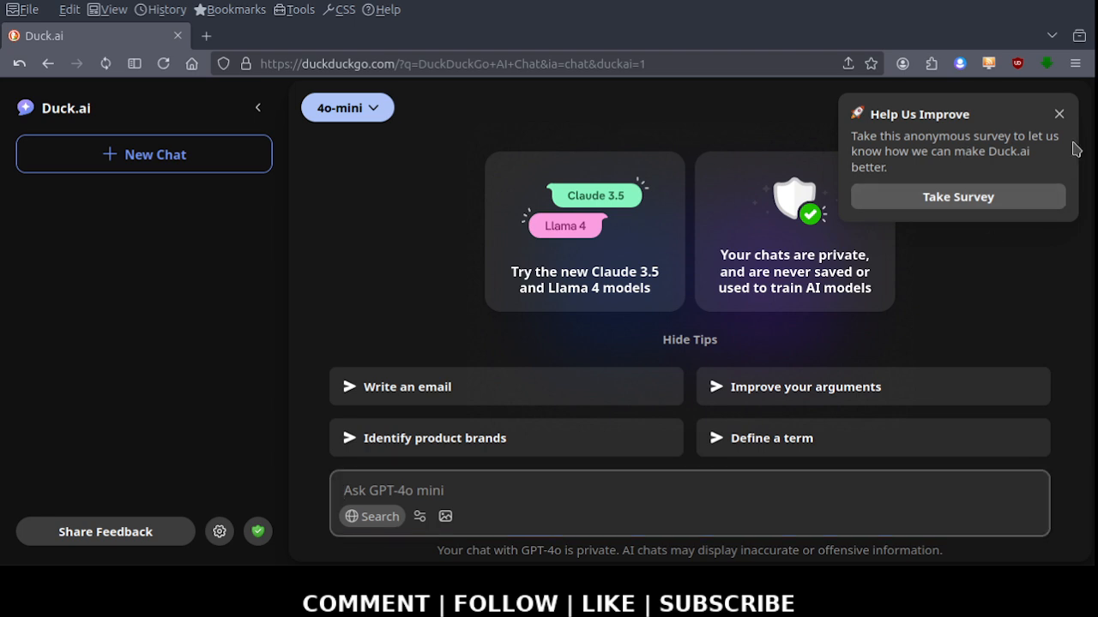
Close the Help Us Improve survey popup with its X
{"action": "left_click", "coordinate": [1059, 113]}
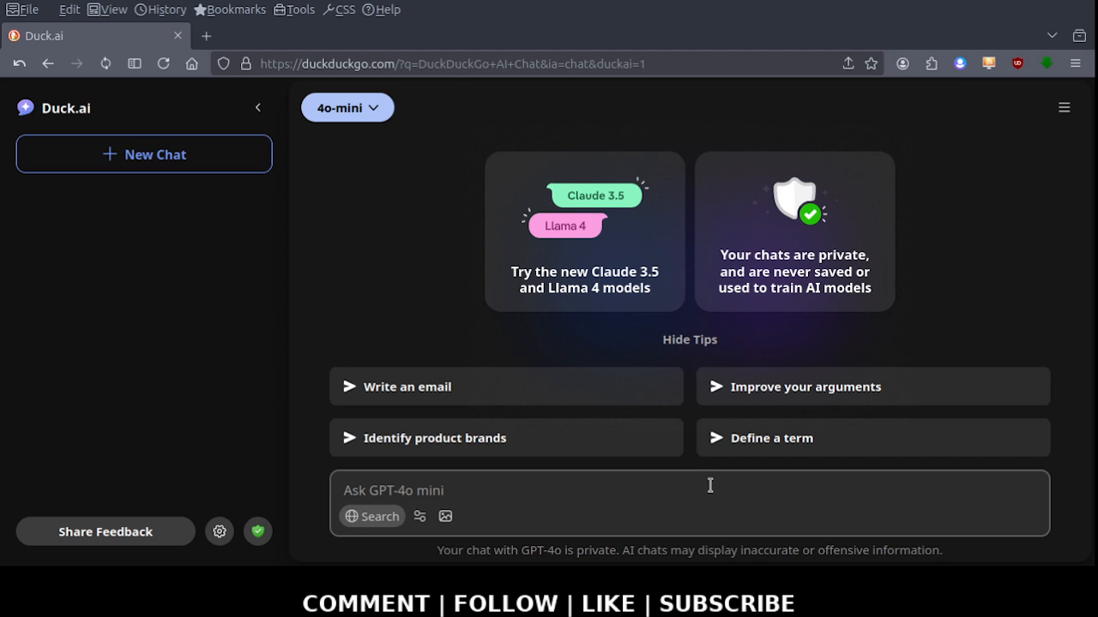
{"action": "mouse_move", "coordinate": [575, 474]}
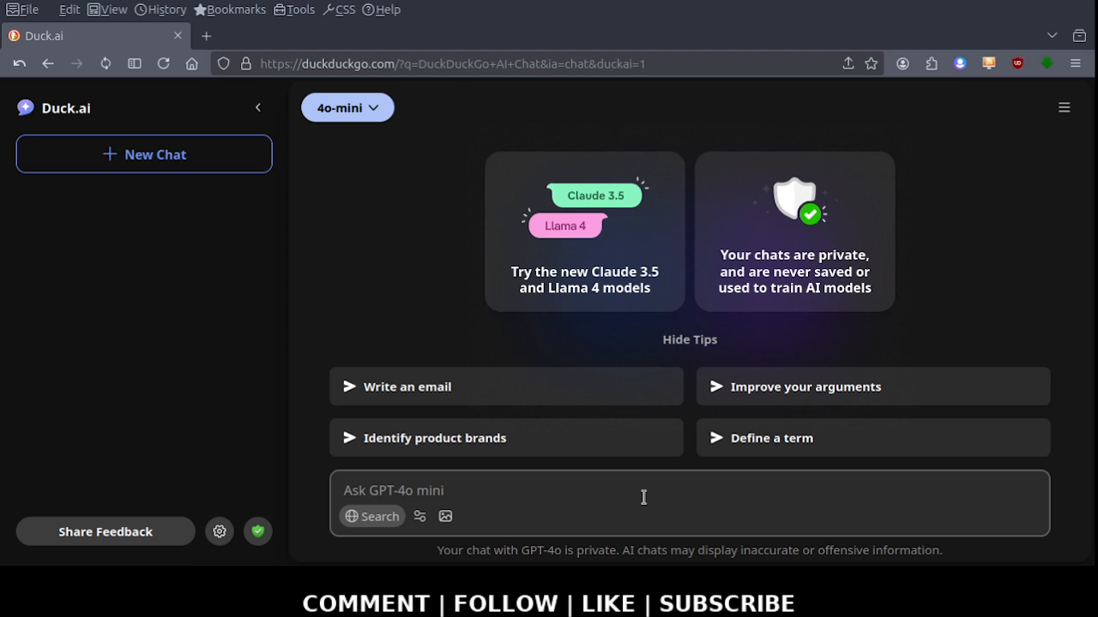
{"action": "mouse_move", "coordinate": [675, 493]}
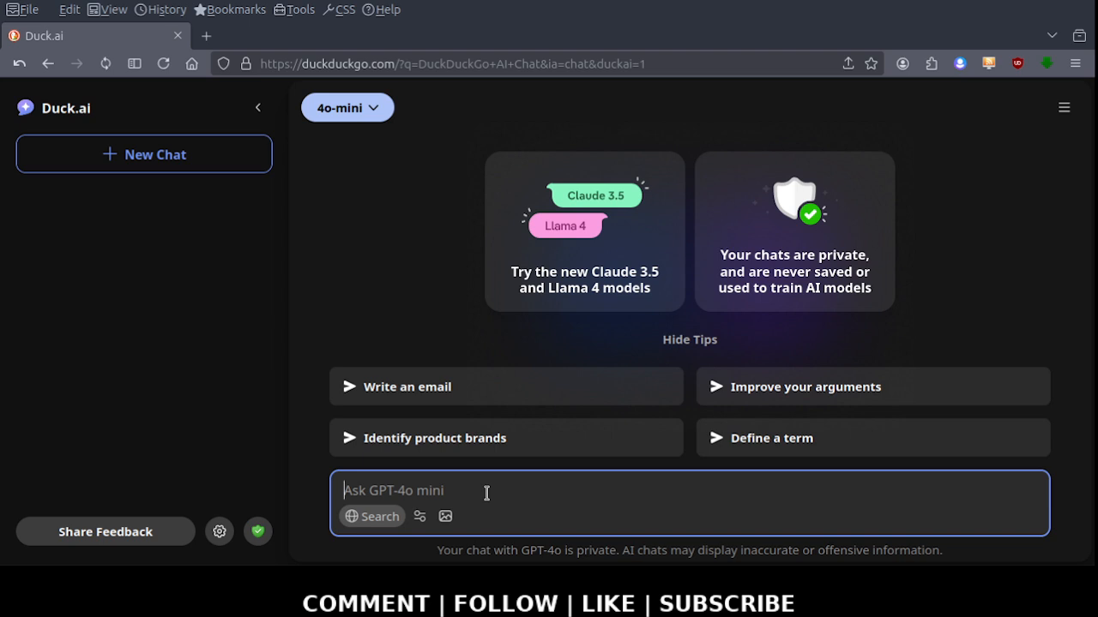
{"action": "mouse_move", "coordinate": [386, 273]}
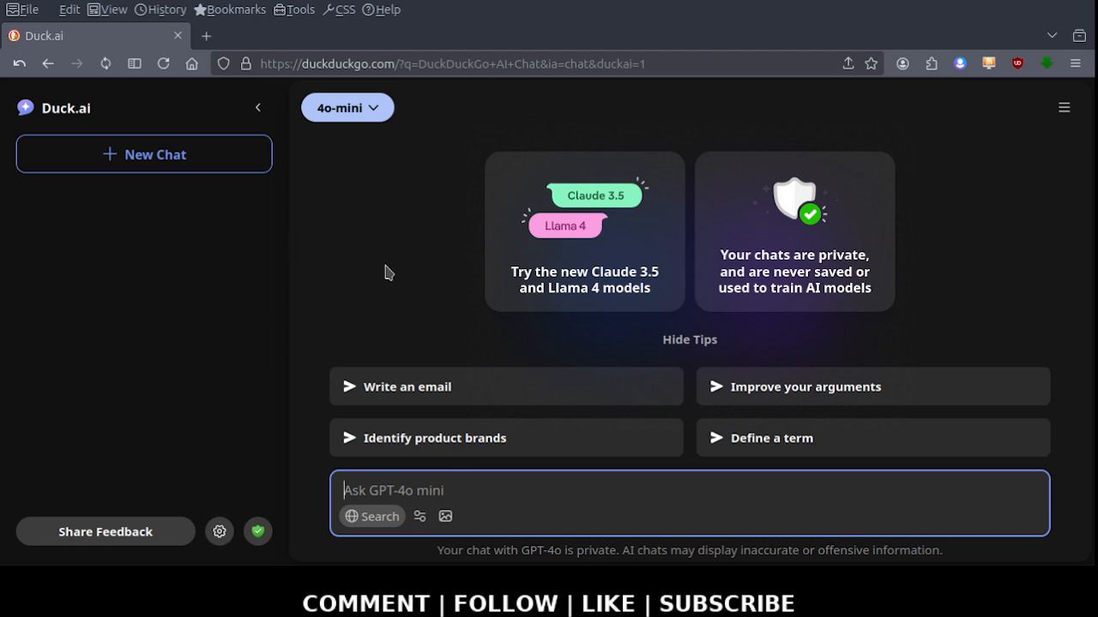
{"action": "mouse_move", "coordinate": [154, 155]}
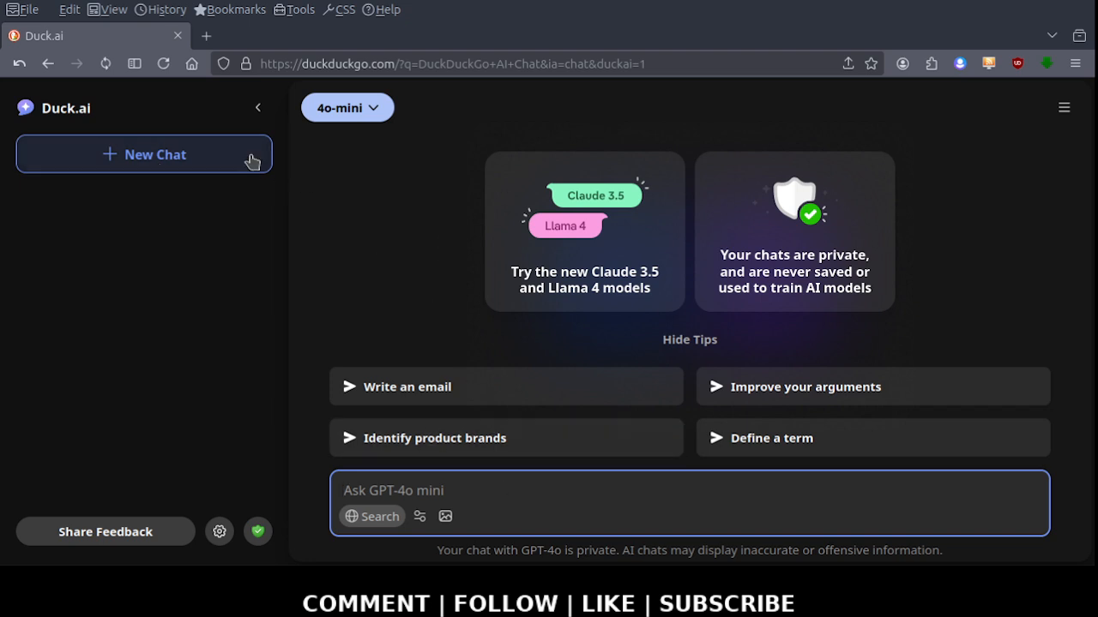
{"action": "mouse_move", "coordinate": [298, 156]}
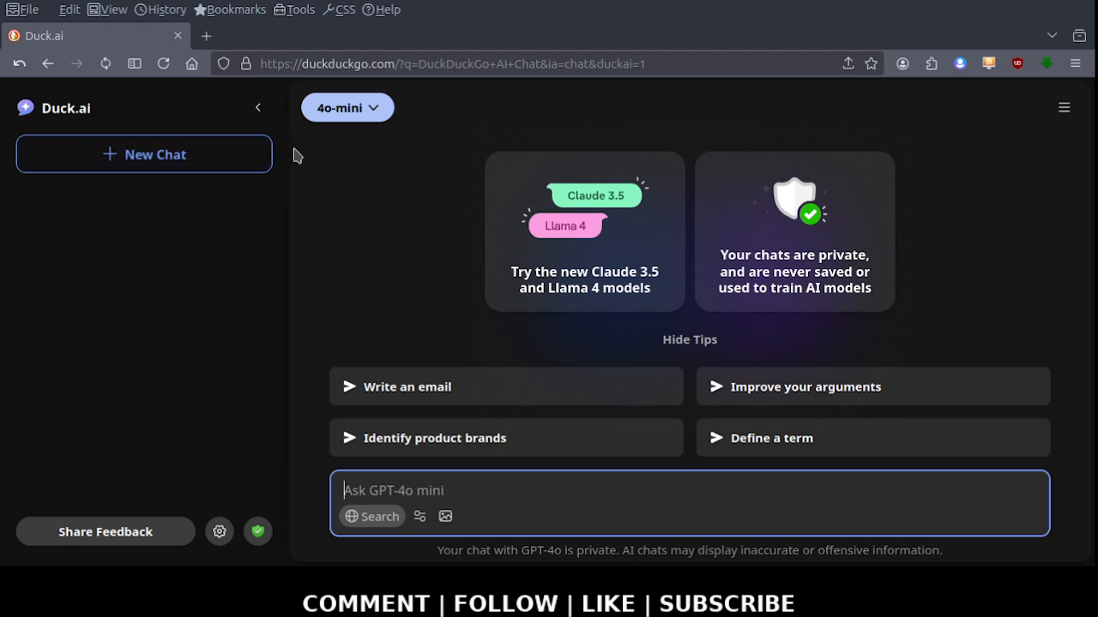
{"action": "mouse_move", "coordinate": [409, 259]}
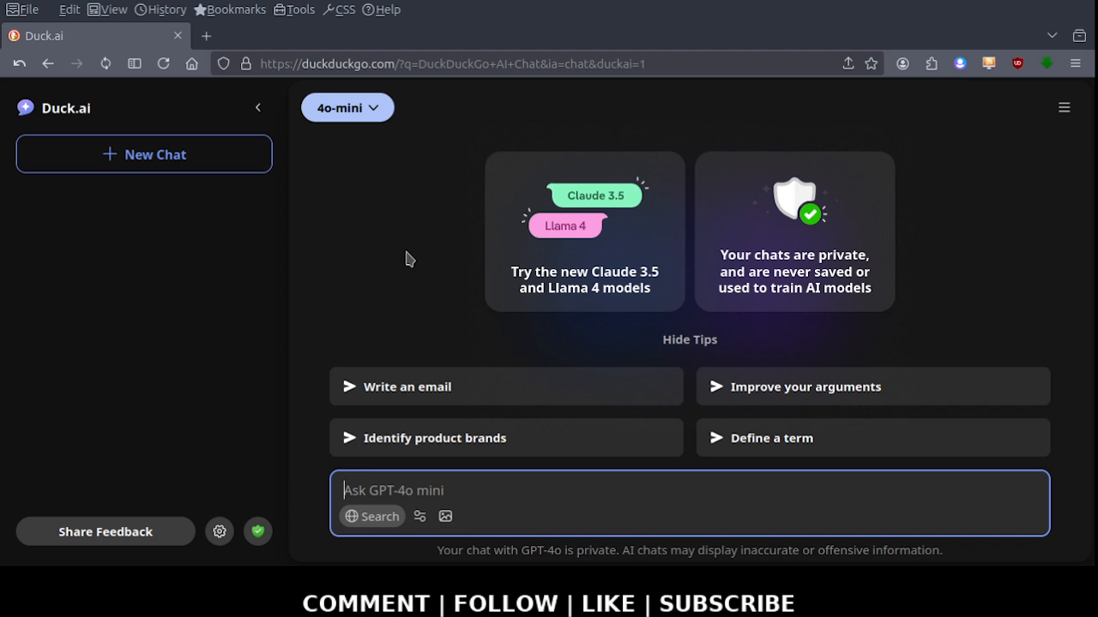
{"action": "mouse_move", "coordinate": [381, 148]}
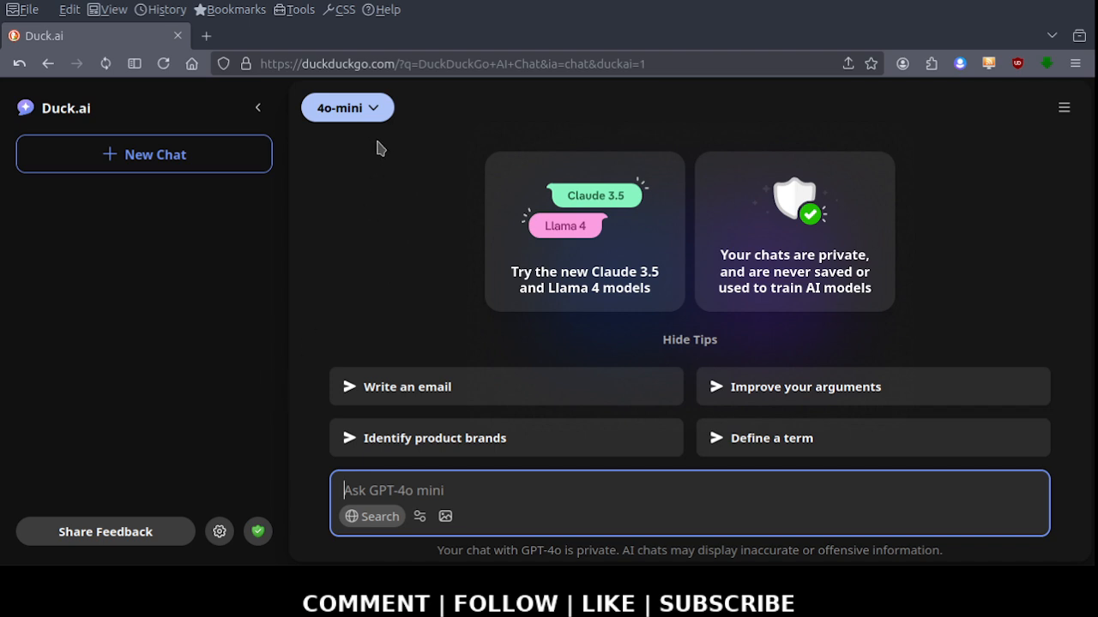
Reopen the Pick a chat model dialog from the 4o-mini dropdown
{"action": "left_click", "coordinate": [340, 107]}
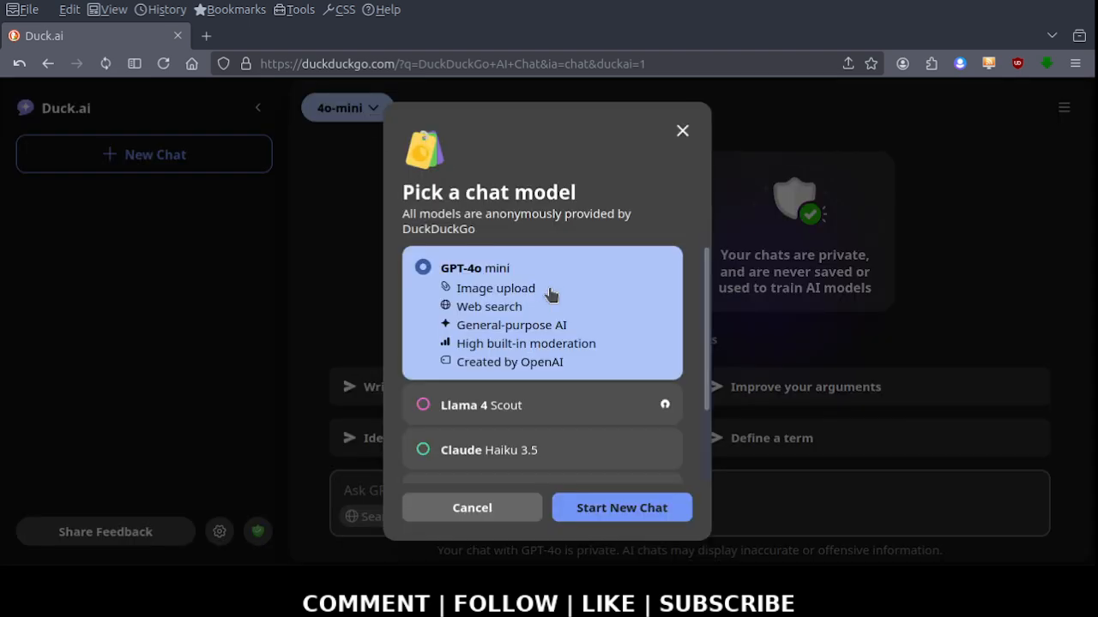
{"action": "mouse_move", "coordinate": [566, 324]}
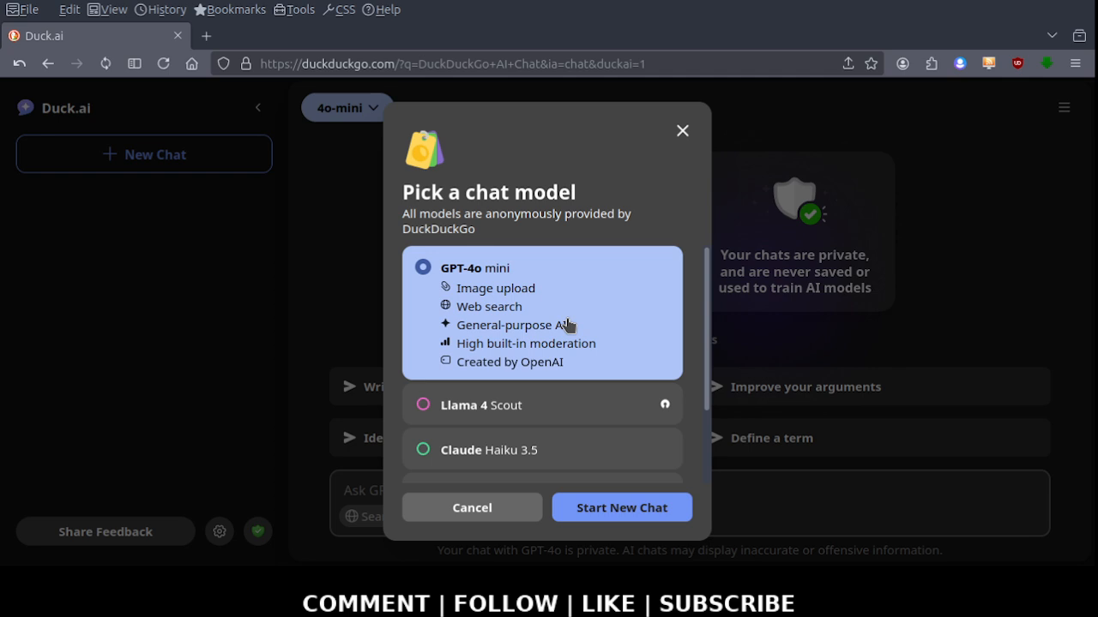
{"action": "mouse_move", "coordinate": [510, 507]}
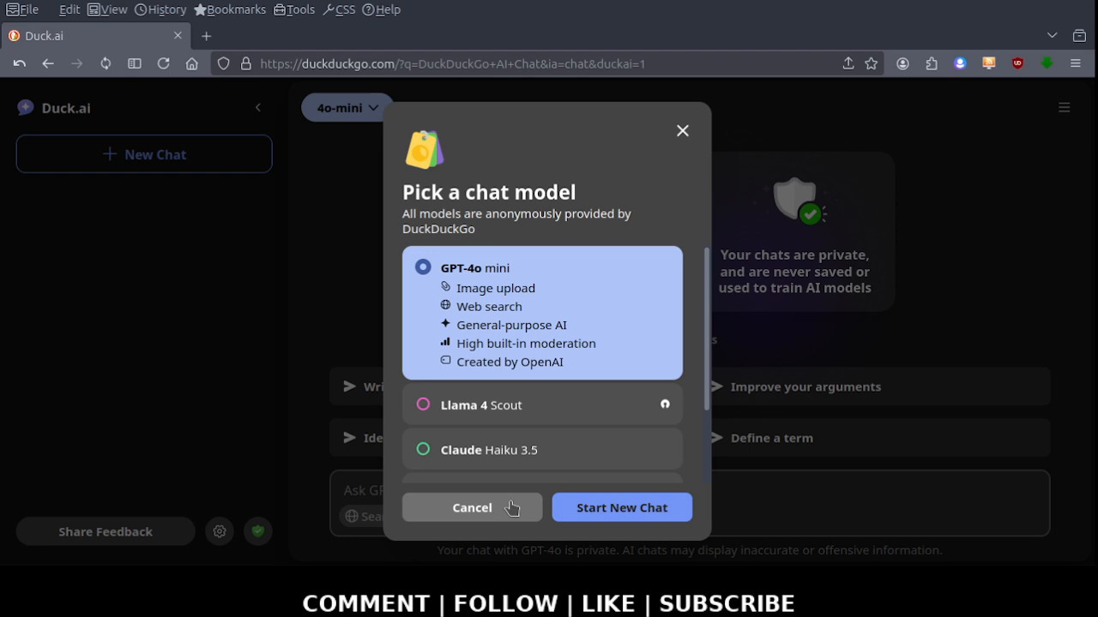
{"action": "left_click", "coordinate": [471, 507]}
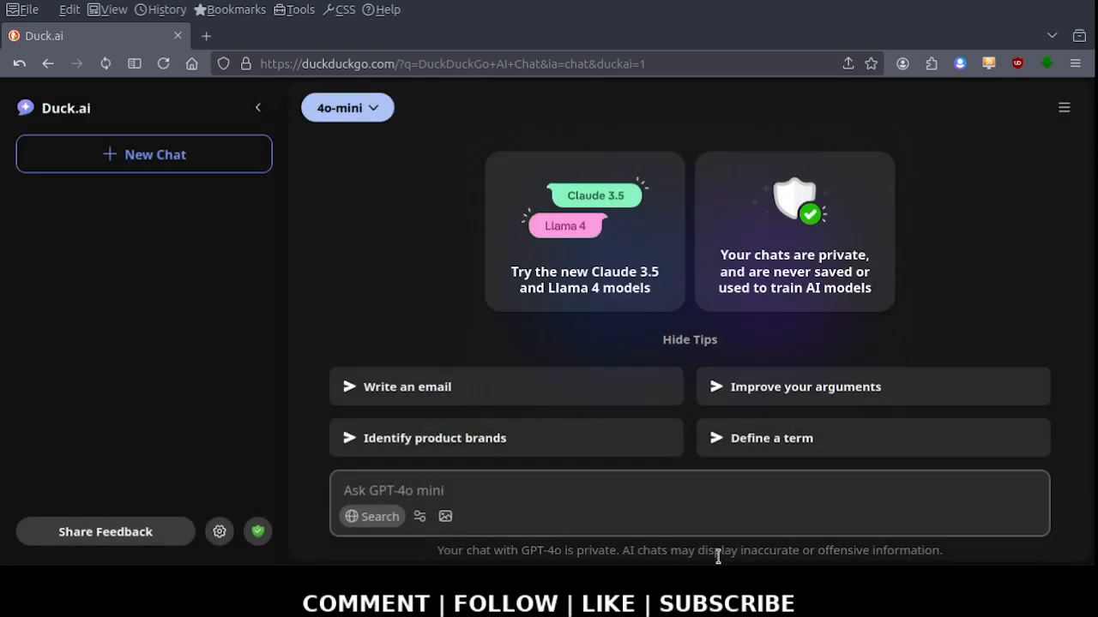
{"action": "mouse_move", "coordinate": [404, 275]}
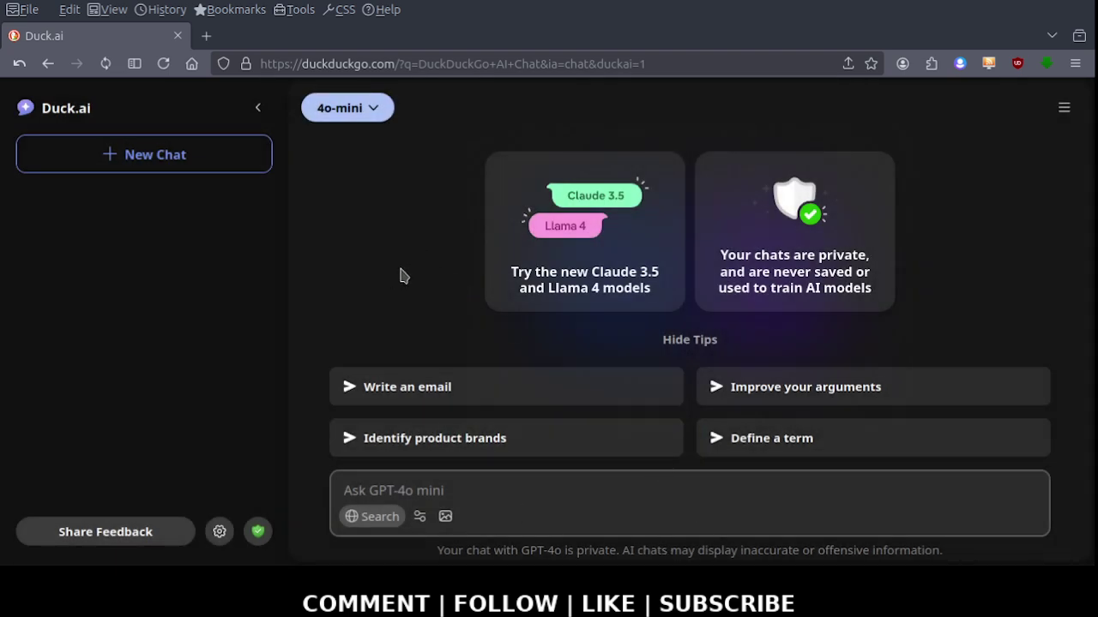
{"action": "mouse_move", "coordinate": [754, 263]}
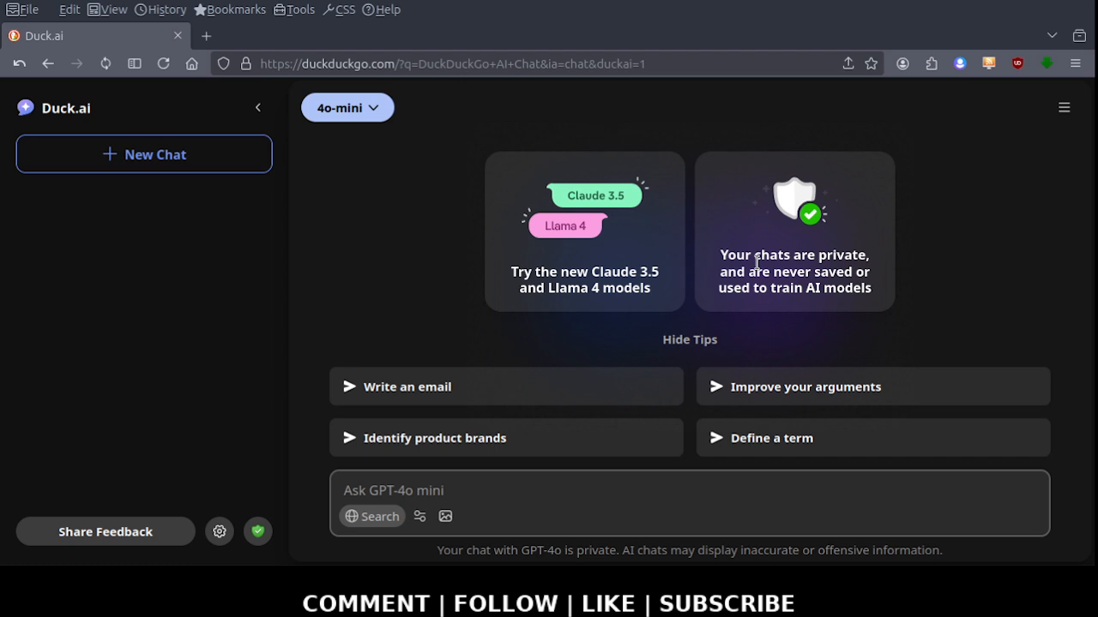
{"action": "mouse_move", "coordinate": [436, 271]}
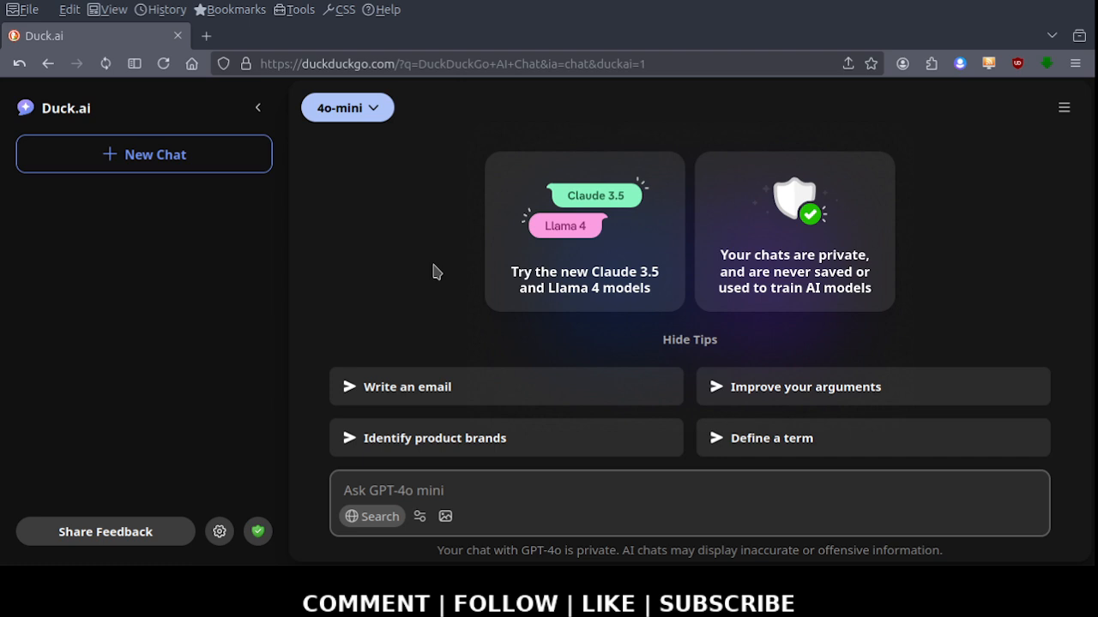
{"action": "mouse_move", "coordinate": [432, 270]}
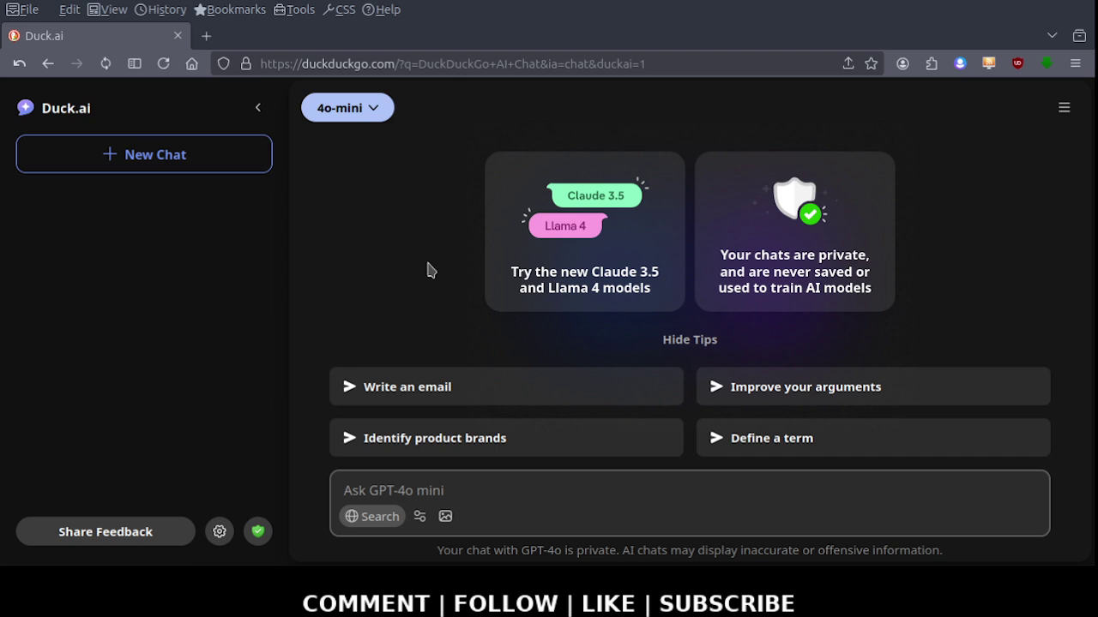
{"action": "mouse_move", "coordinate": [407, 260]}
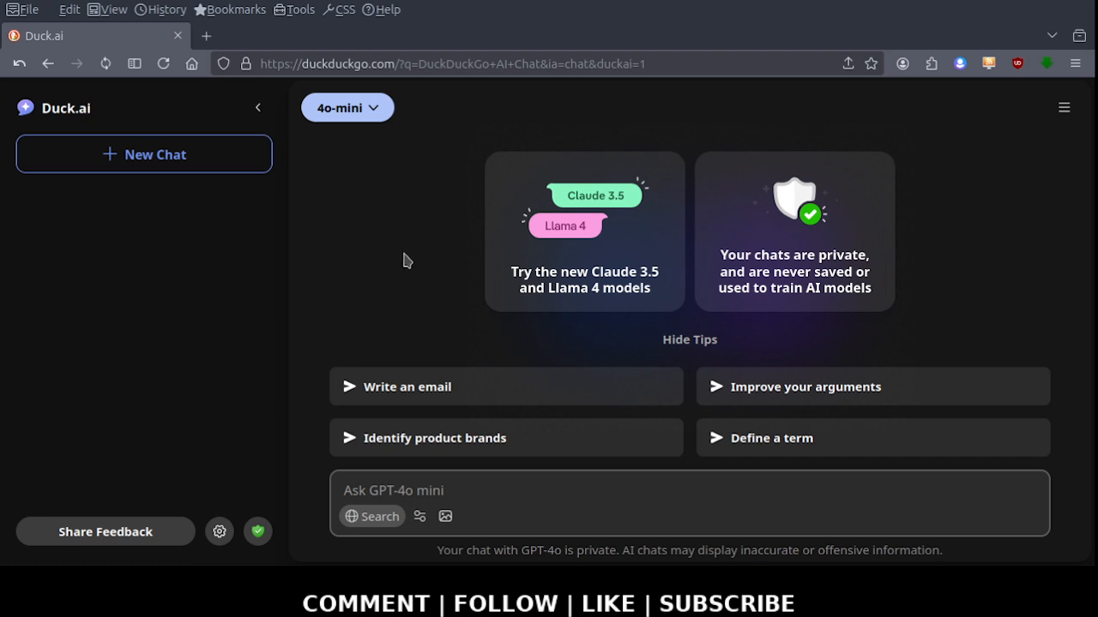
{"action": "mouse_move", "coordinate": [414, 252]}
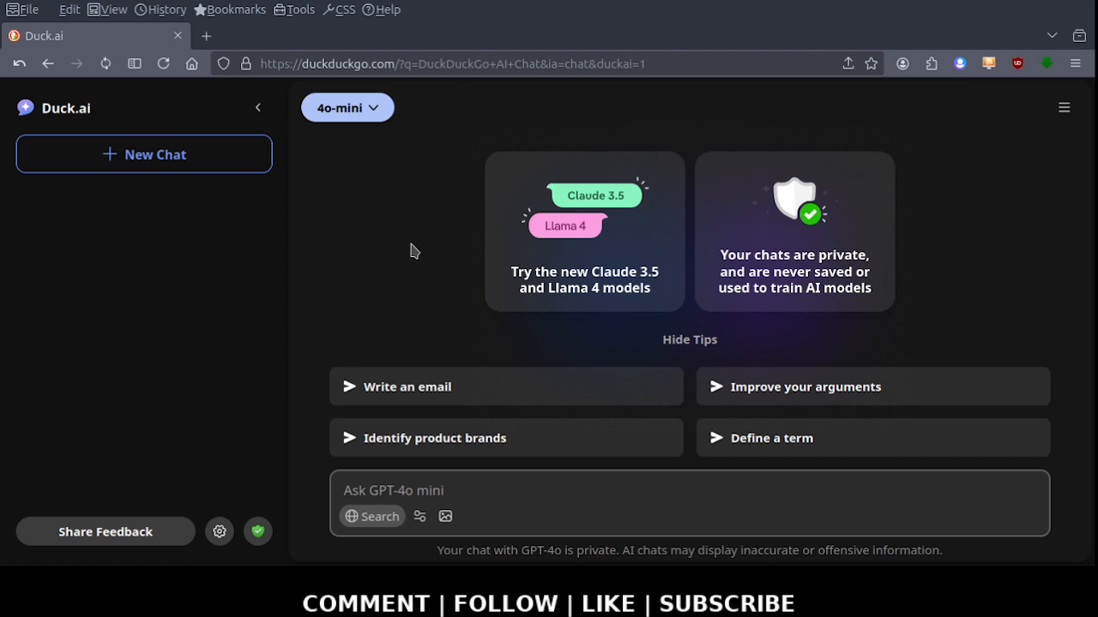
{"action": "mouse_move", "coordinate": [449, 263]}
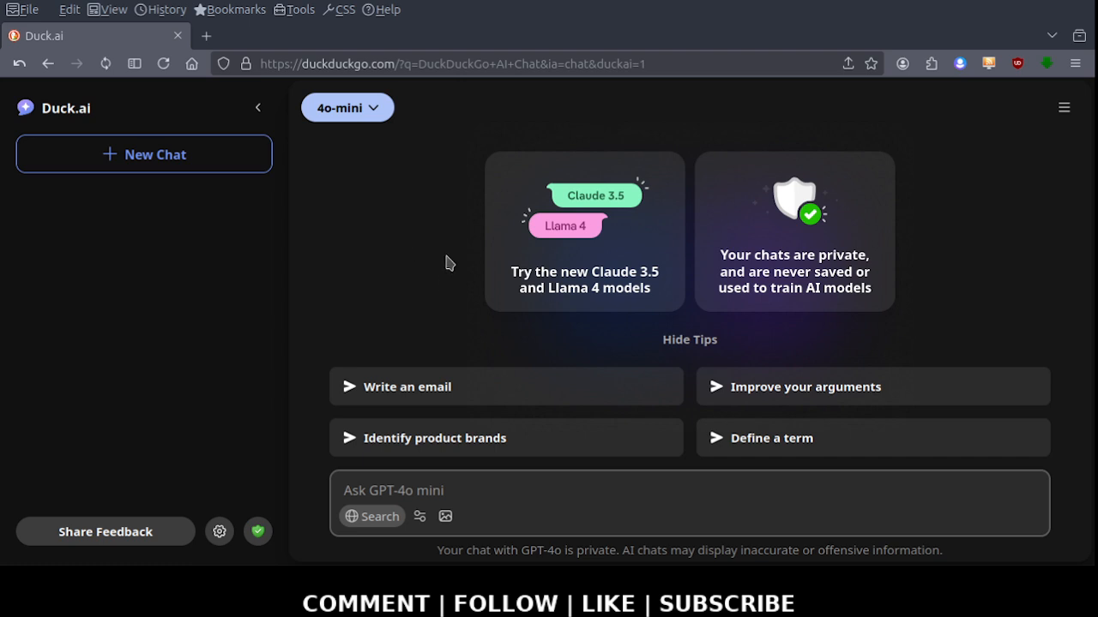
Browse models like Claude Haiku 3.5, o4-mini and Mistral Small 3, then cancel to keep GPT-4o mini
{"action": "left_click", "coordinate": [347, 107]}
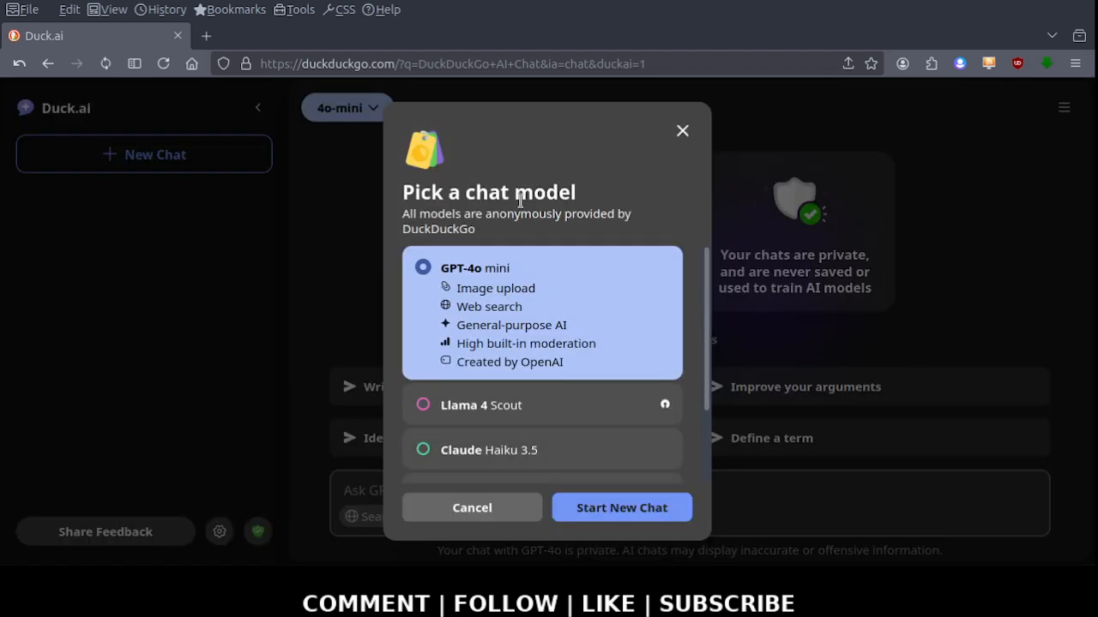
{"action": "mouse_move", "coordinate": [539, 258]}
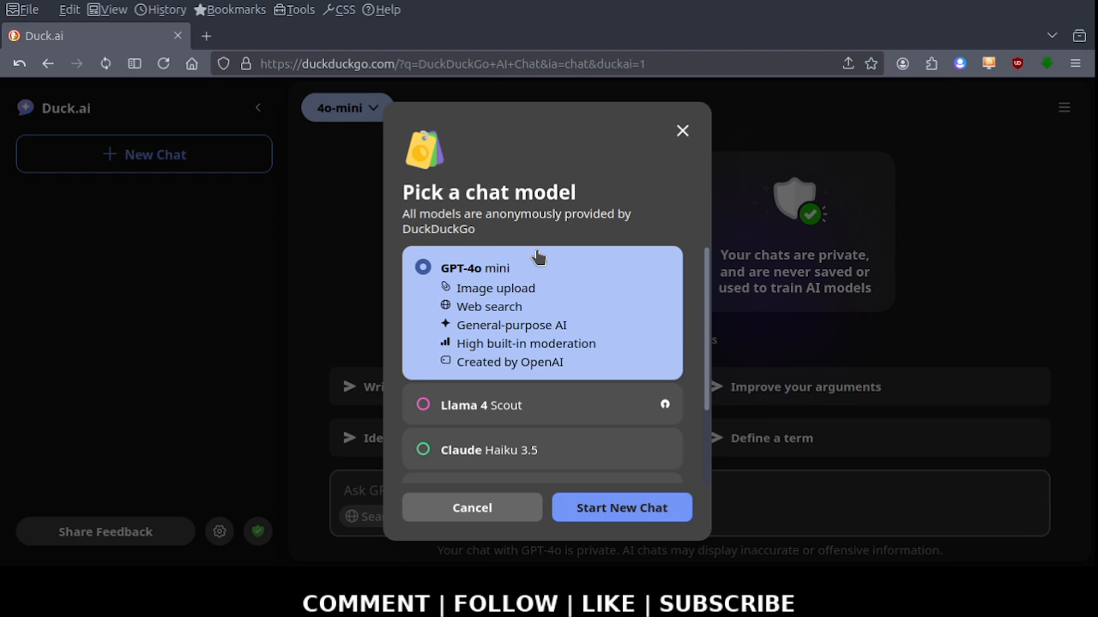
{"action": "mouse_move", "coordinate": [589, 301]}
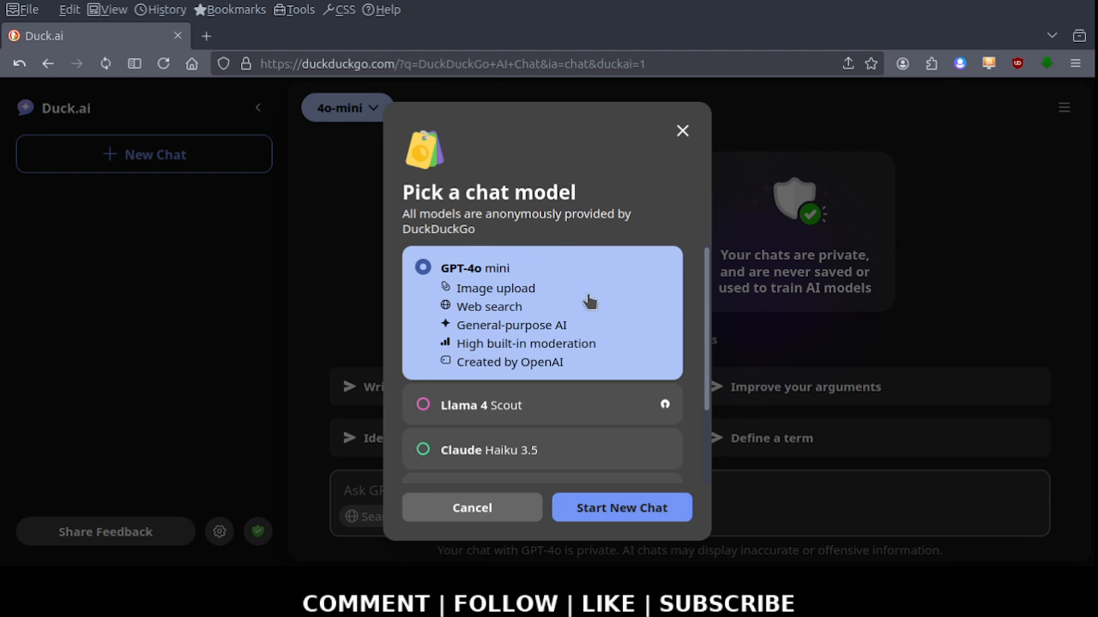
{"action": "mouse_move", "coordinate": [668, 322]}
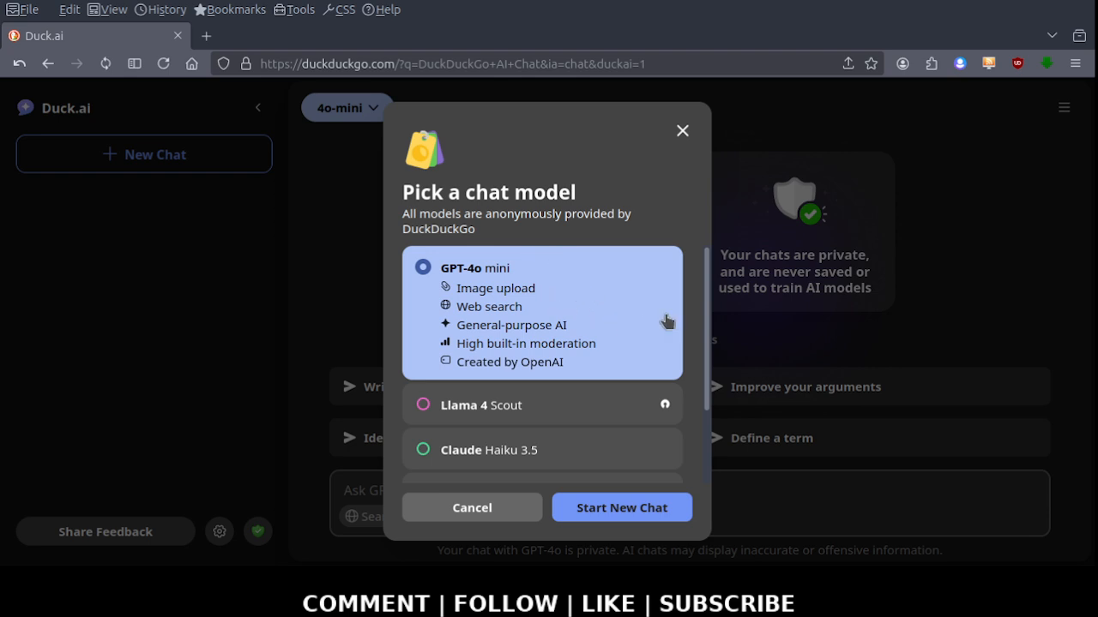
{"action": "mouse_move", "coordinate": [566, 299]}
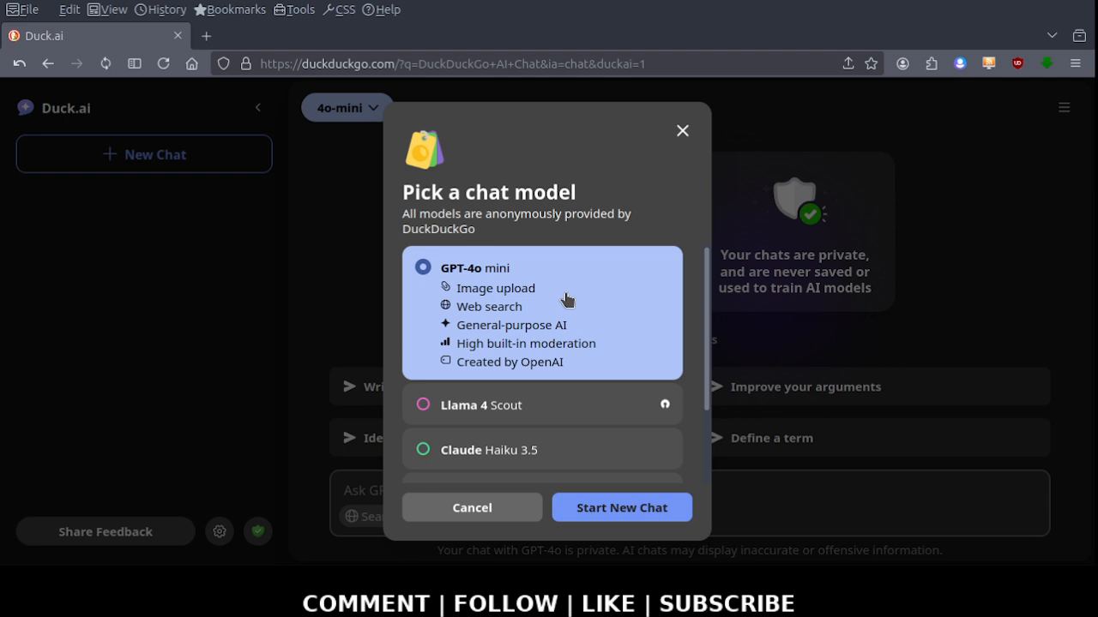
{"action": "mouse_move", "coordinate": [556, 370]}
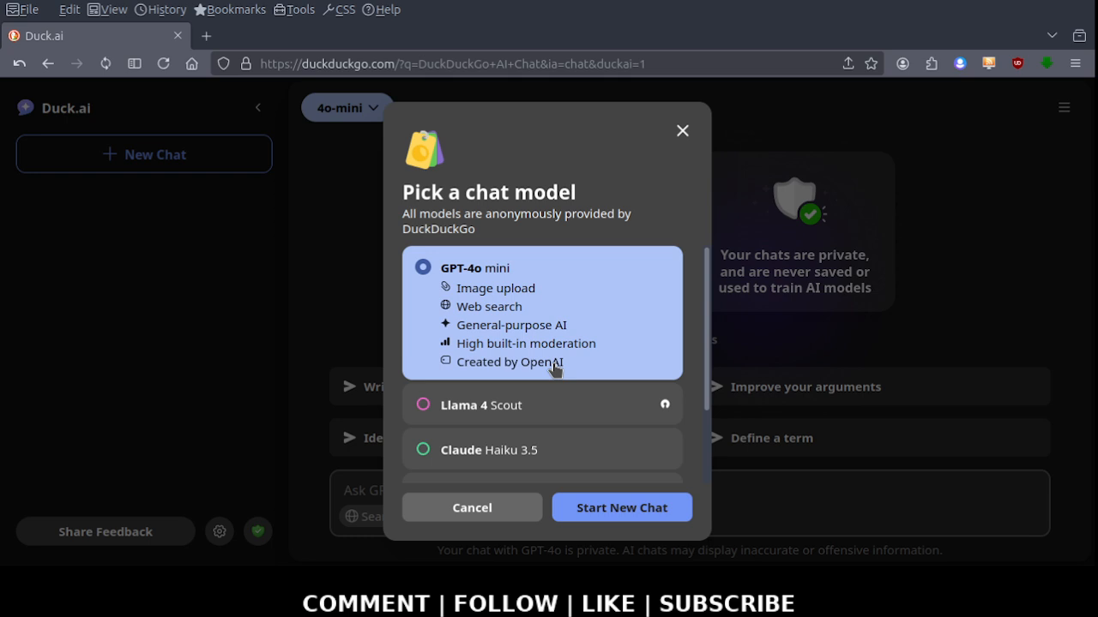
{"action": "mouse_move", "coordinate": [564, 302]}
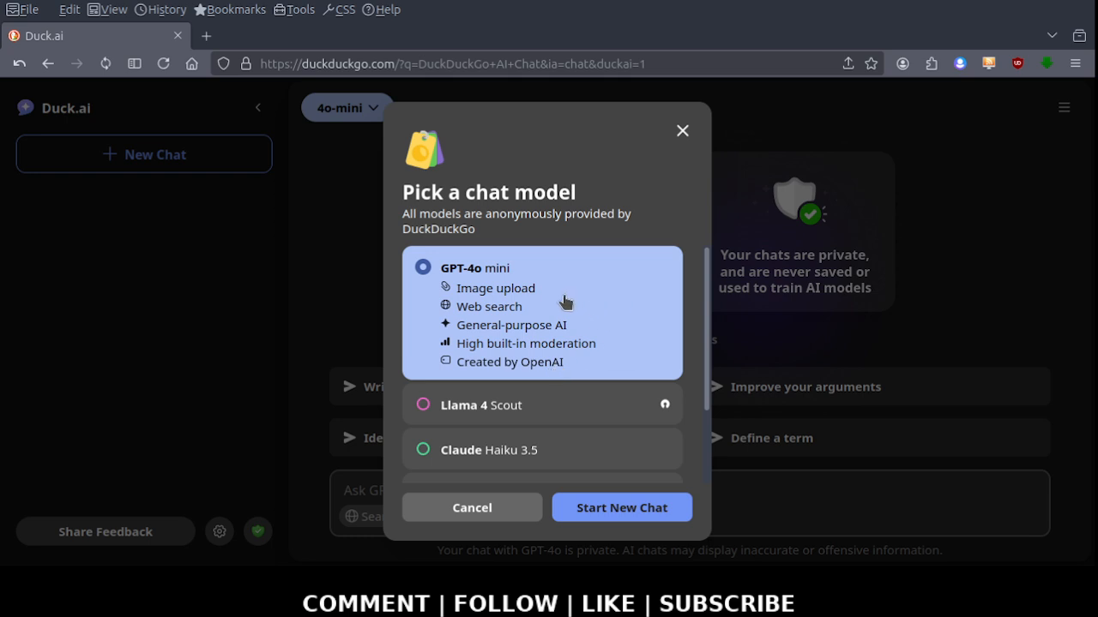
{"action": "mouse_move", "coordinate": [433, 415]}
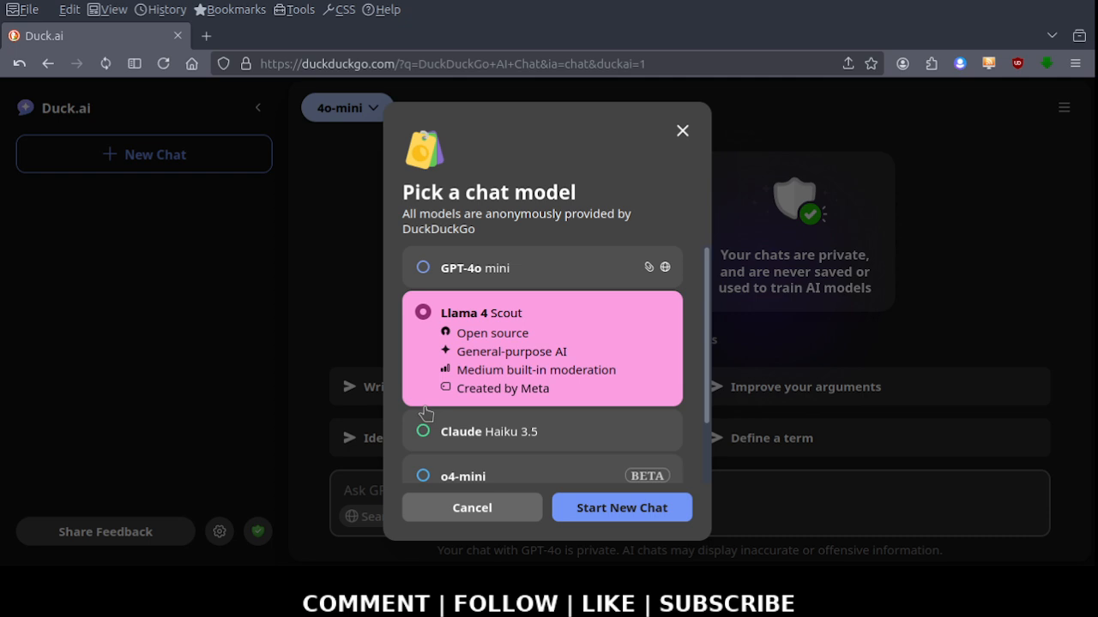
{"action": "mouse_move", "coordinate": [611, 324]}
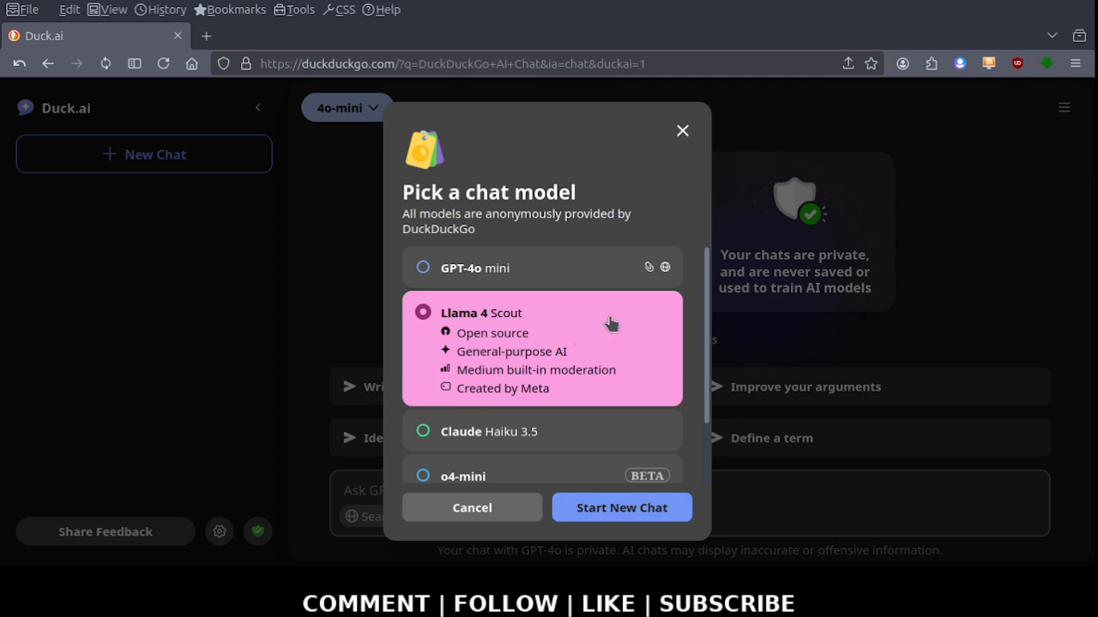
{"action": "mouse_move", "coordinate": [589, 311]}
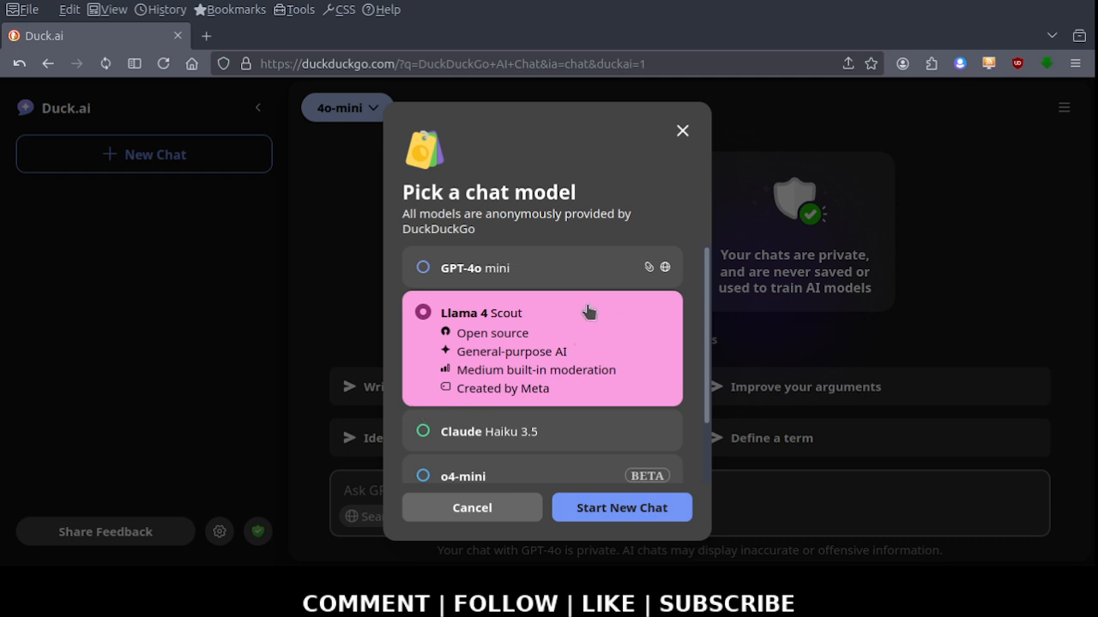
{"action": "mouse_move", "coordinate": [549, 348]}
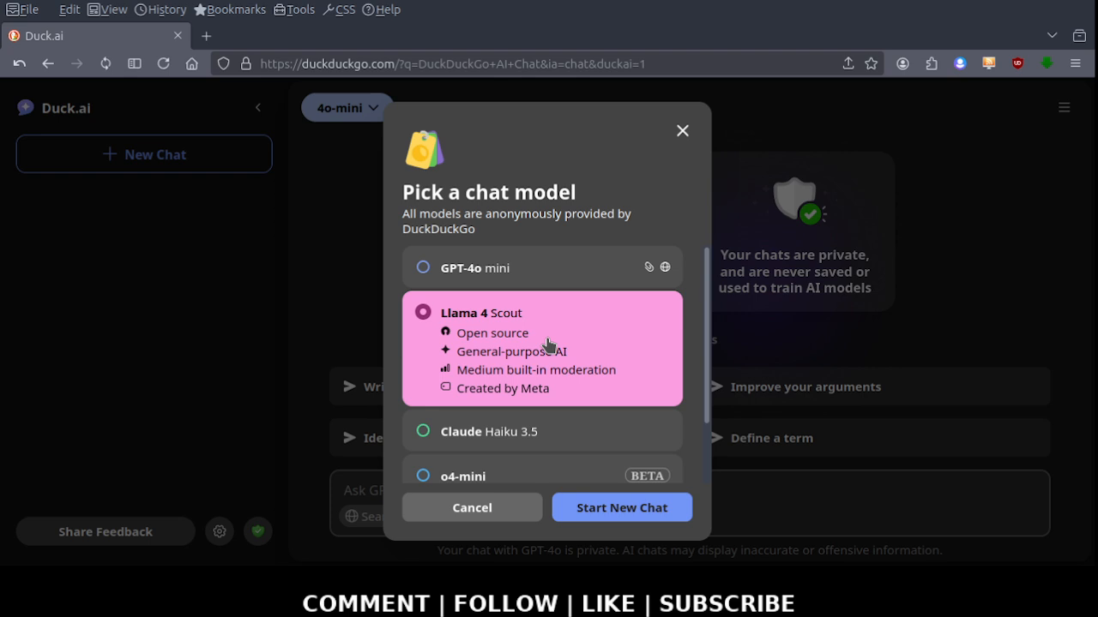
{"action": "mouse_move", "coordinate": [439, 410]}
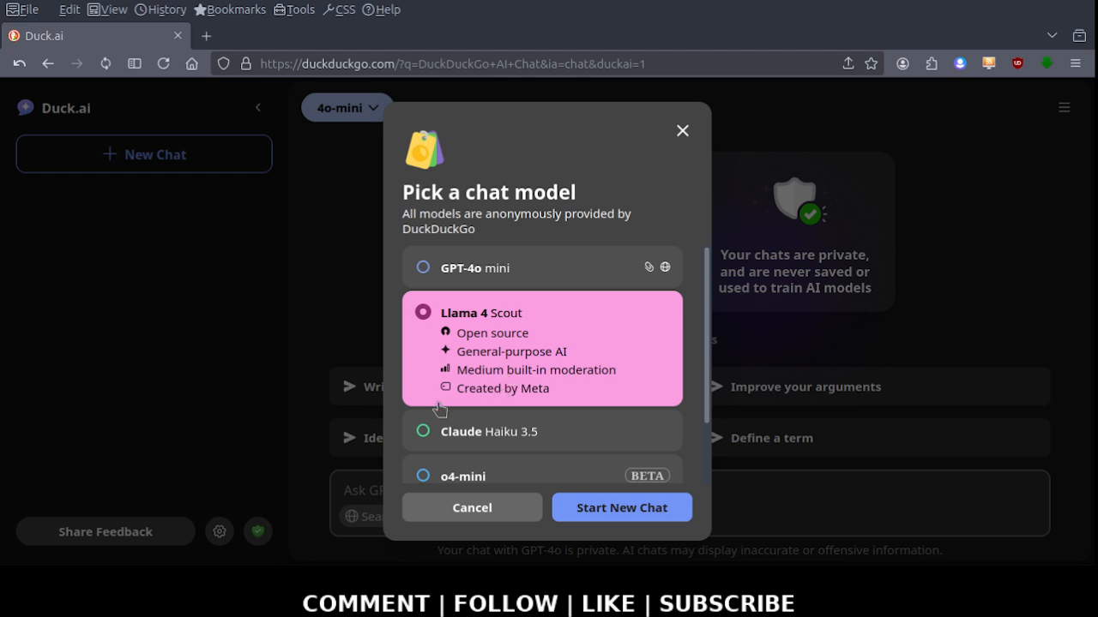
{"action": "mouse_move", "coordinate": [421, 437]}
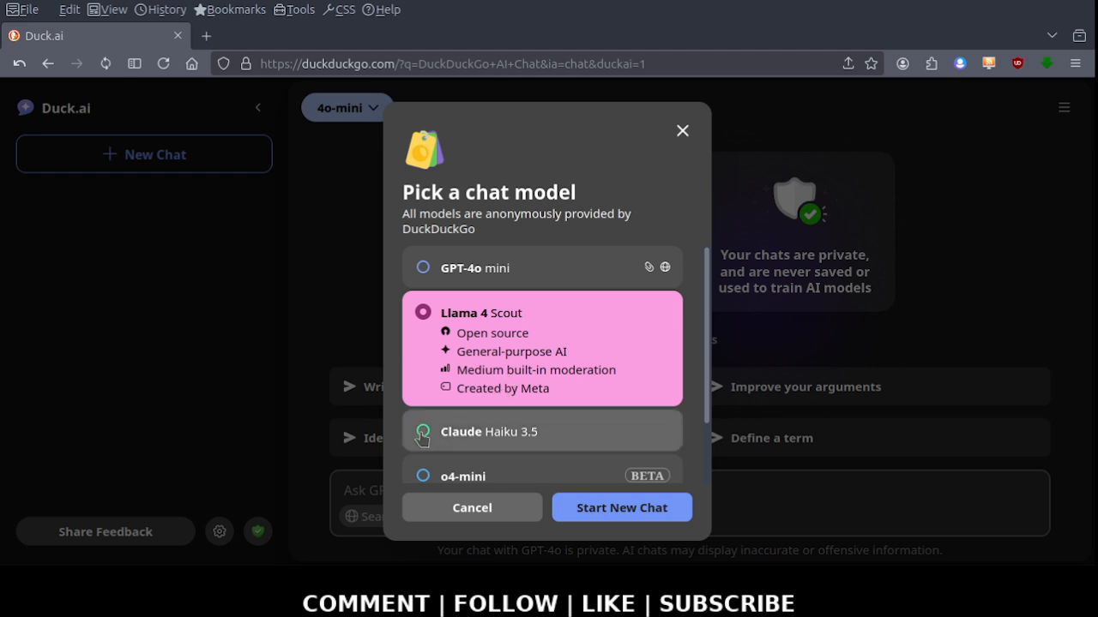
{"action": "left_click", "coordinate": [541, 431]}
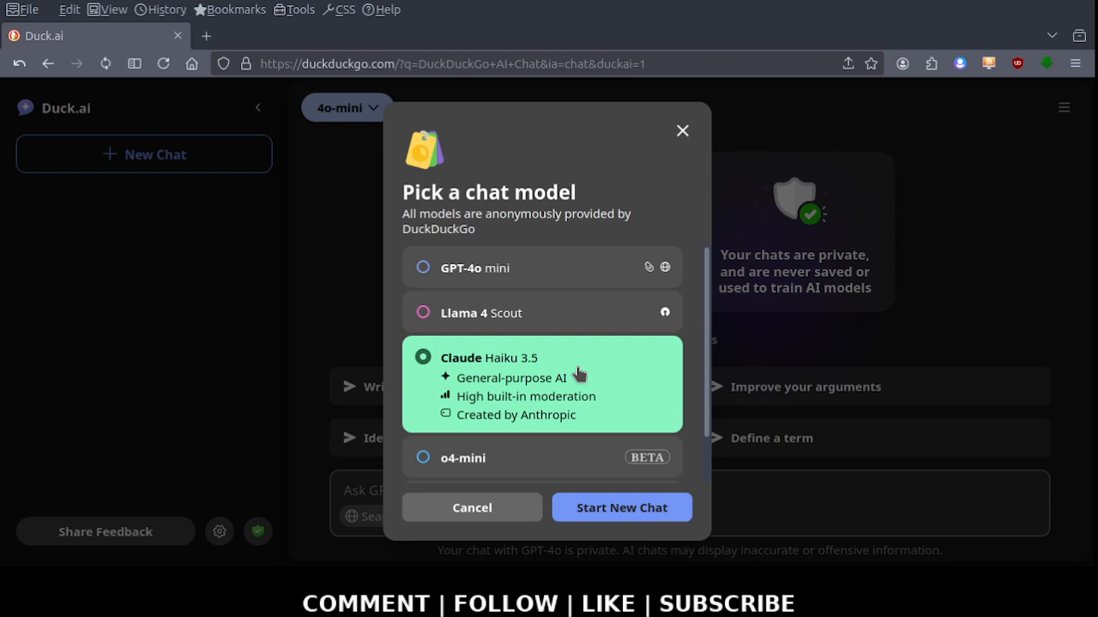
{"action": "mouse_move", "coordinate": [603, 365]}
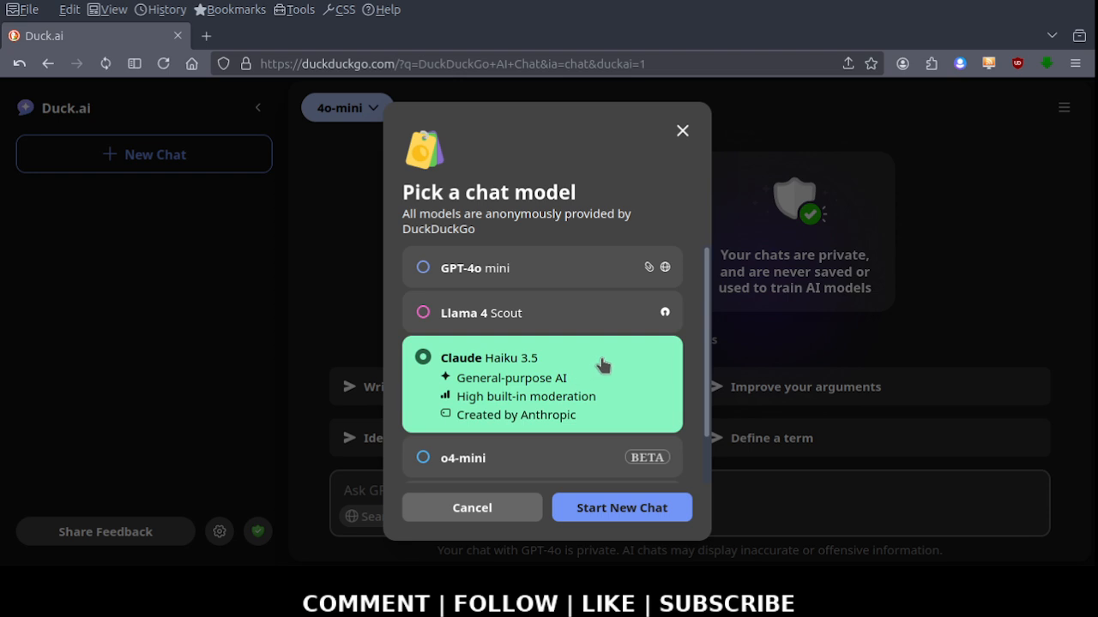
{"action": "mouse_move", "coordinate": [521, 421]}
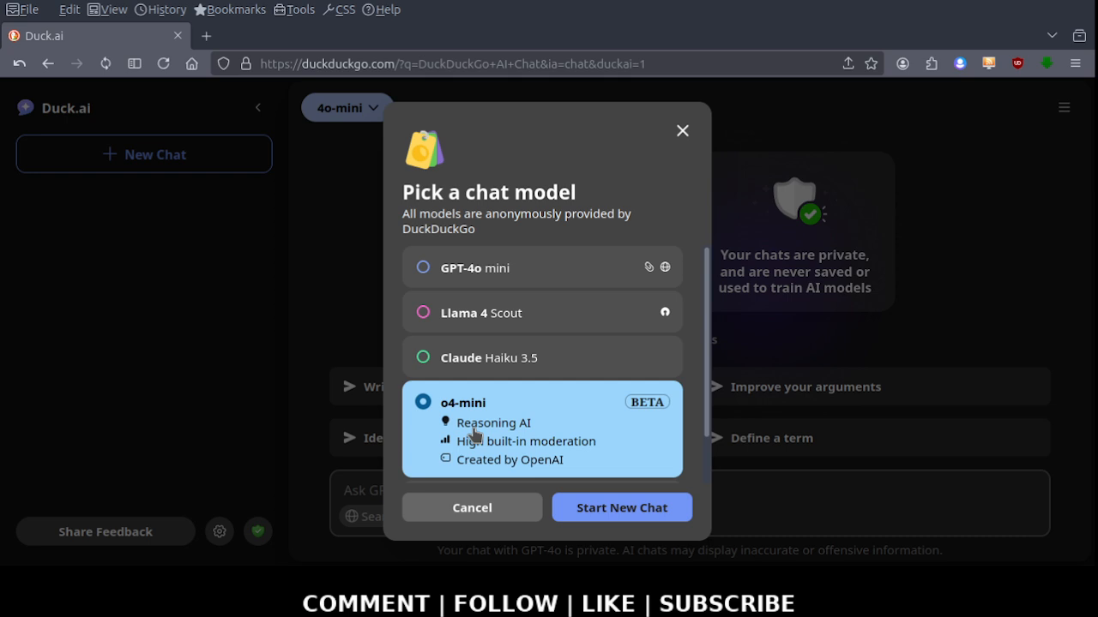
{"action": "mouse_move", "coordinate": [539, 400]}
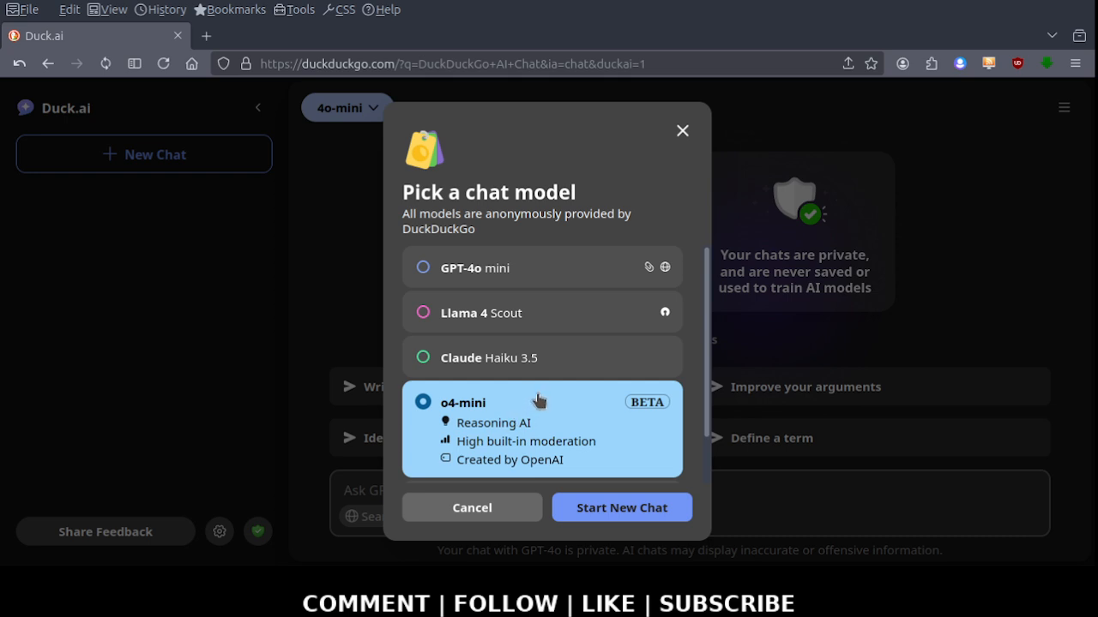
{"action": "mouse_move", "coordinate": [601, 401]}
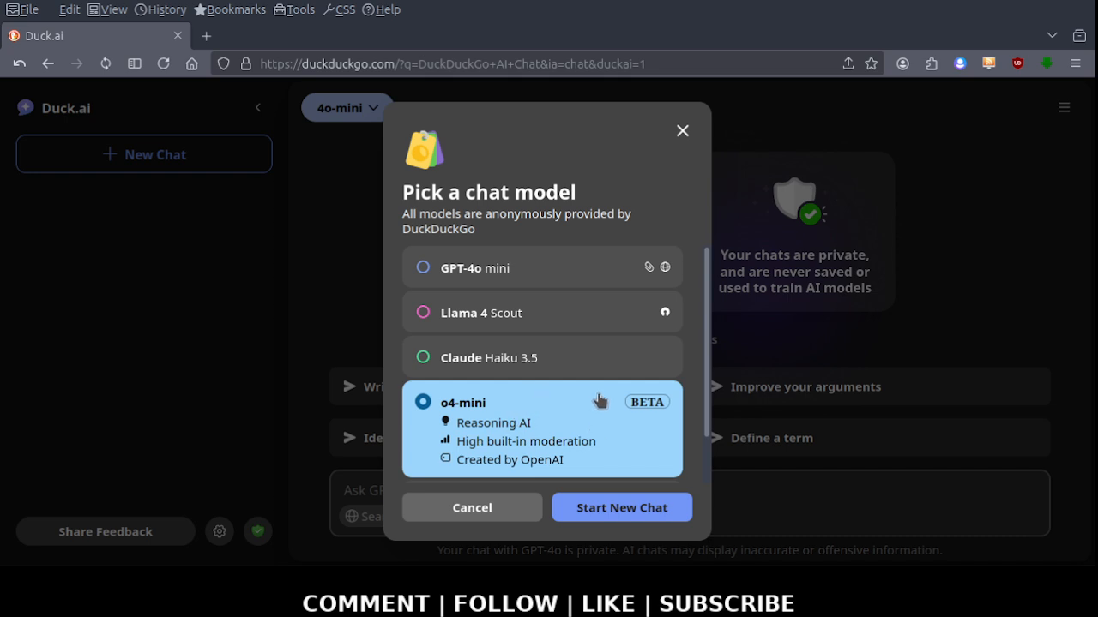
{"action": "mouse_move", "coordinate": [575, 420]}
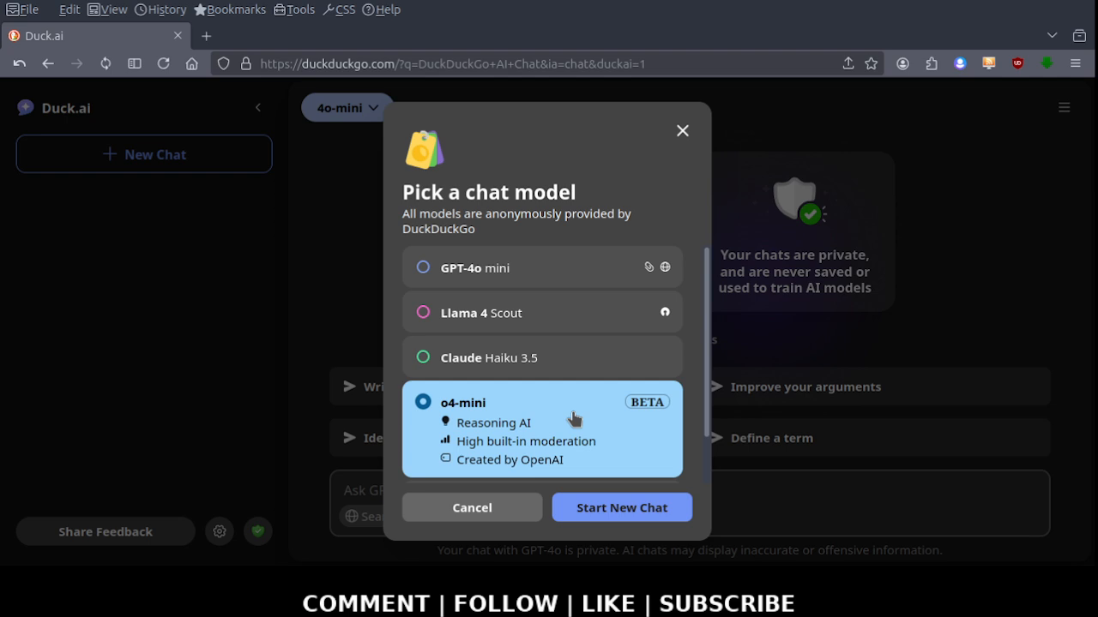
{"action": "mouse_move", "coordinate": [583, 415]}
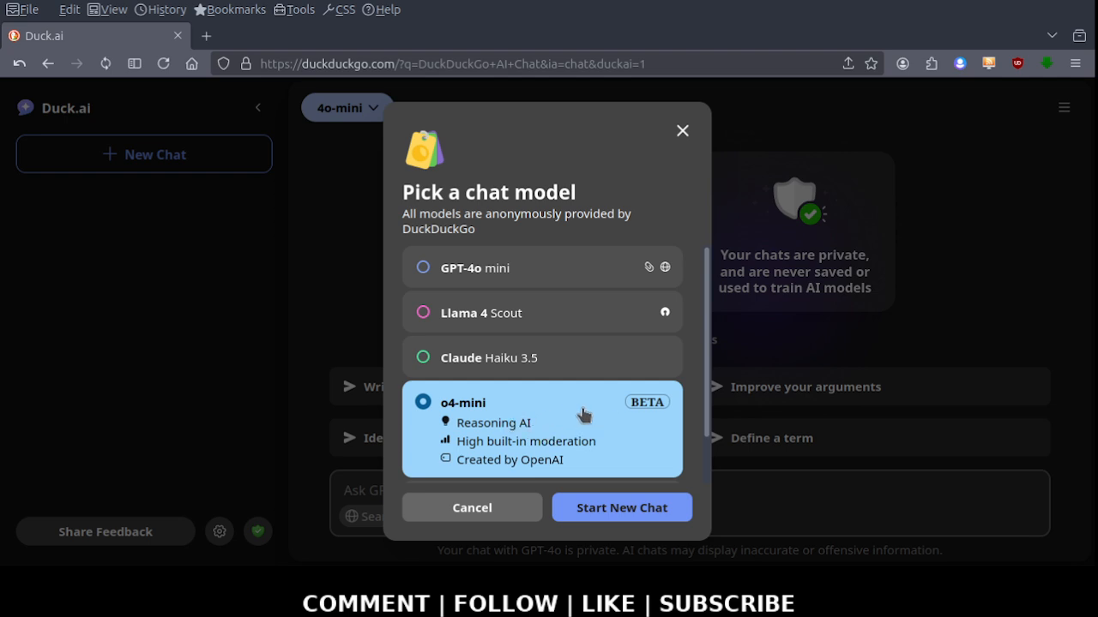
{"action": "mouse_move", "coordinate": [594, 408]}
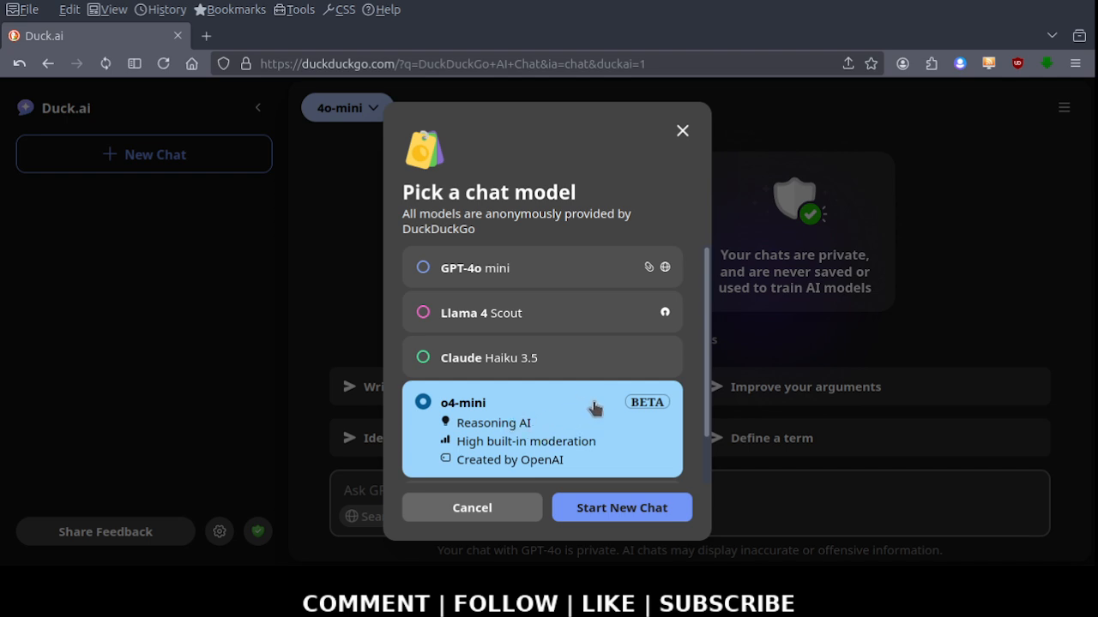
{"action": "mouse_move", "coordinate": [537, 452]}
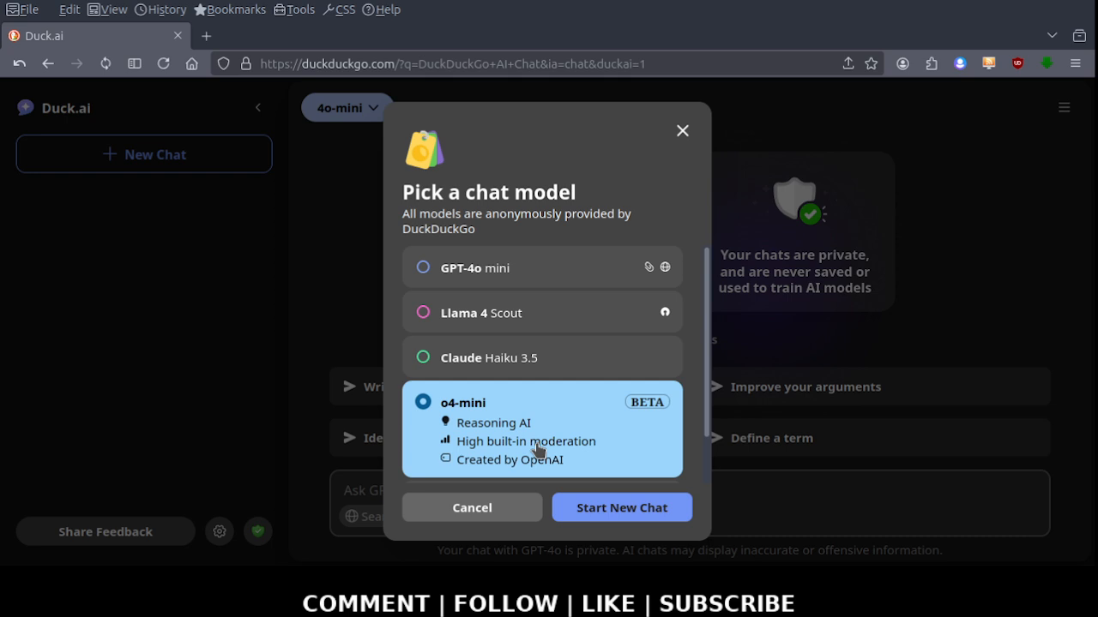
{"action": "mouse_move", "coordinate": [695, 313]}
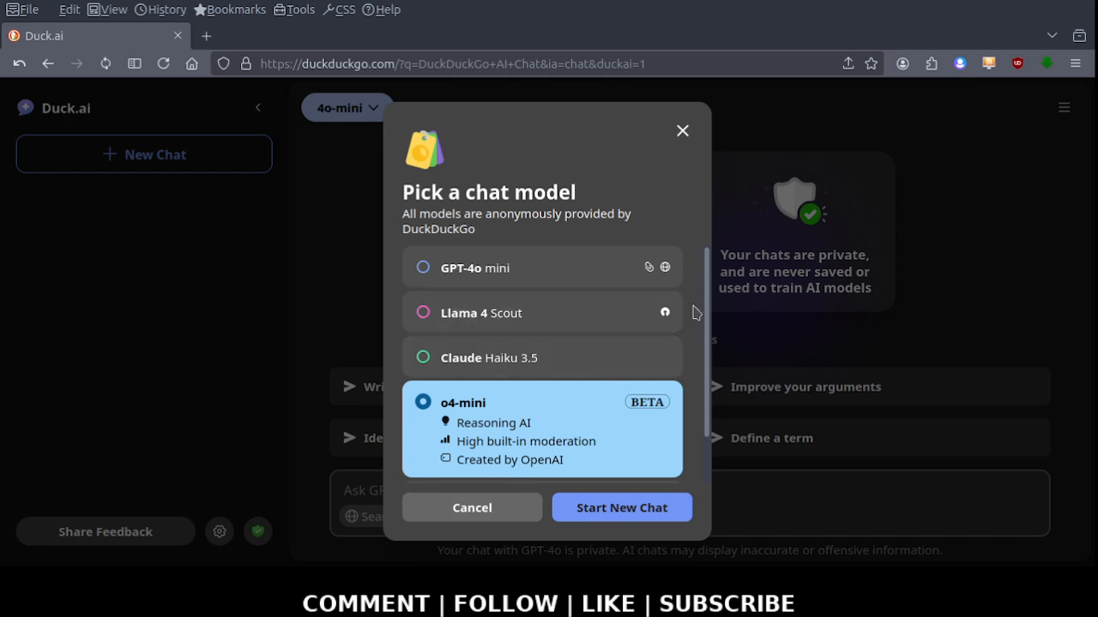
{"action": "scroll", "scroll_direction": "down", "scroll_amount": 3}
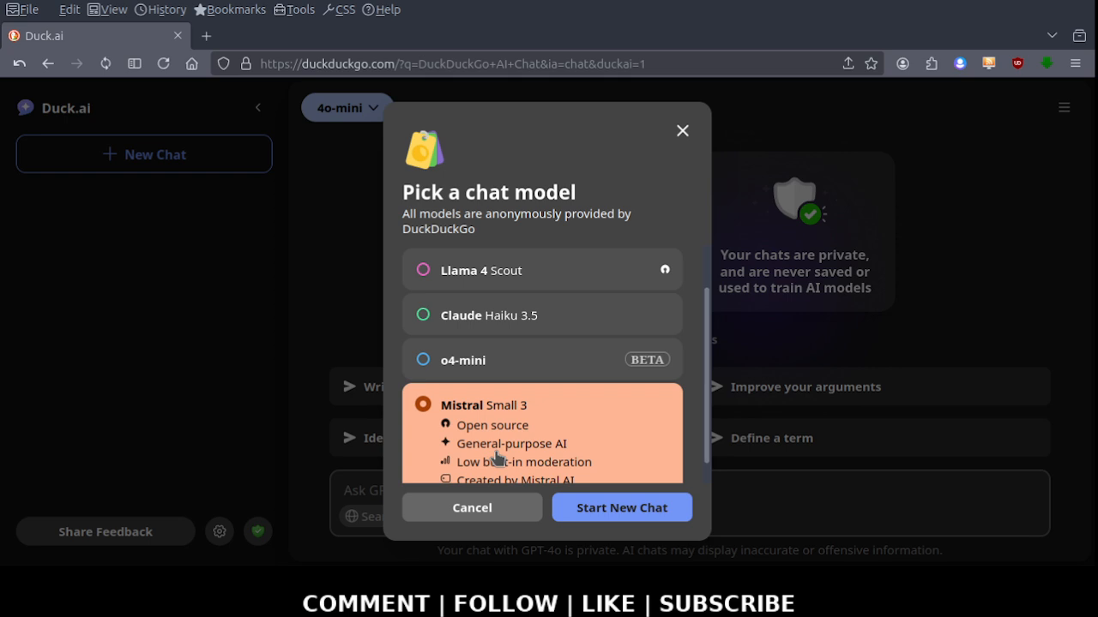
{"action": "mouse_move", "coordinate": [681, 418]}
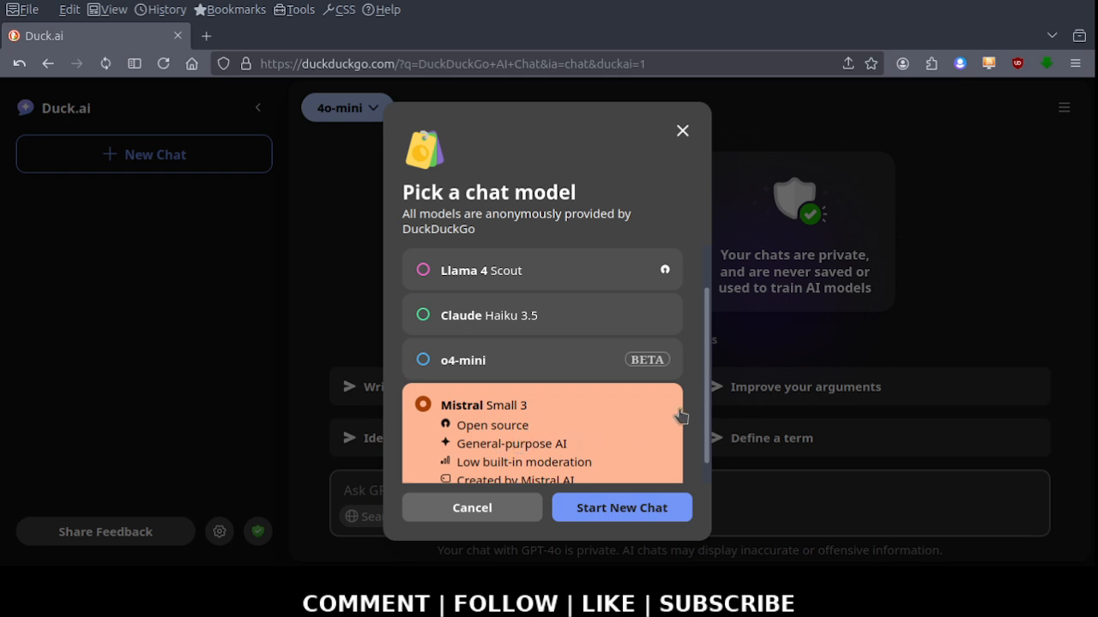
{"action": "scroll", "scroll_direction": "down", "scroll_amount": 3}
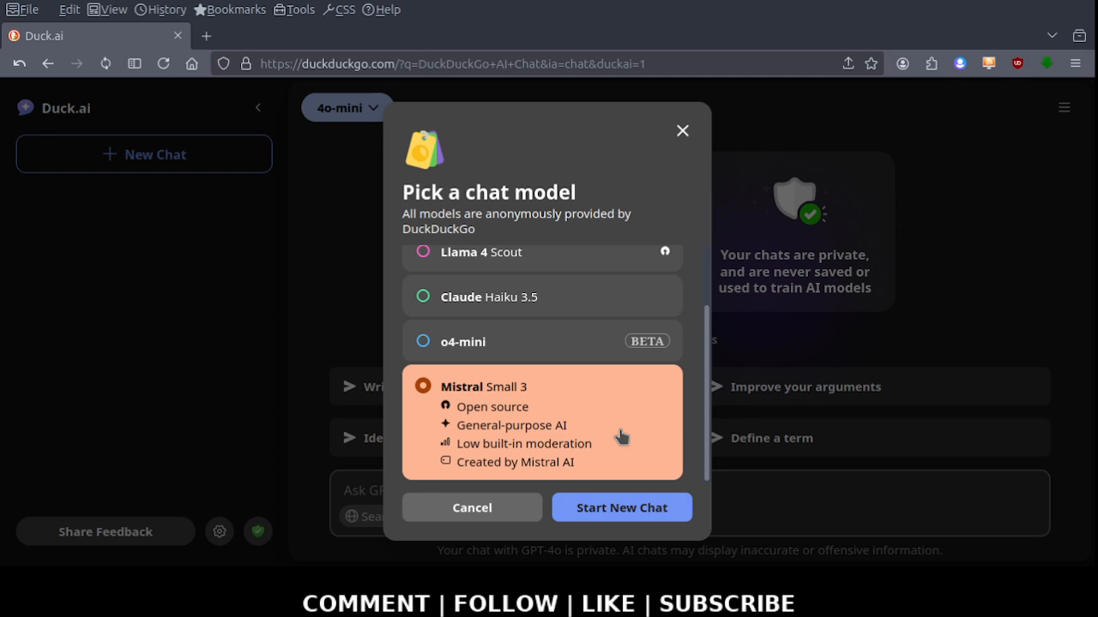
{"action": "mouse_move", "coordinate": [654, 415]}
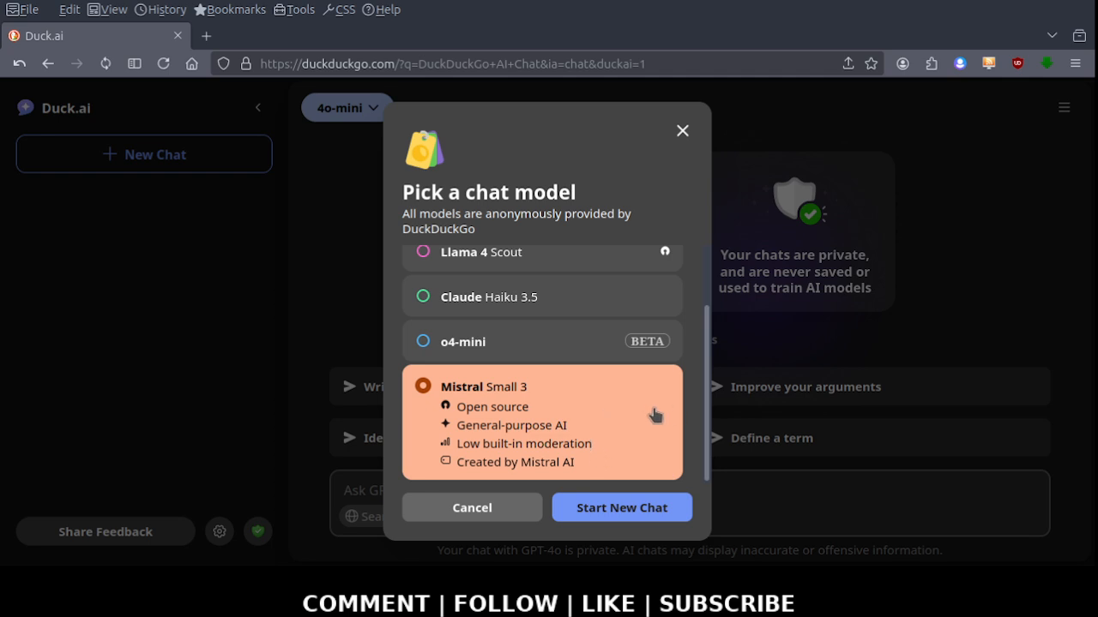
{"action": "scroll", "scroll_direction": "up", "scroll_amount": 3}
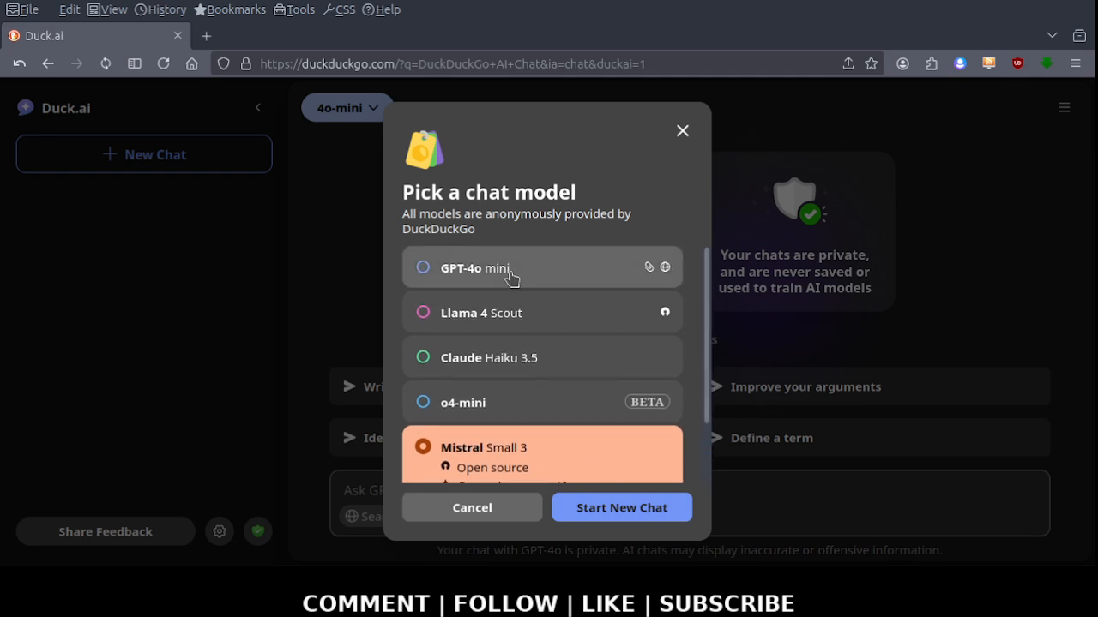
{"action": "left_click", "coordinate": [476, 268]}
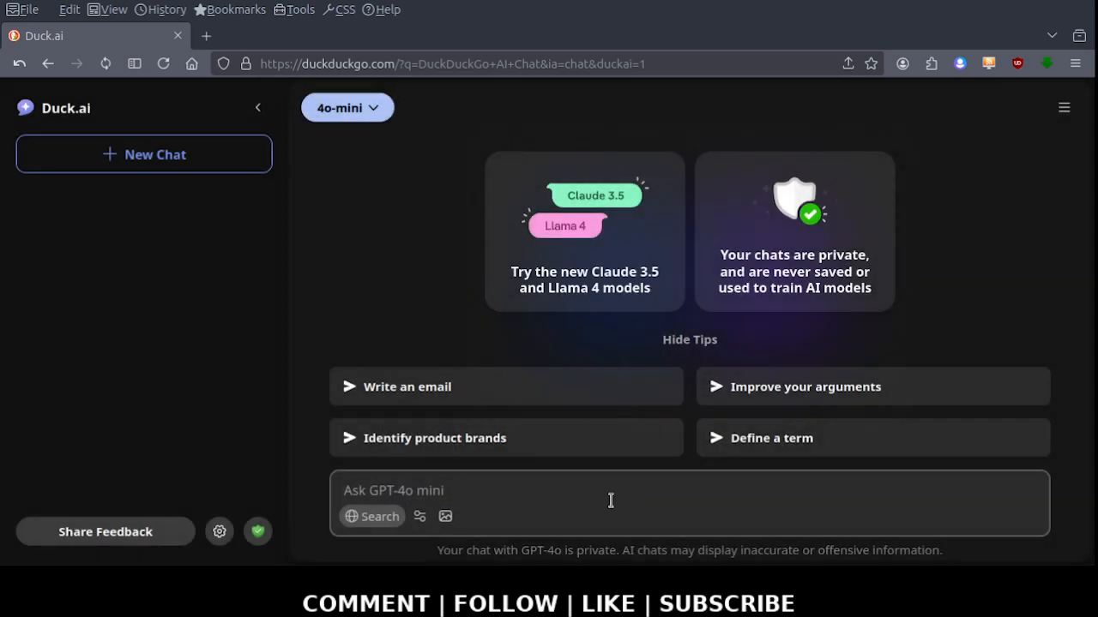
Ask GPT-4o mini 'how to download and install perplexity ai web browser'
{"action": "left_click", "coordinate": [564, 489]}
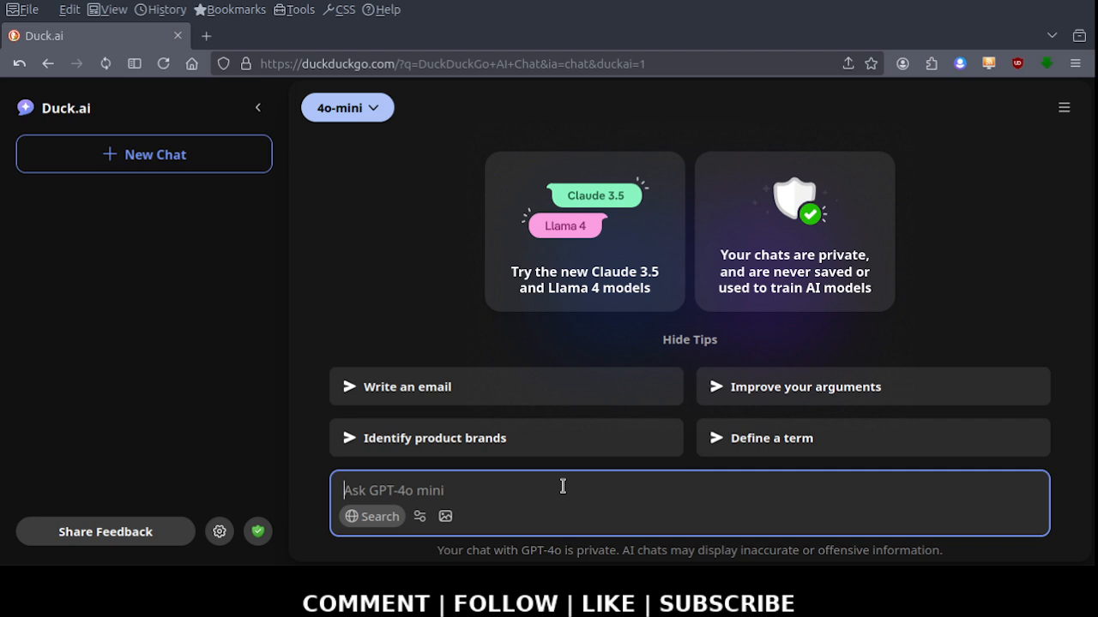
{"action": "type", "text": "h"}
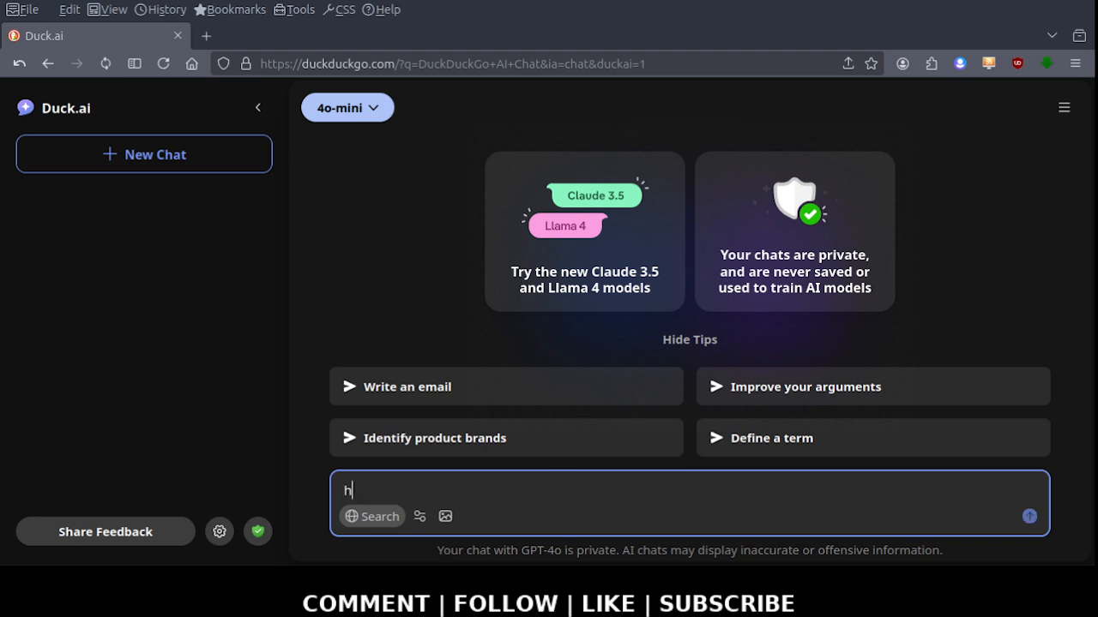
{"action": "type", "text": "ow to download"}
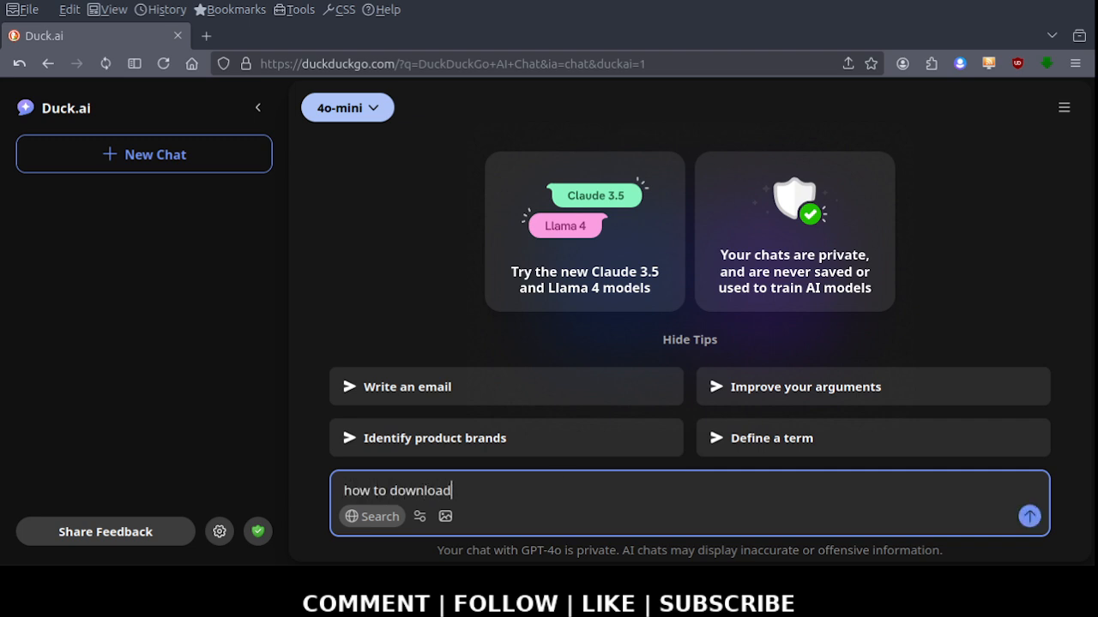
{"action": "type", "text": "and install"}
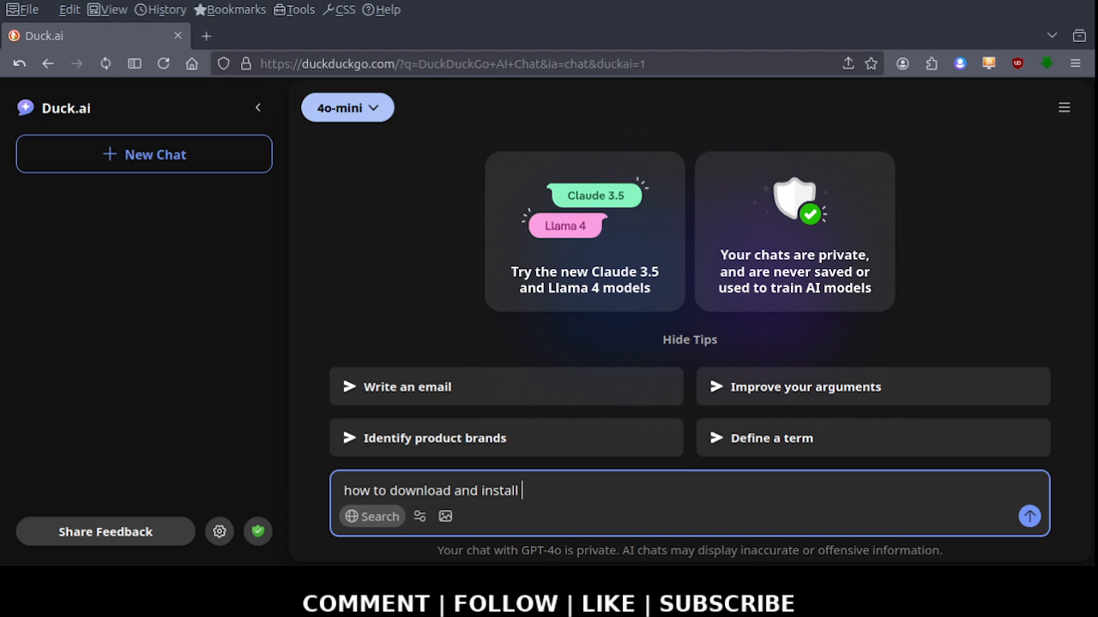
{"action": "type", "text": "perplexi"}
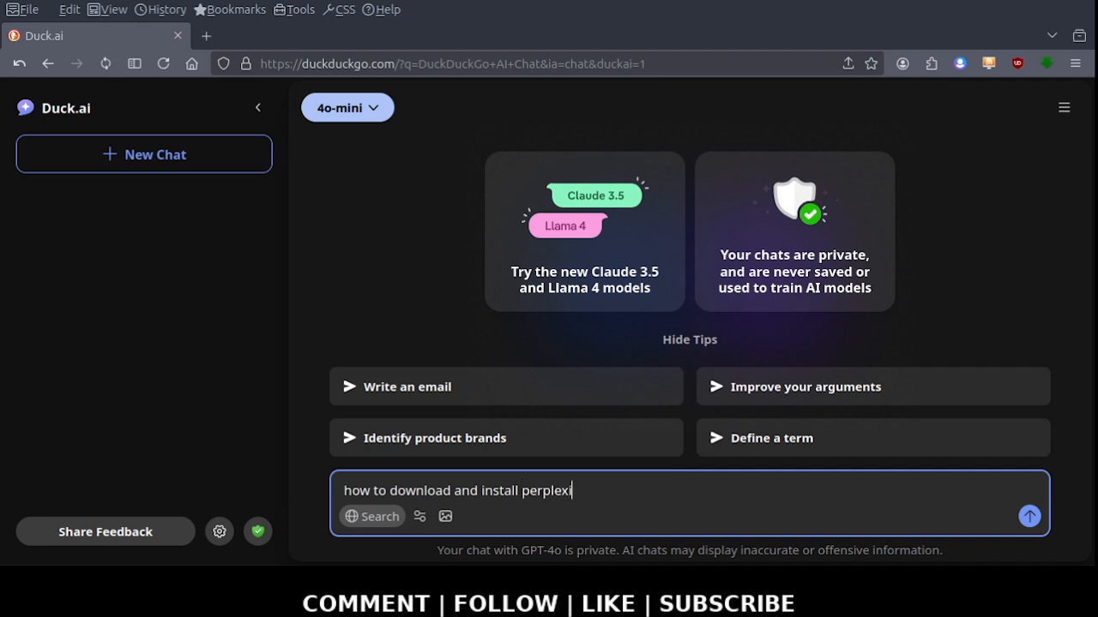
{"action": "type", "text": "ty ai w"}
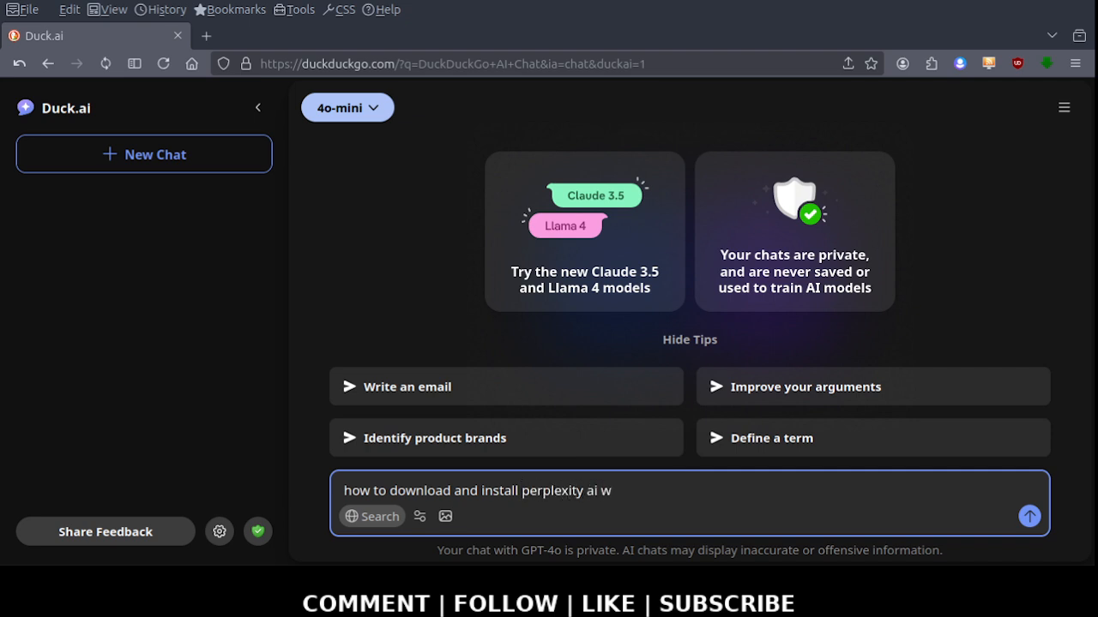
{"action": "type", "text": "eb b"}
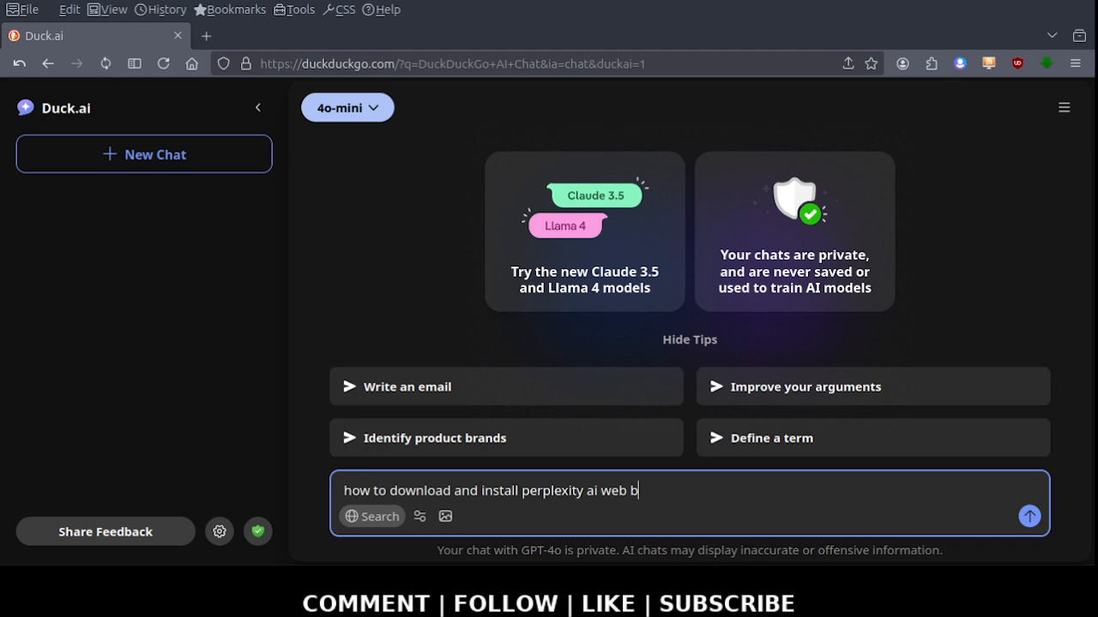
{"action": "type", "text": "rowser"}
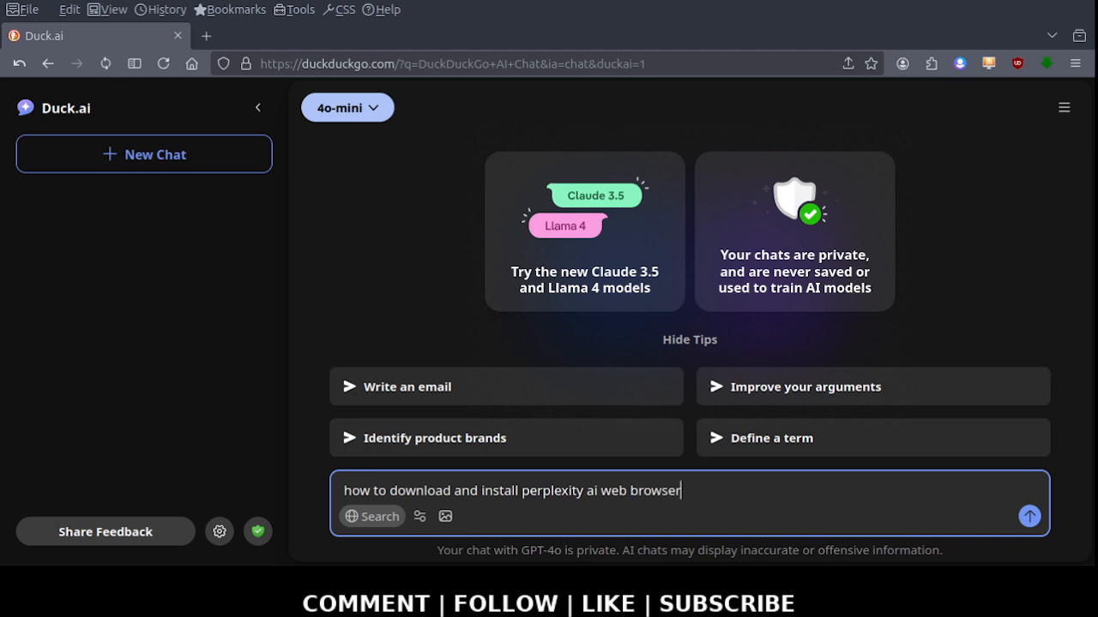
{"action": "left_click", "coordinate": [1030, 517]}
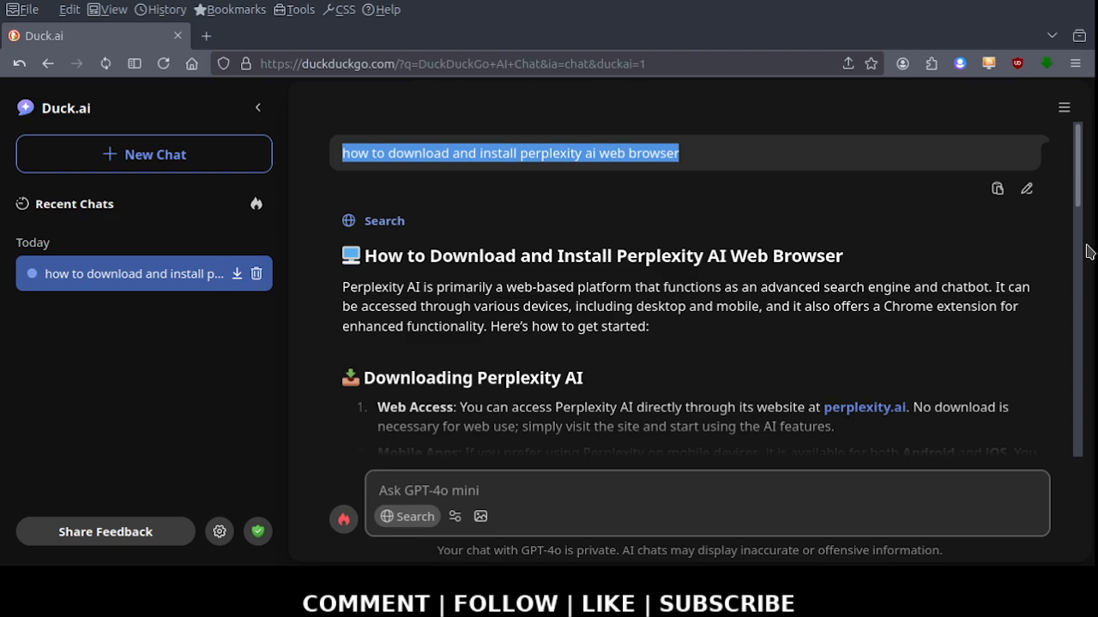
{"action": "scroll", "scroll_direction": "down", "scroll_amount": 3}
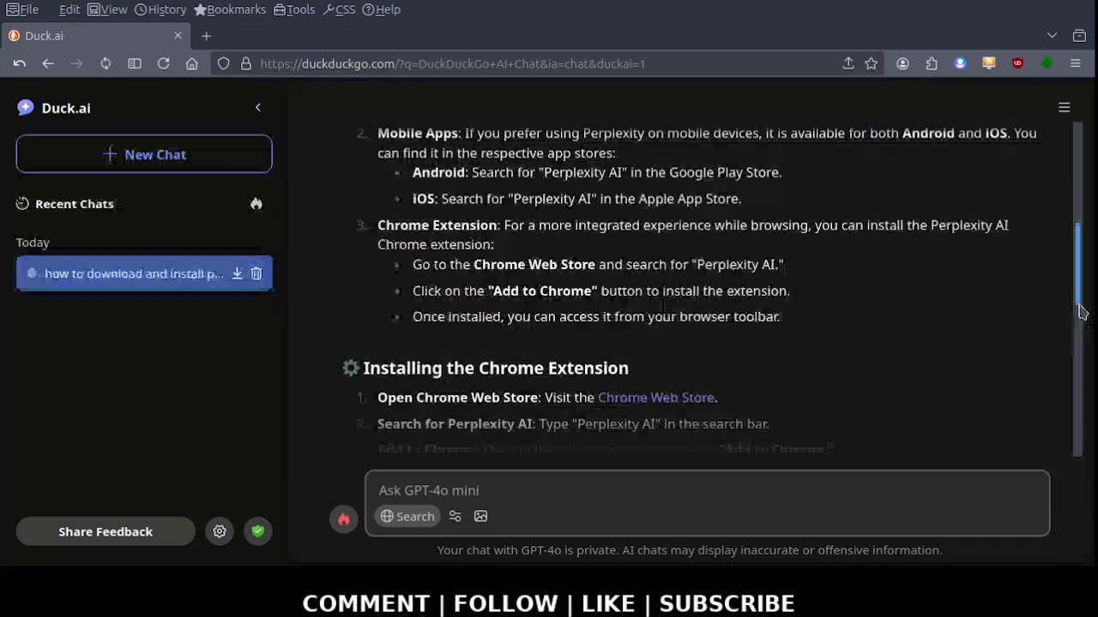
{"action": "scroll", "scroll_direction": "down", "scroll_amount": 3}
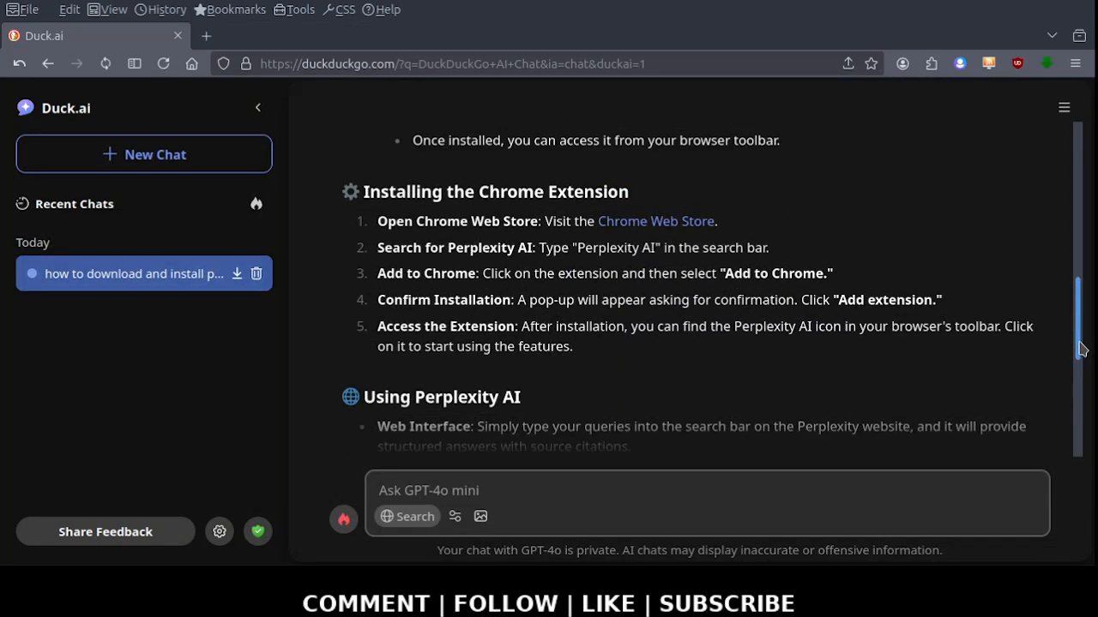
{"action": "scroll", "scroll_direction": "down", "scroll_amount": 3}
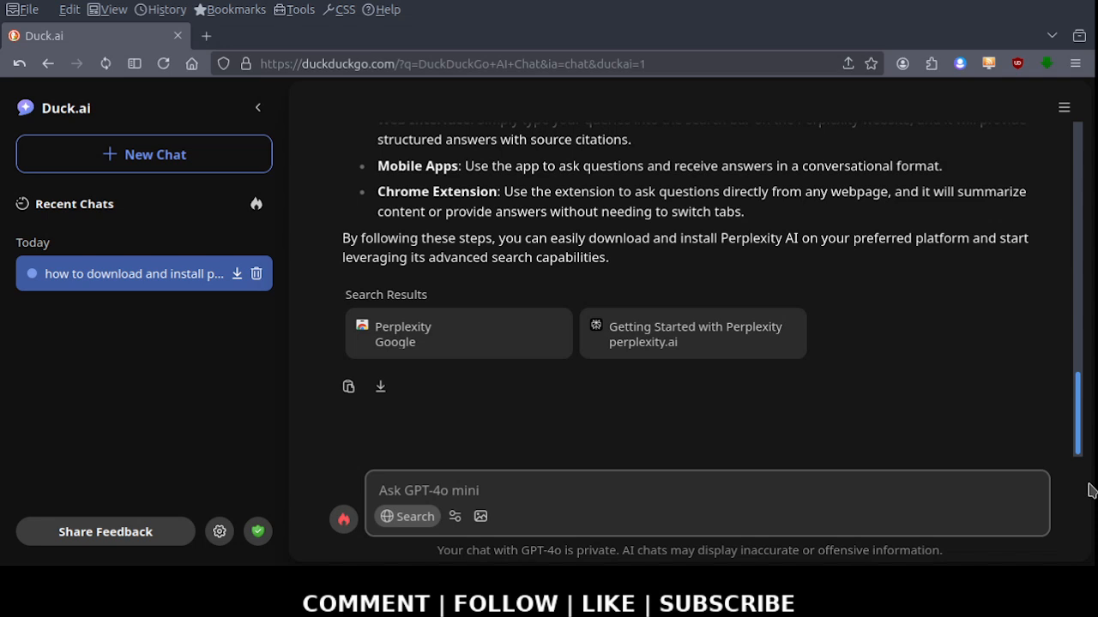
{"action": "mouse_move", "coordinate": [412, 340]}
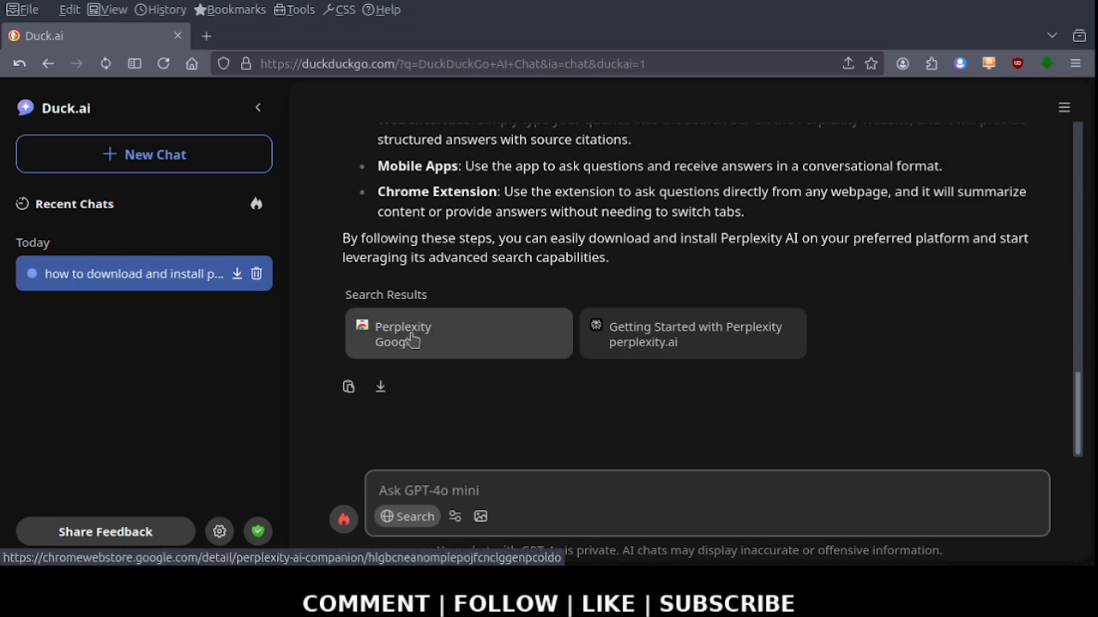
{"action": "mouse_move", "coordinate": [609, 343]}
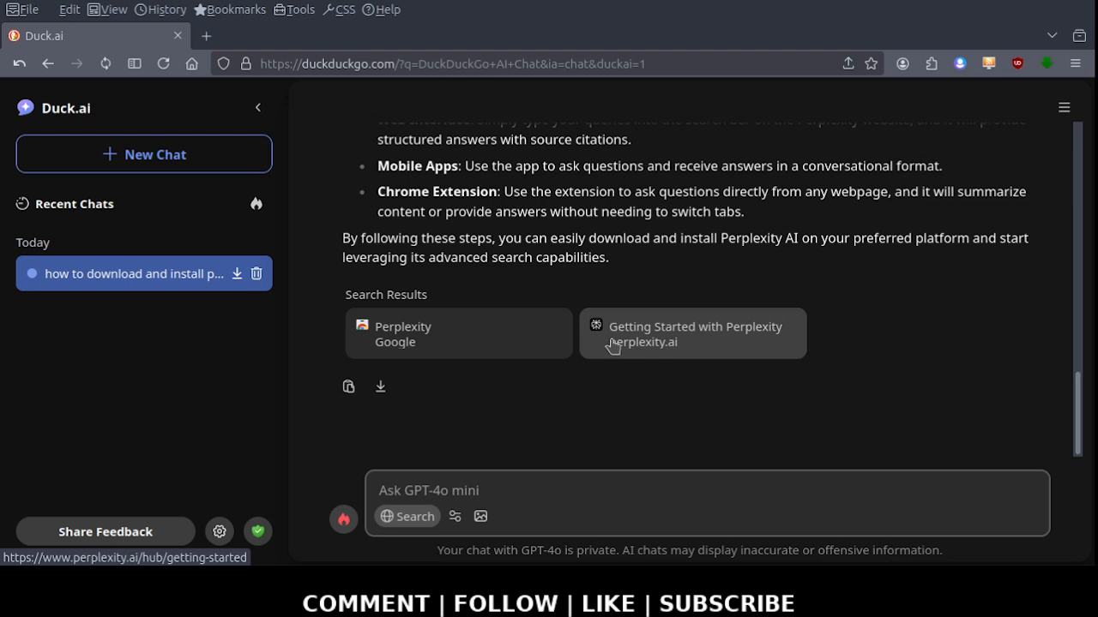
{"action": "mouse_move", "coordinate": [943, 364]}
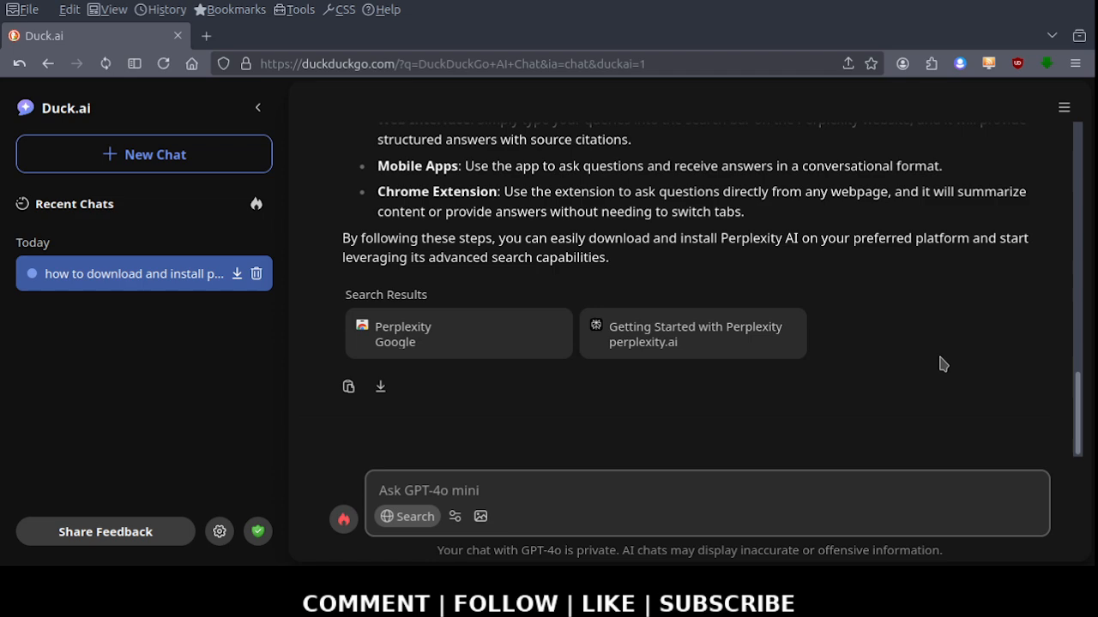
{"action": "scroll", "scroll_direction": "up", "scroll_amount": 3}
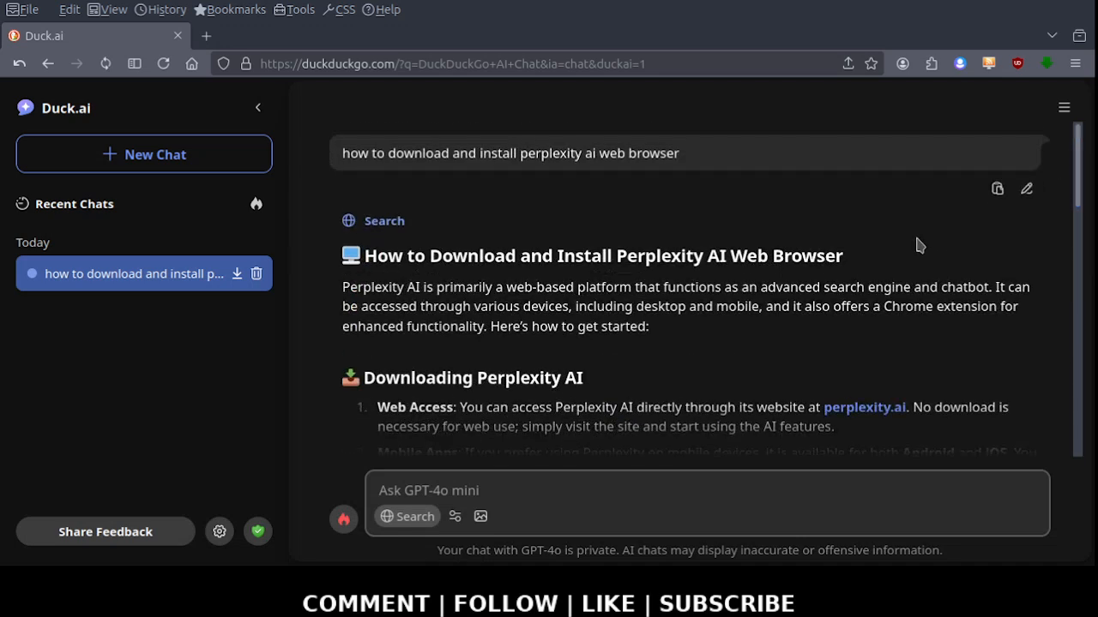
{"action": "mouse_move", "coordinate": [830, 306]}
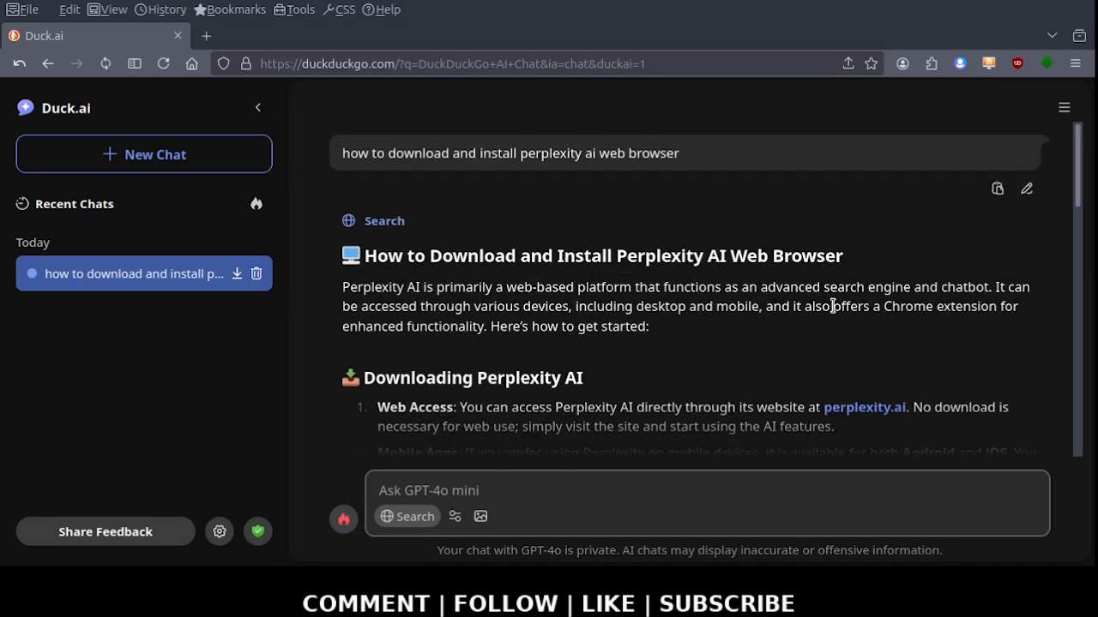
{"action": "mouse_move", "coordinate": [795, 294]}
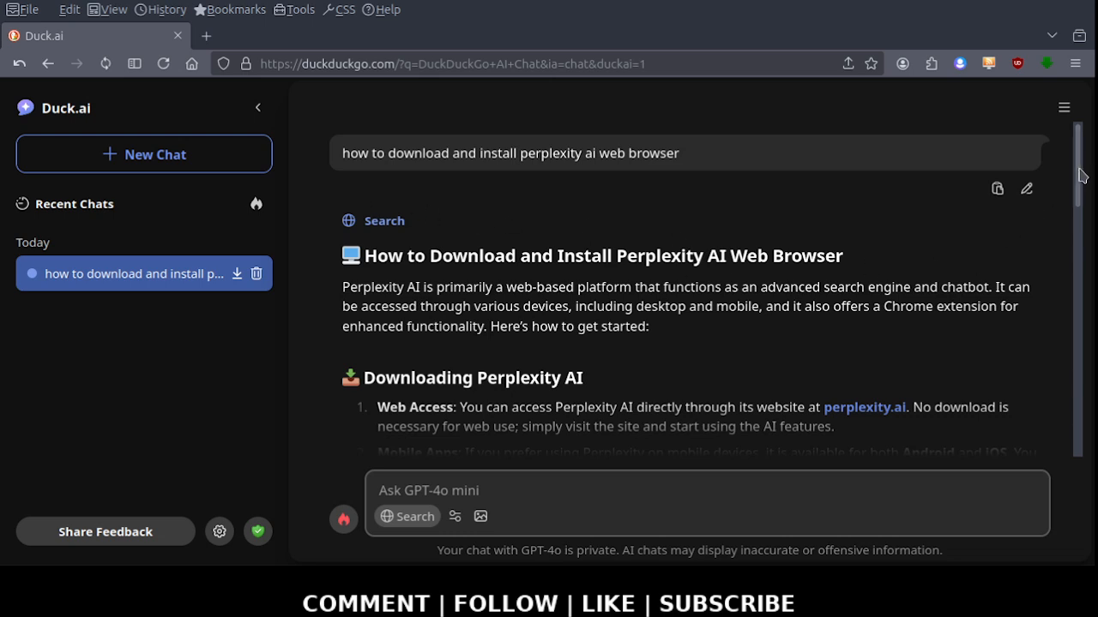
{"action": "mouse_move", "coordinate": [794, 356]}
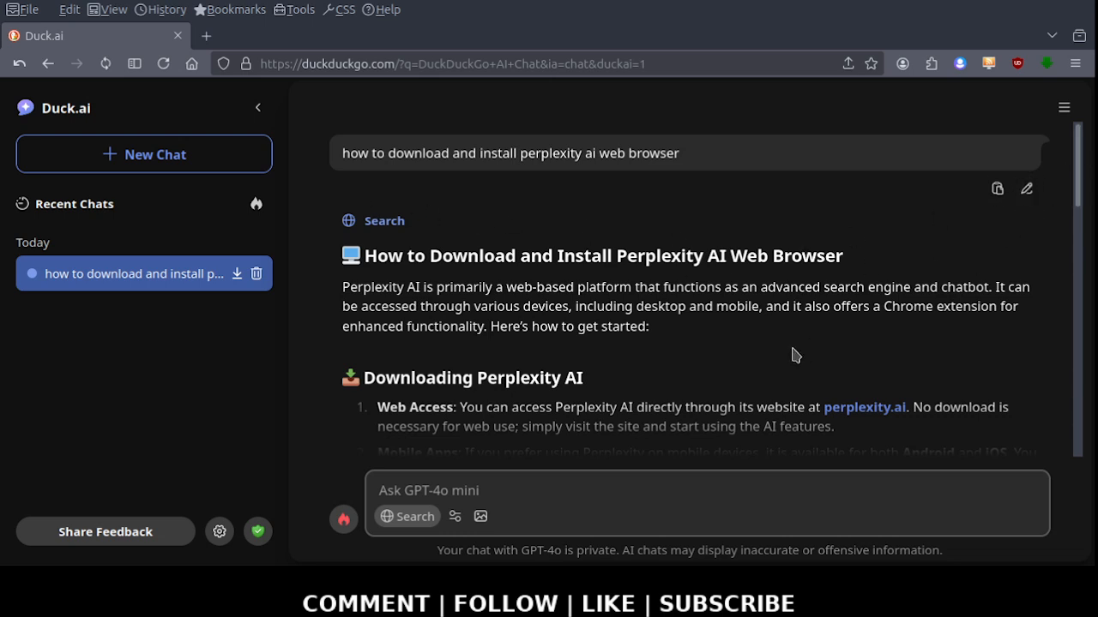
{"action": "mouse_move", "coordinate": [789, 357]}
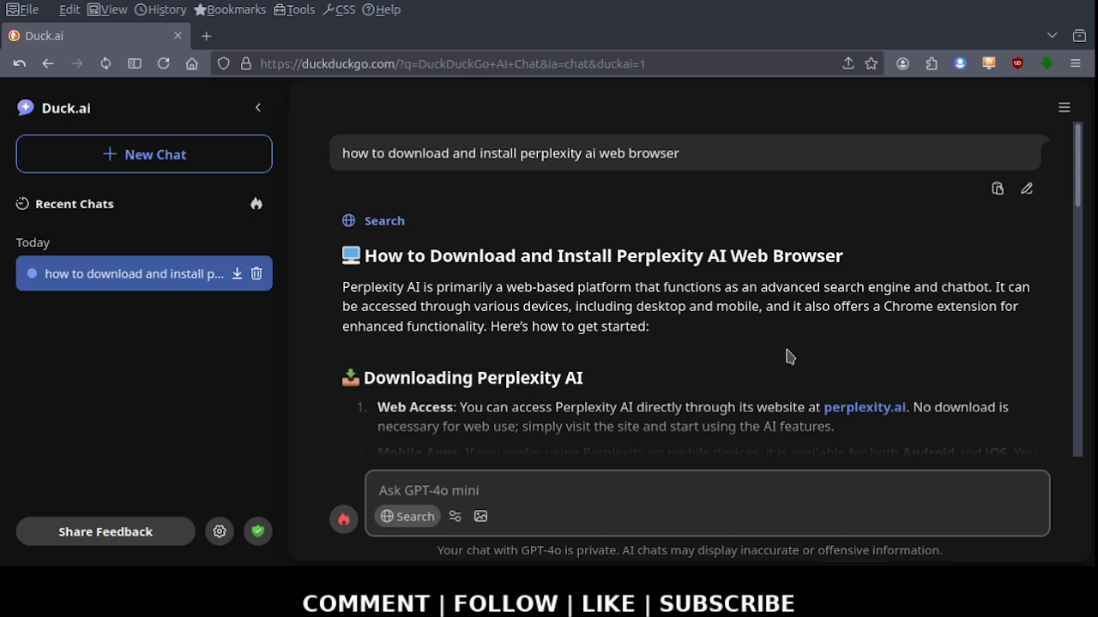
{"action": "mouse_move", "coordinate": [814, 351]}
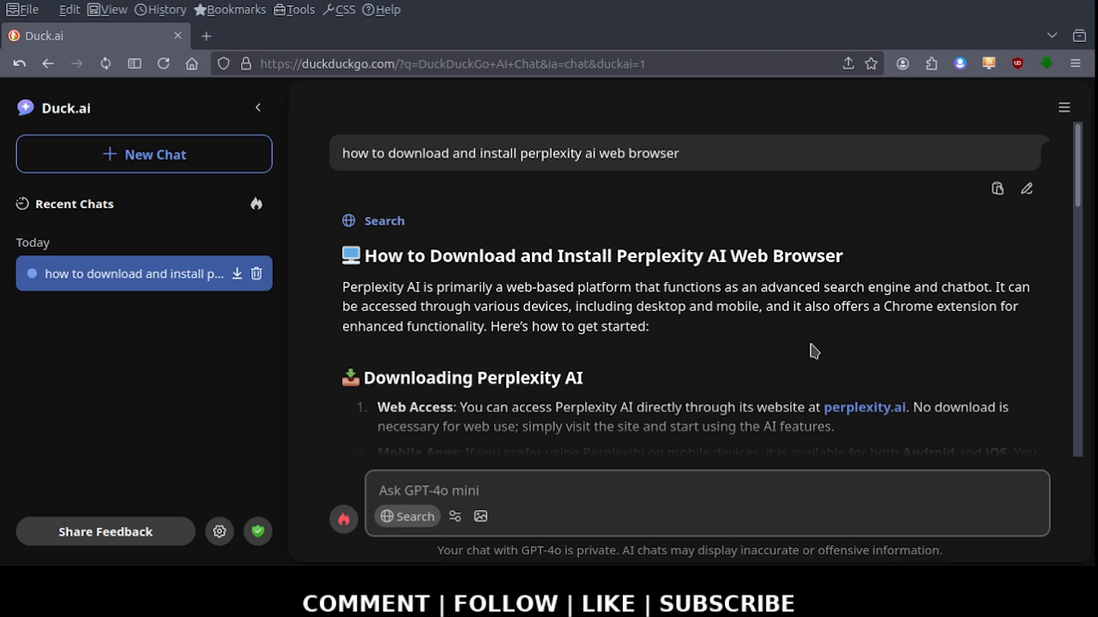
{"action": "mouse_move", "coordinate": [643, 284]}
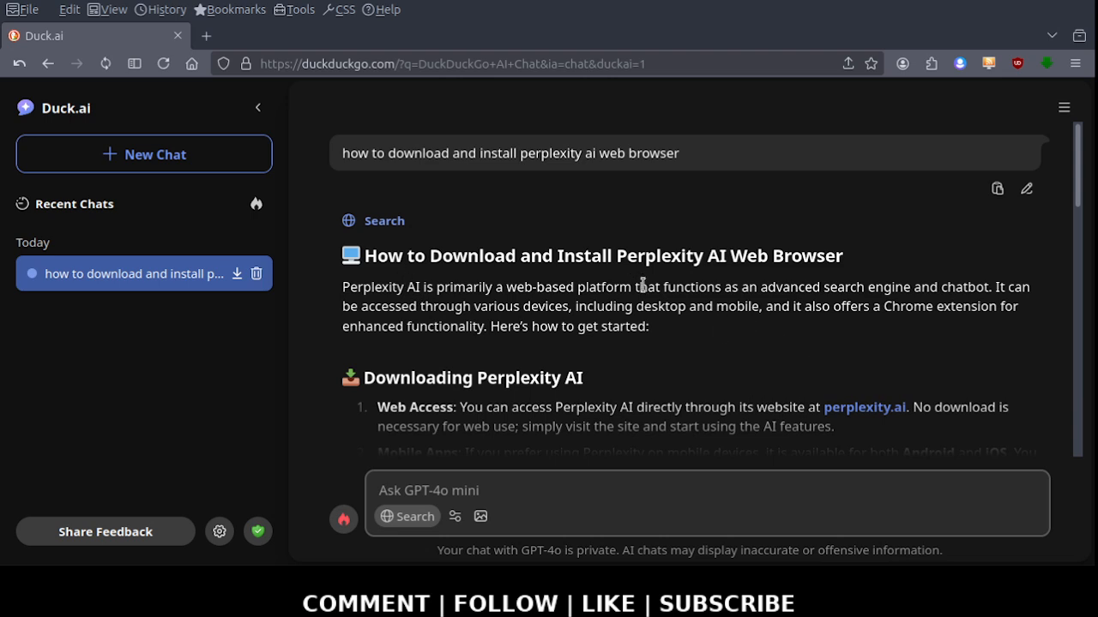
{"action": "left_click", "coordinate": [515, 490]}
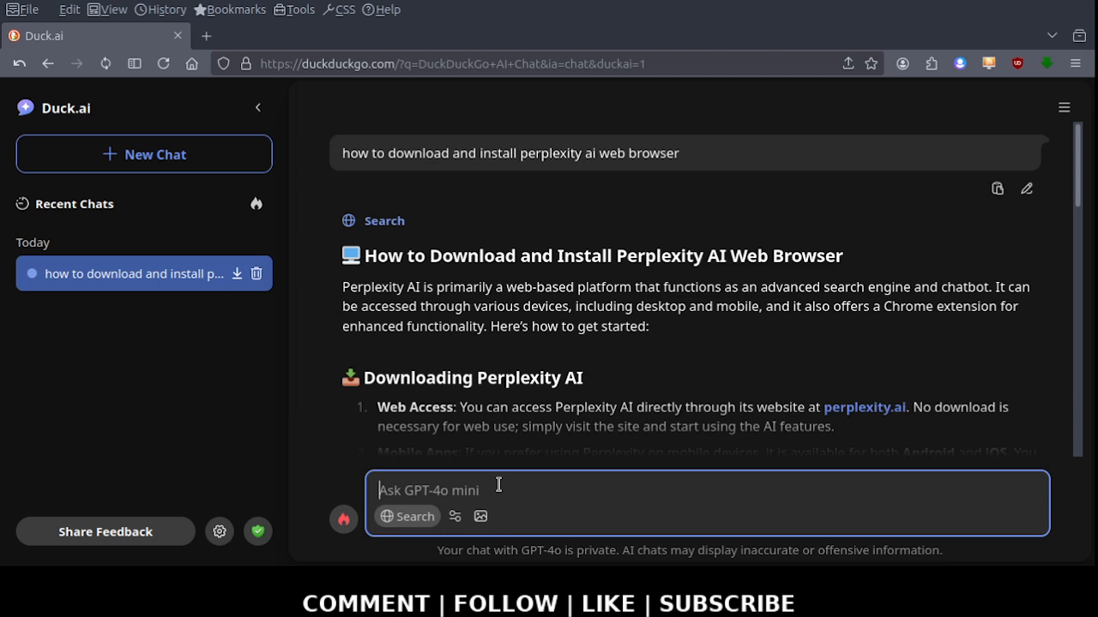
{"action": "mouse_move", "coordinate": [1081, 215]}
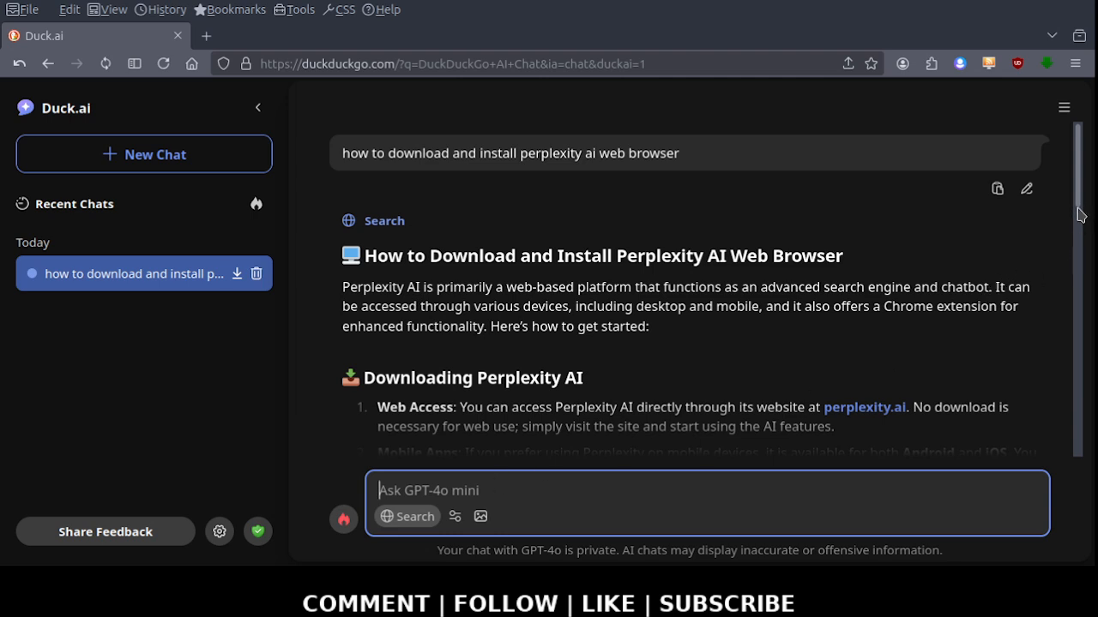
{"action": "scroll", "scroll_direction": "down", "scroll_amount": 3}
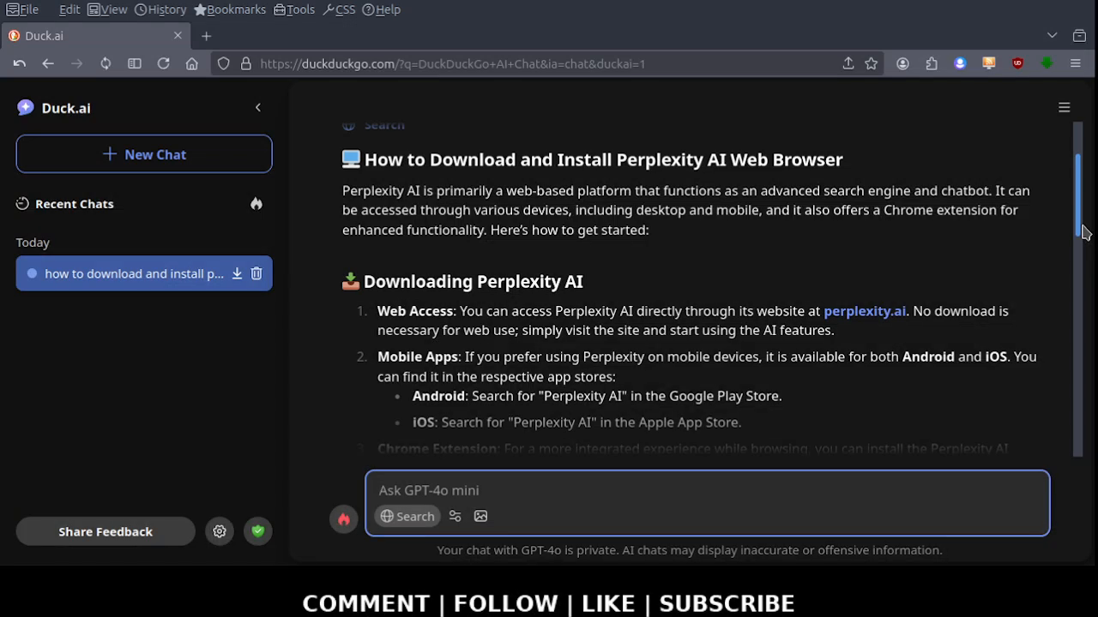
{"action": "scroll", "scroll_direction": "down", "scroll_amount": 3}
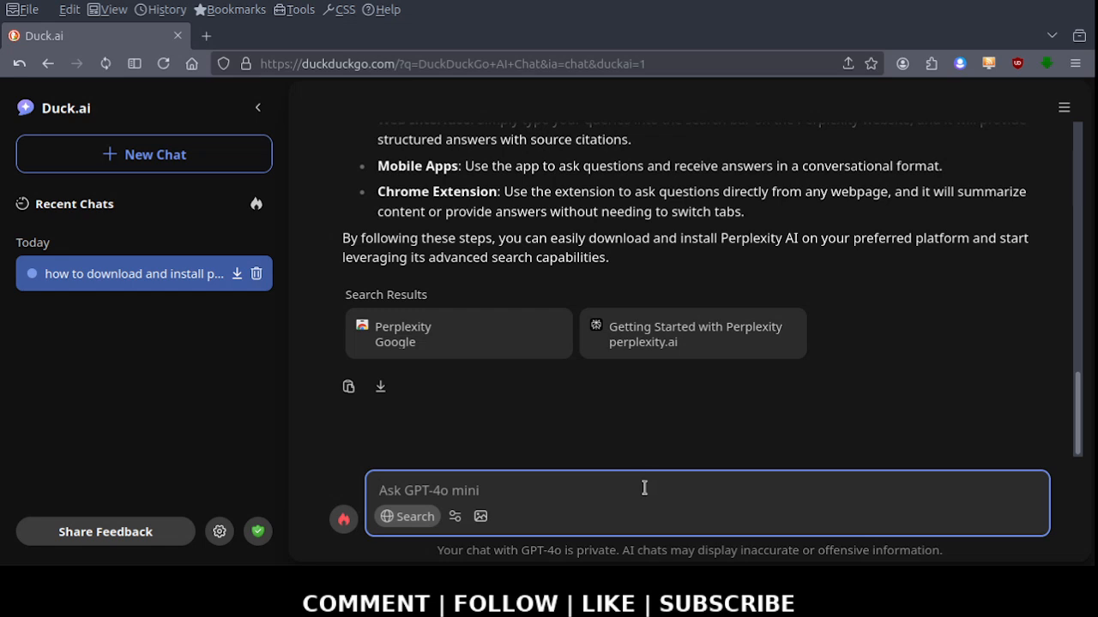
{"action": "mouse_move", "coordinate": [169, 176]}
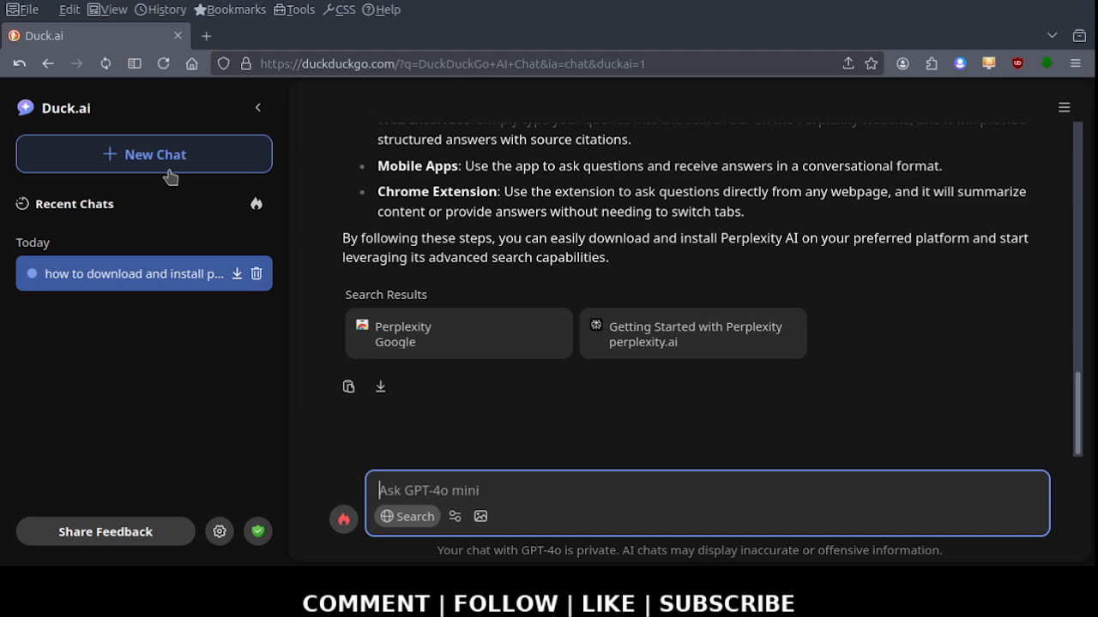
{"action": "mouse_move", "coordinate": [219, 275]}
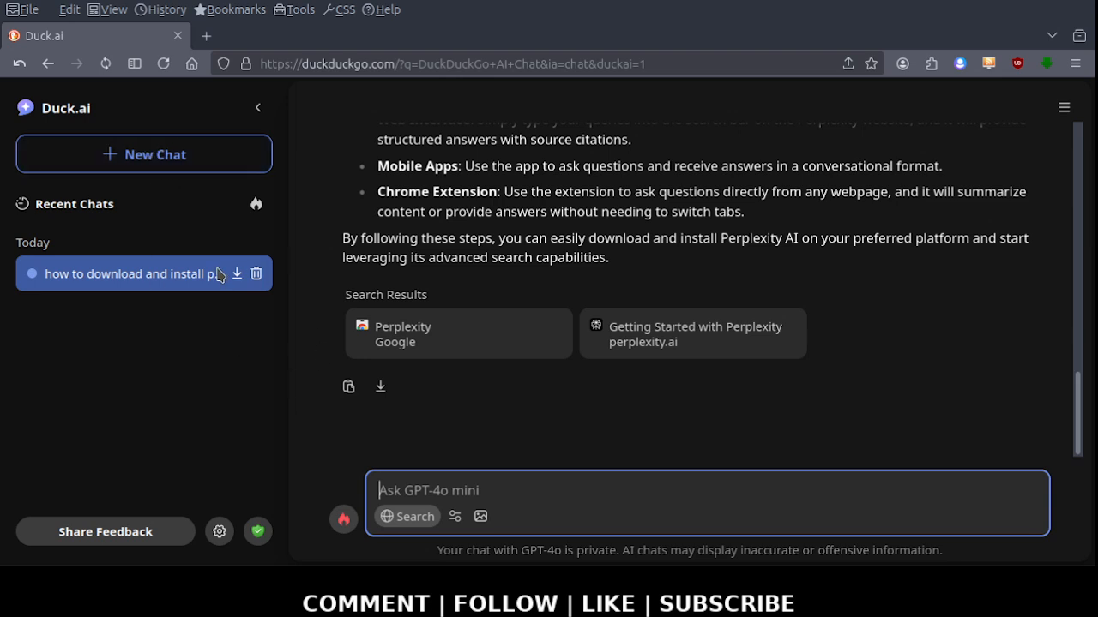
{"action": "mouse_move", "coordinate": [237, 273]}
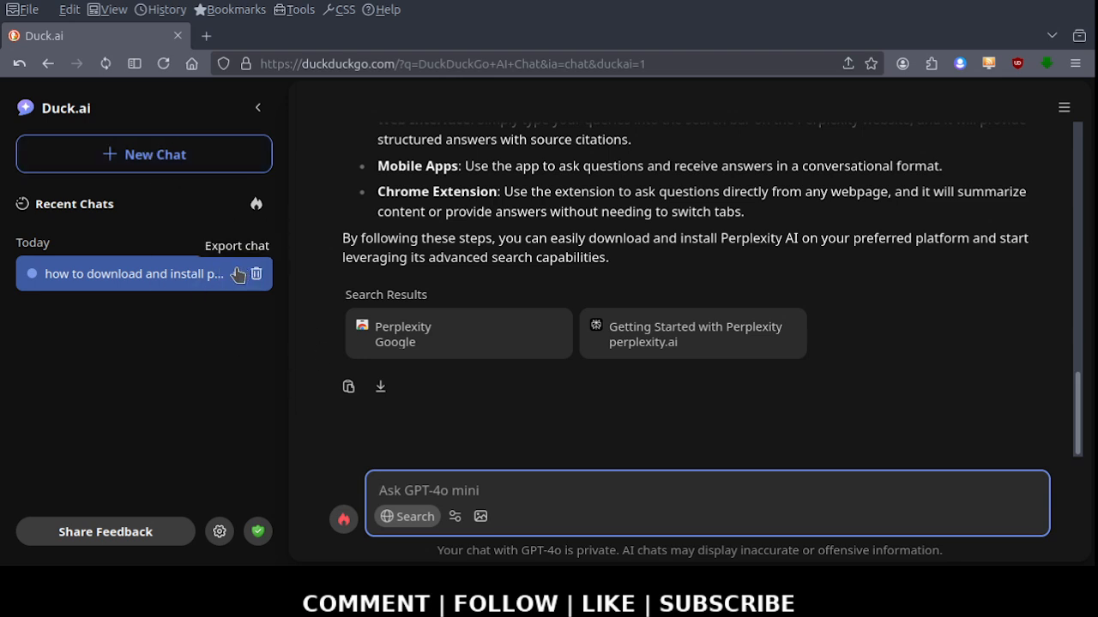
{"action": "mouse_move", "coordinate": [258, 274]}
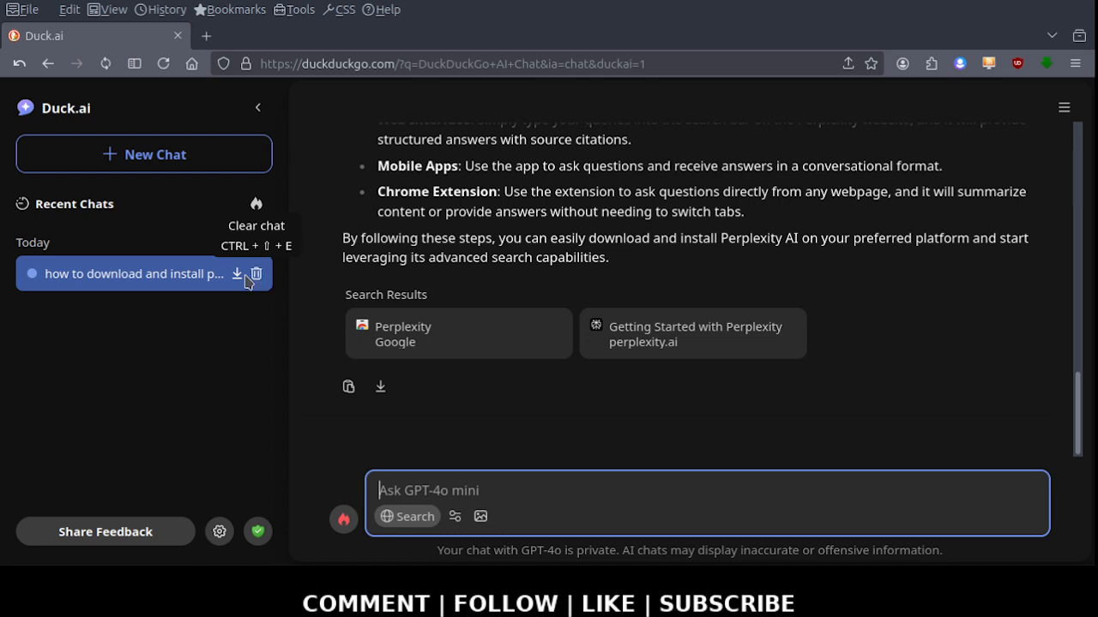
Start a new chat and ask 'do you train ai model with search'
{"action": "left_click", "coordinate": [144, 155]}
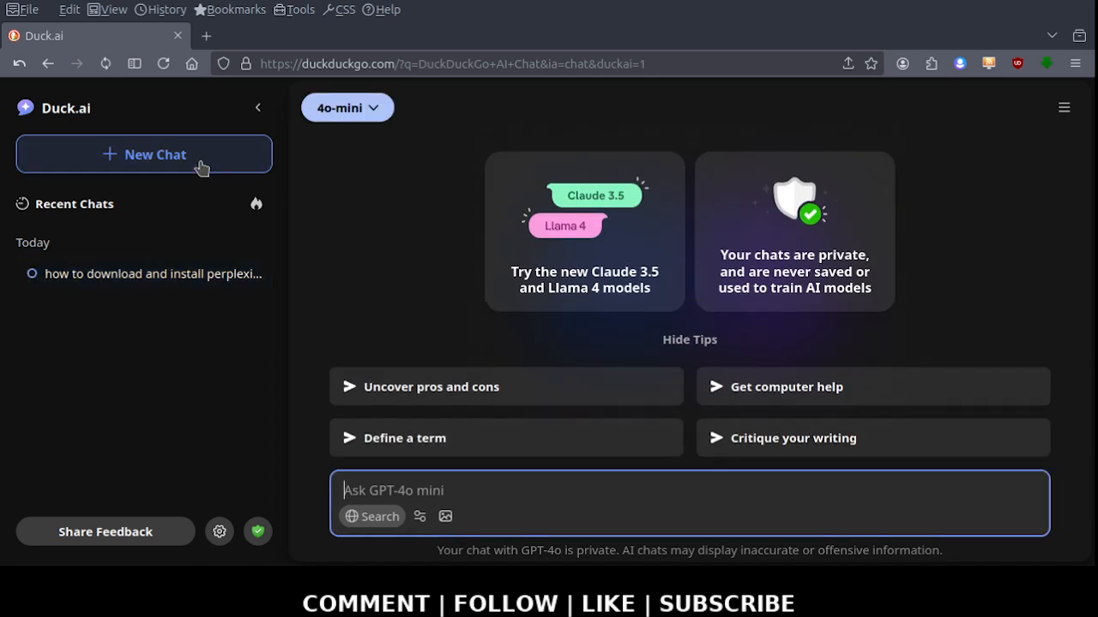
{"action": "mouse_move", "coordinate": [144, 273]}
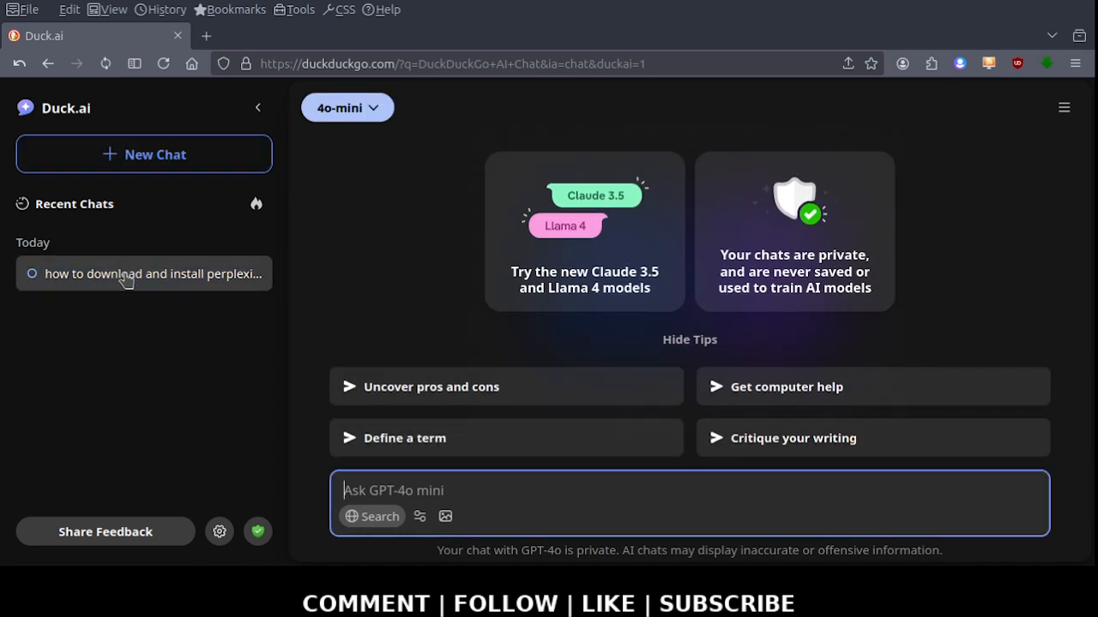
{"action": "mouse_move", "coordinate": [209, 290]}
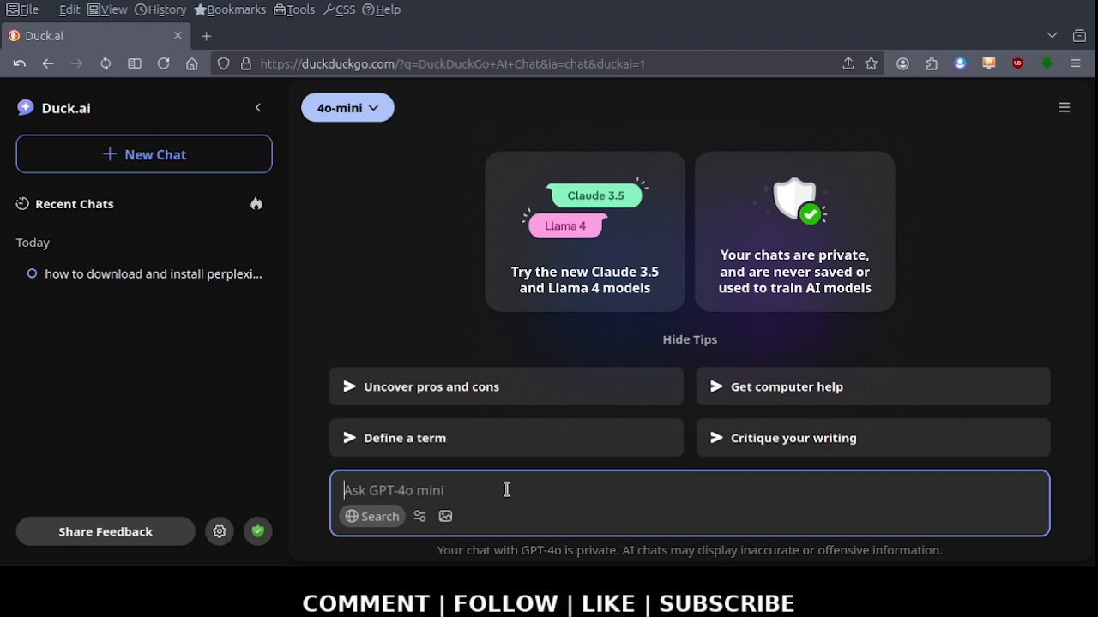
{"action": "type", "text": "do you t"}
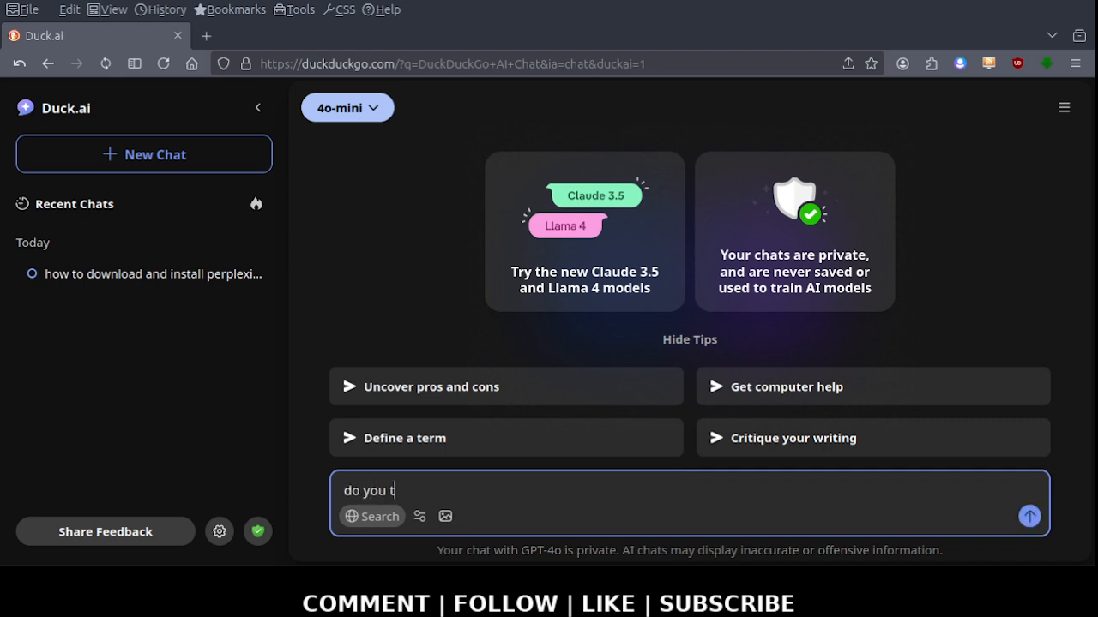
{"action": "type", "text": "rain"}
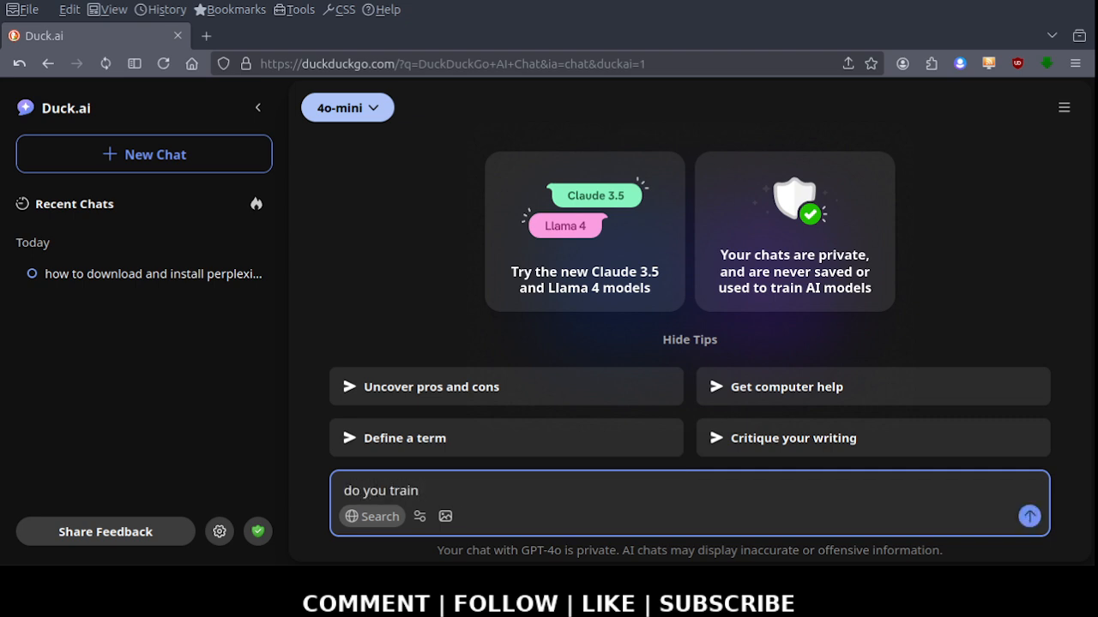
{"action": "type", "text": "ai model wit"}
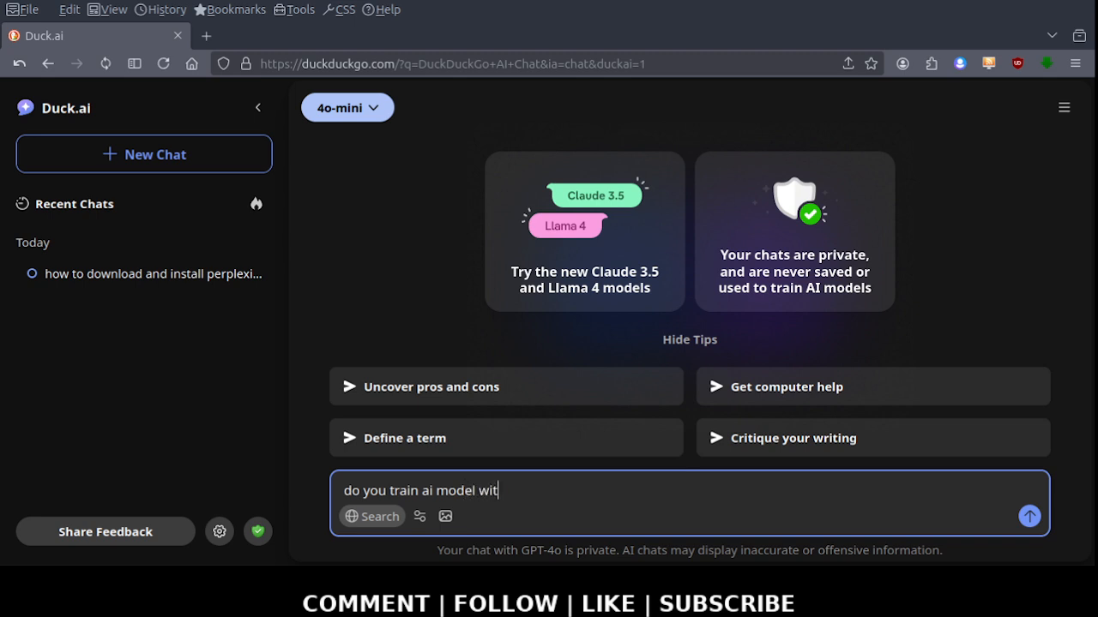
{"action": "type", "text": "h"}
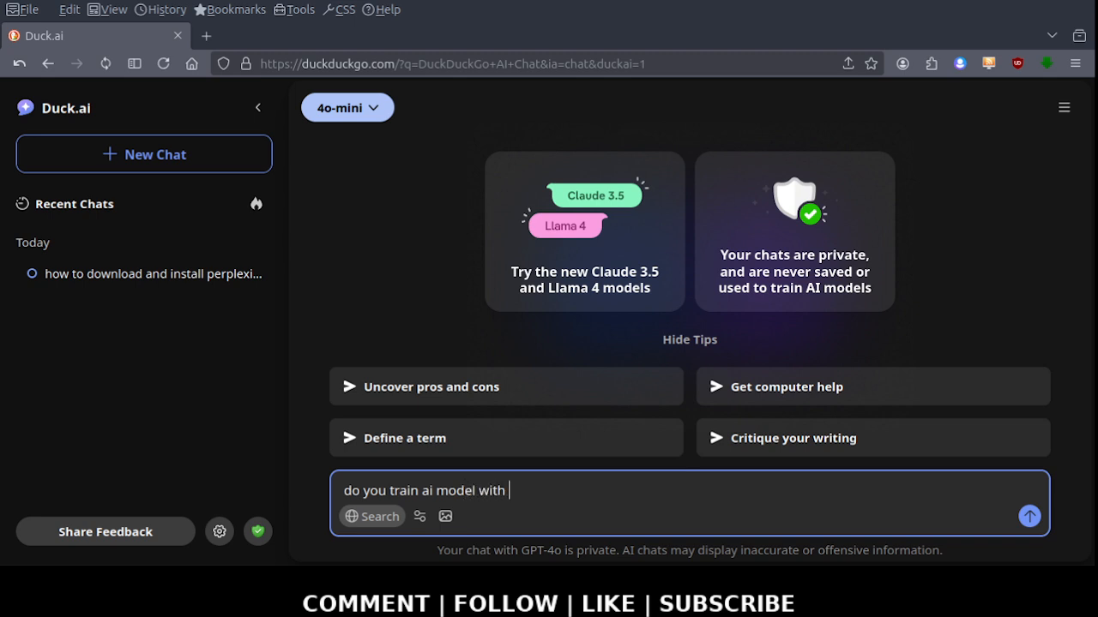
{"action": "type", "text": "chat"}
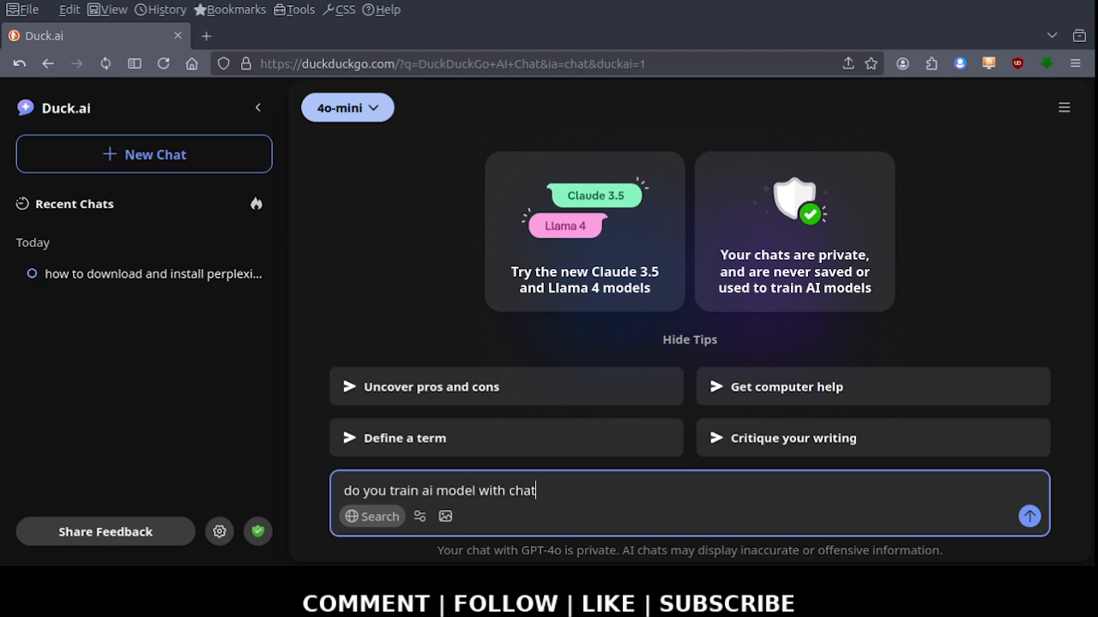
{"action": "key", "text": "Backspace"}
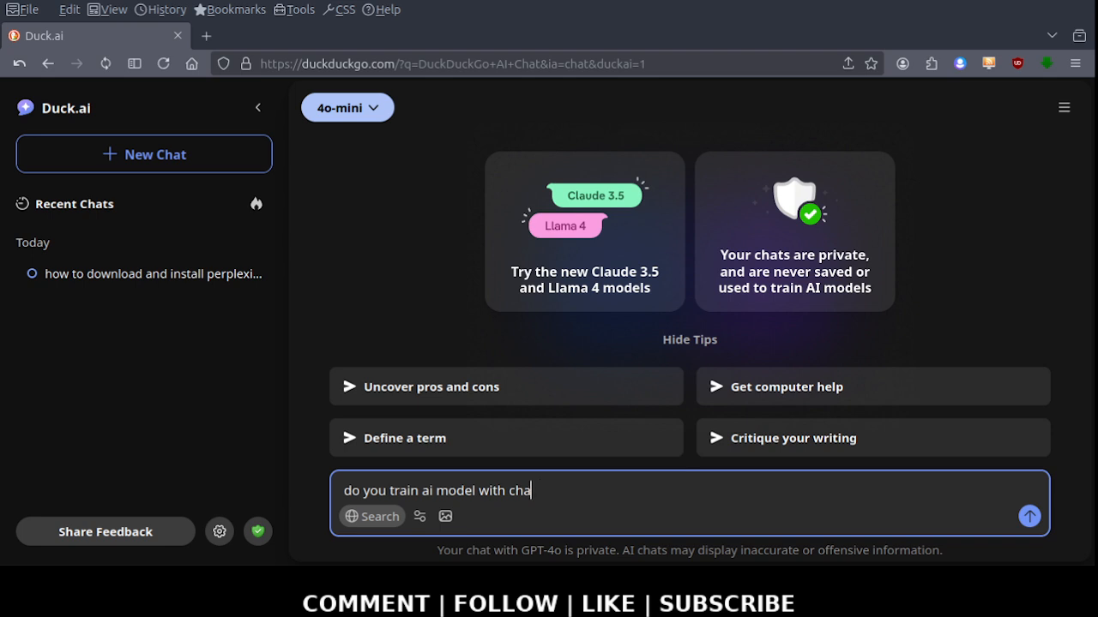
{"action": "type", "text": "search"}
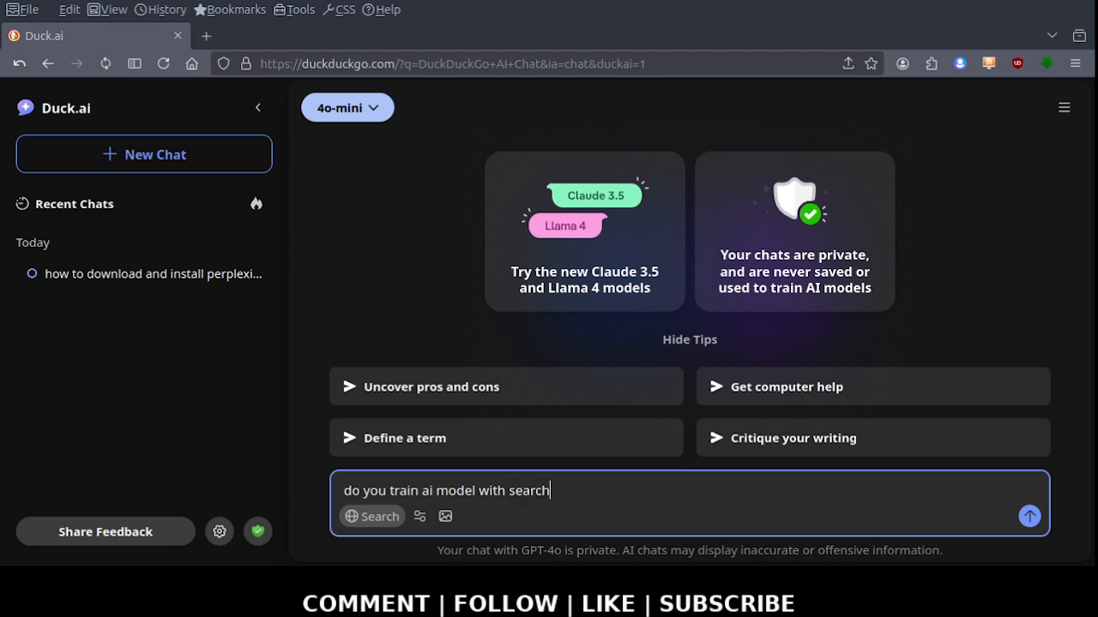
{"action": "left_click", "coordinate": [1029, 516]}
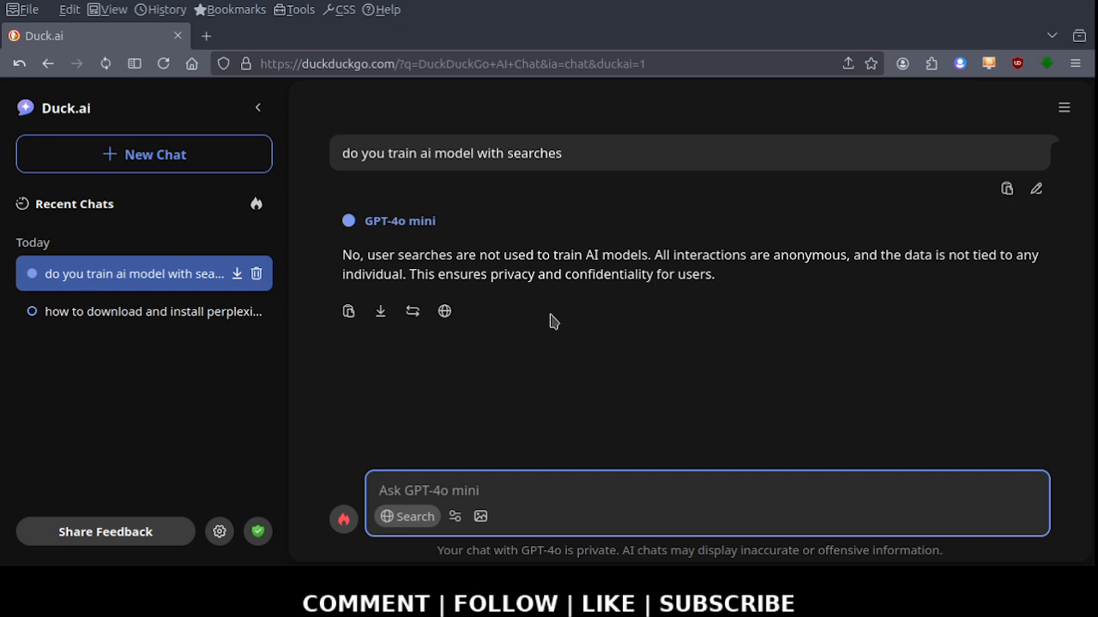
{"action": "mouse_move", "coordinate": [624, 264]}
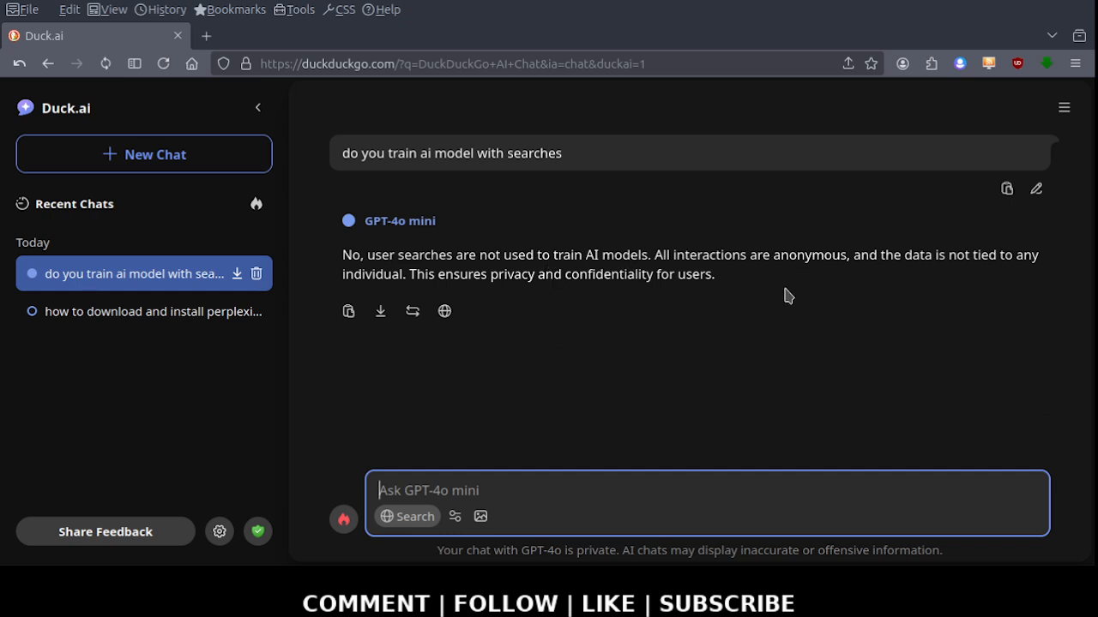
{"action": "mouse_move", "coordinate": [776, 305]}
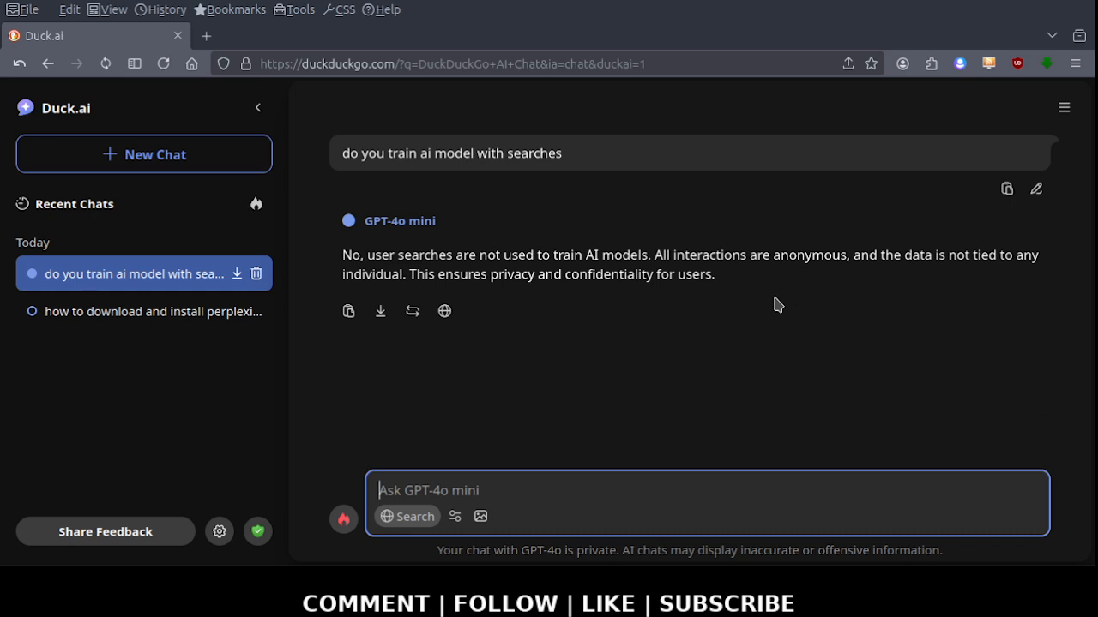
{"action": "mouse_move", "coordinate": [739, 545]}
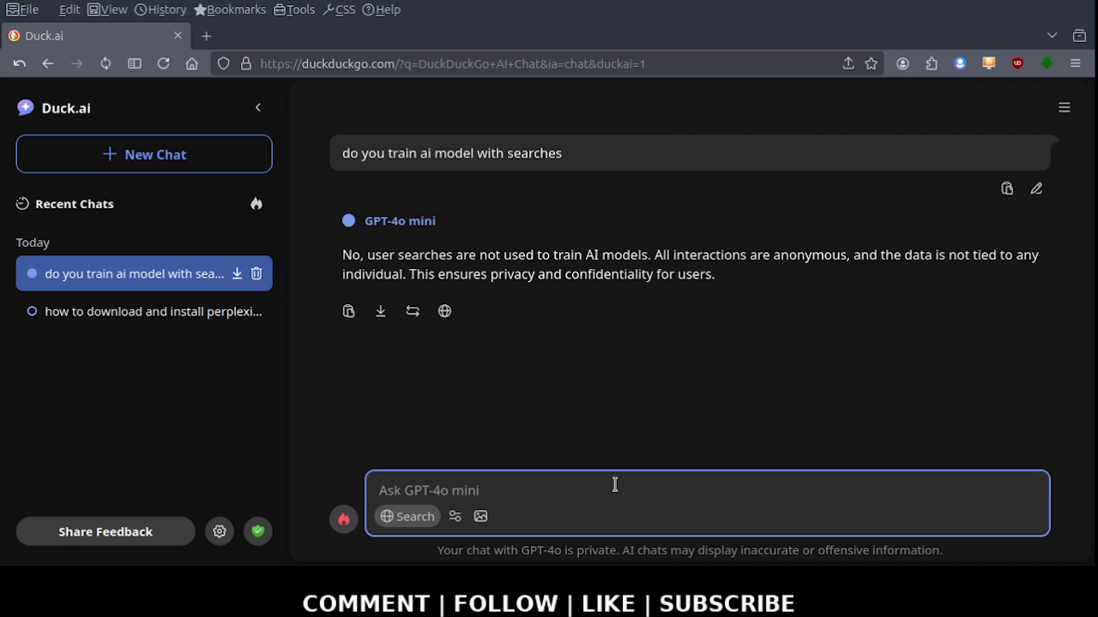
Send the follow-up question 'can you access the internet'
{"action": "type", "text": "do"}
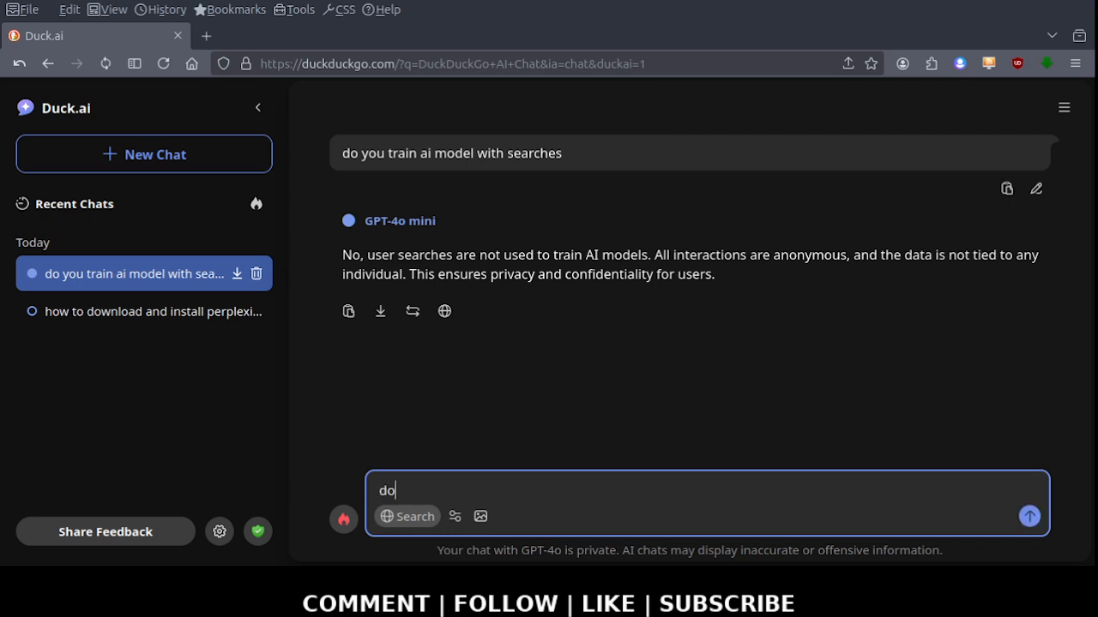
{"action": "type", "text": "you"}
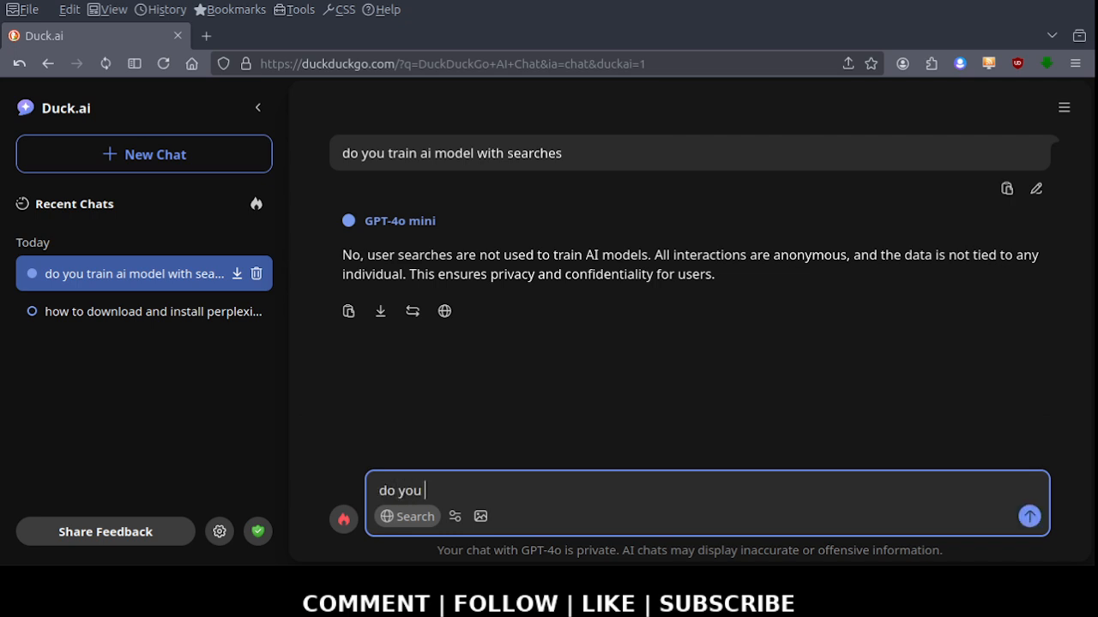
{"action": "type", "text": "acces"}
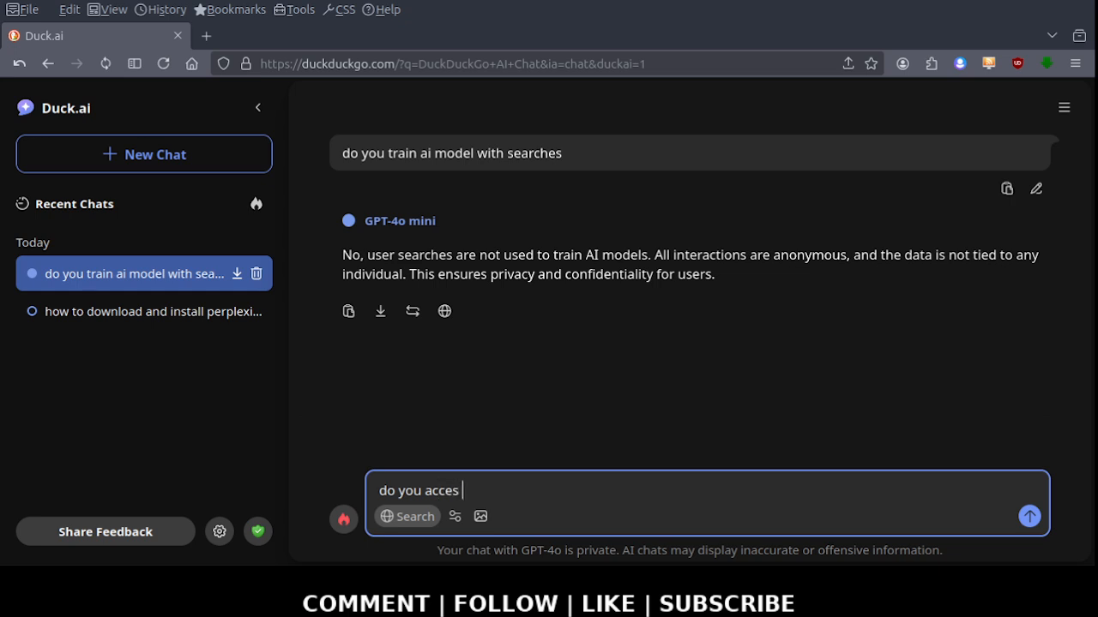
{"action": "type", "text": "s the inter"}
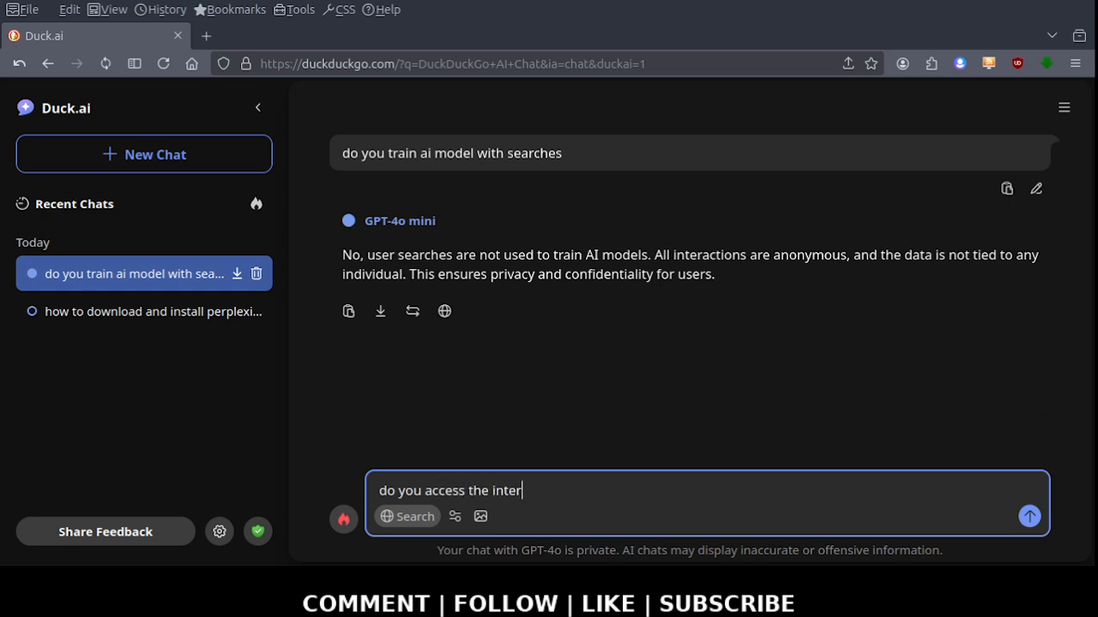
{"action": "type", "text": "net"}
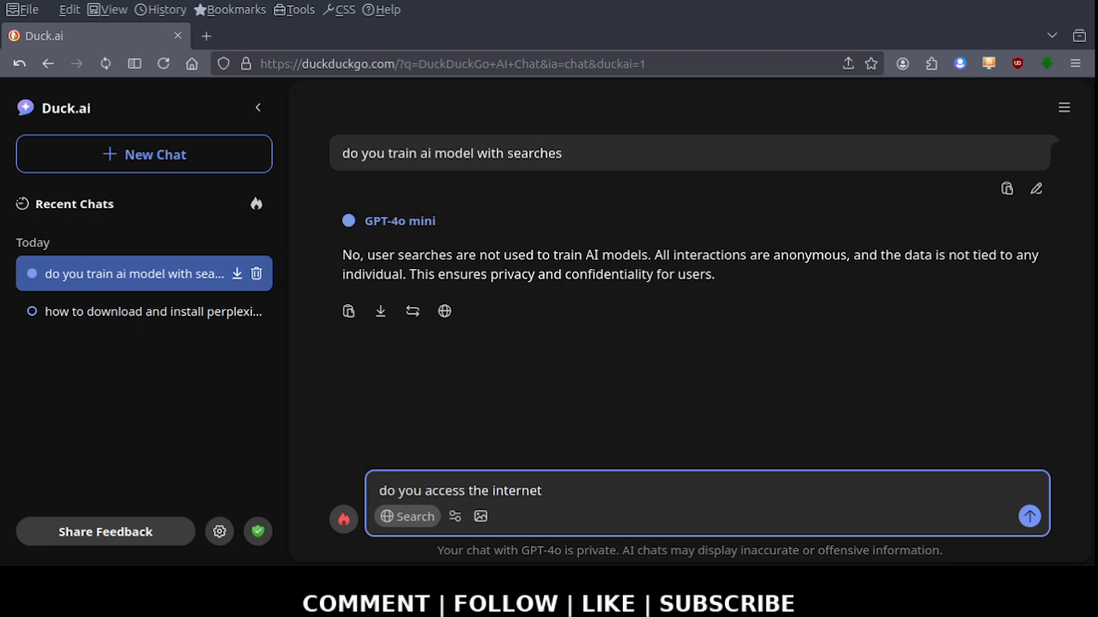
{"action": "key", "text": "Backspace"}
{"action": "type", "text": "can"}
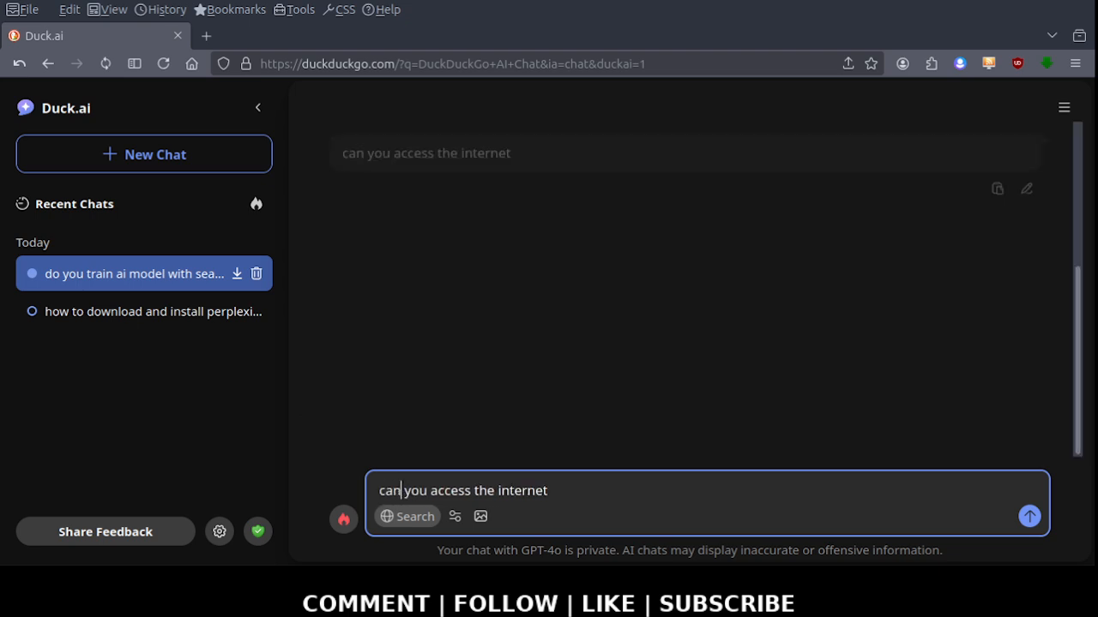
{"action": "left_click", "coordinate": [1028, 515]}
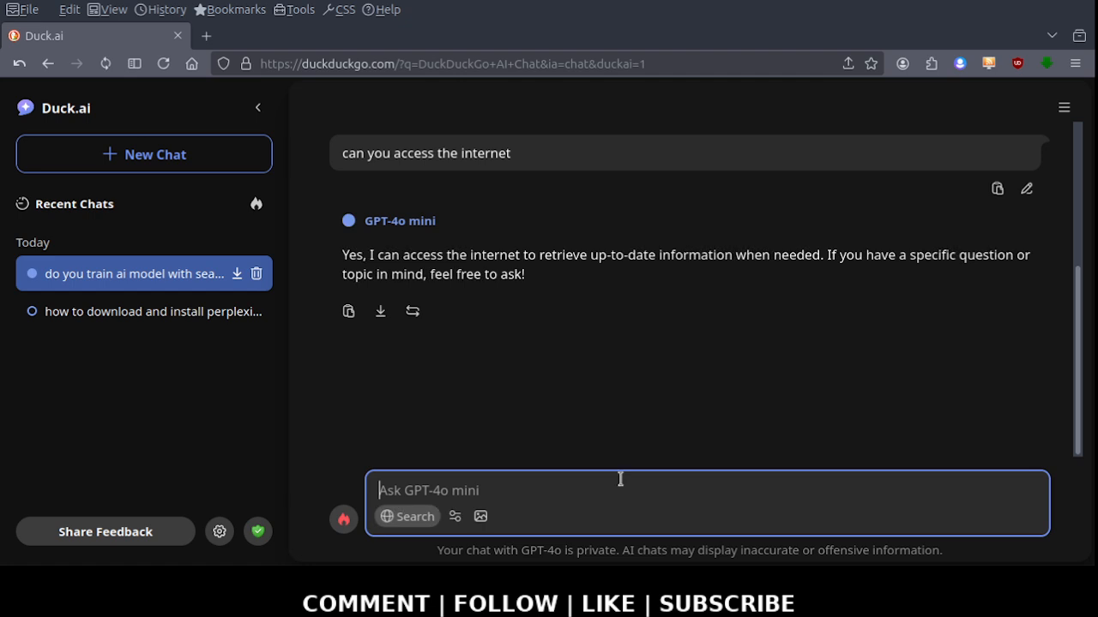
{"action": "mouse_move", "coordinate": [586, 278]}
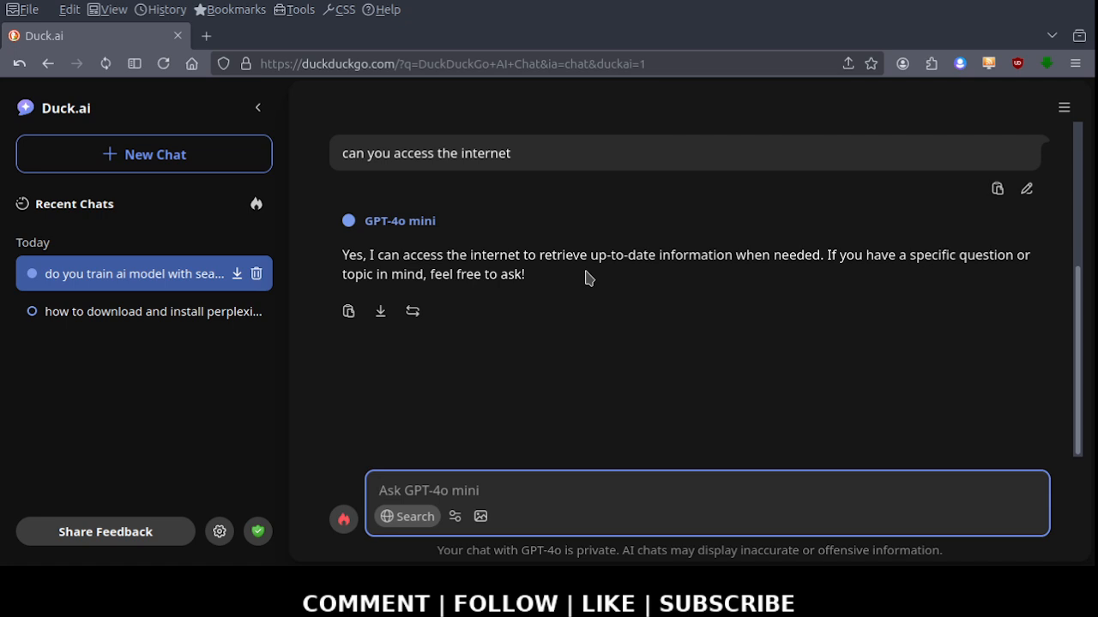
Ask GPT-4o mini 'who developed you' and receive its OpenAI answer
{"action": "left_click", "coordinate": [664, 491]}
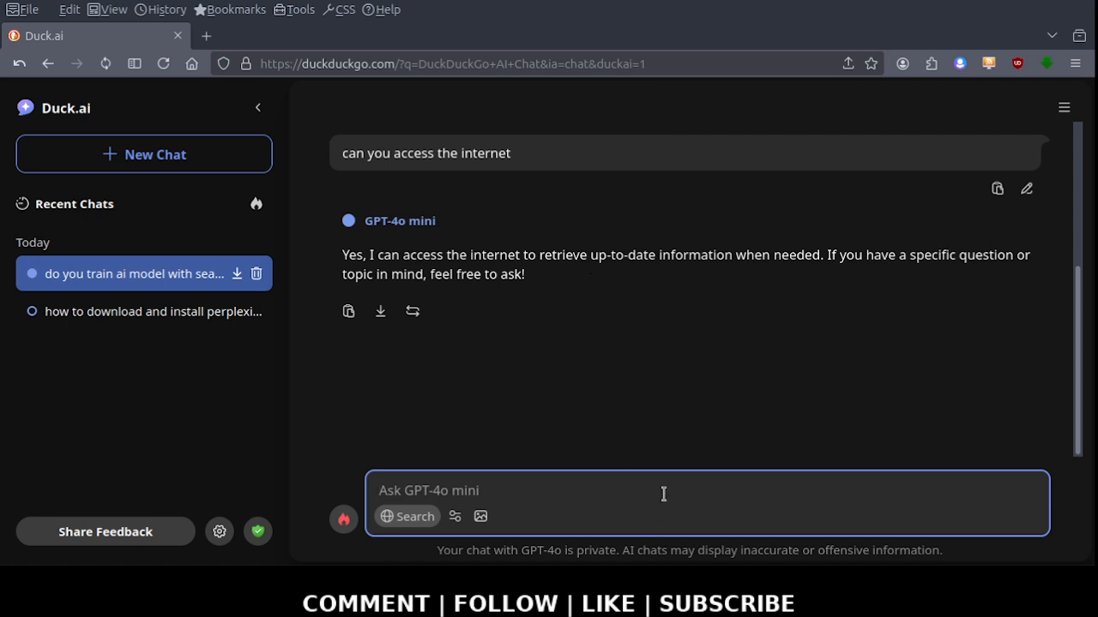
{"action": "type", "text": "who de"}
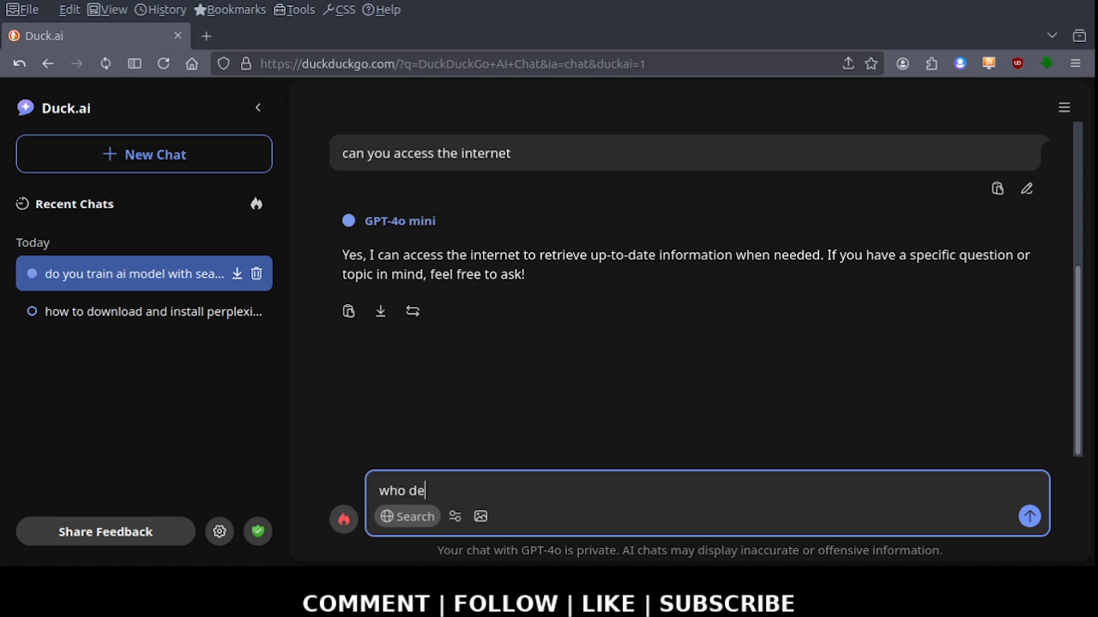
{"action": "type", "text": "ve"}
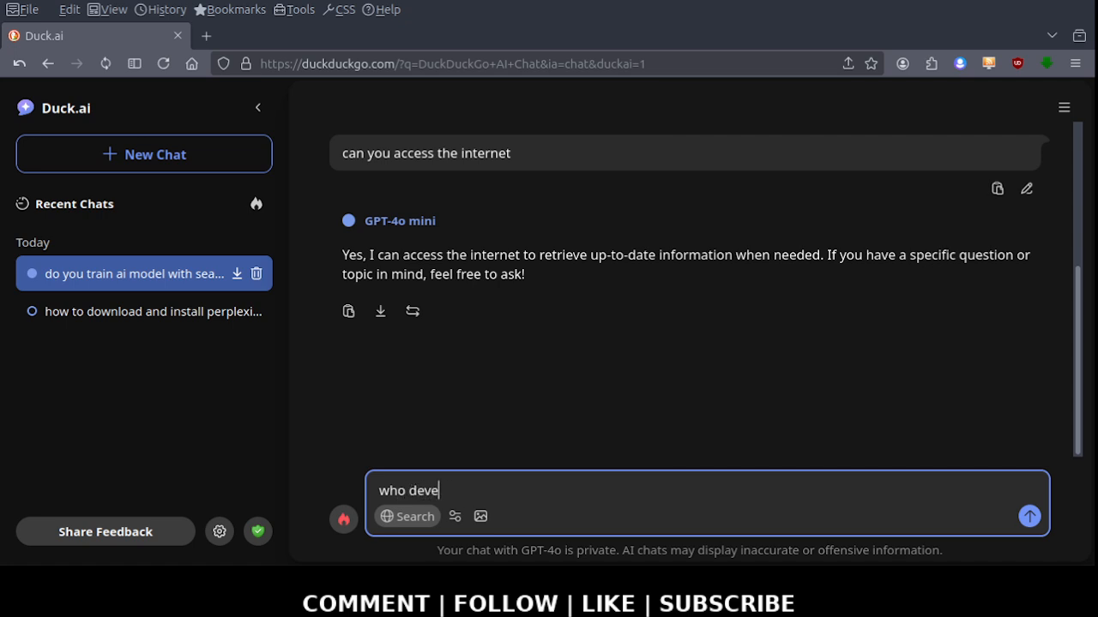
{"action": "type", "text": "lop"}
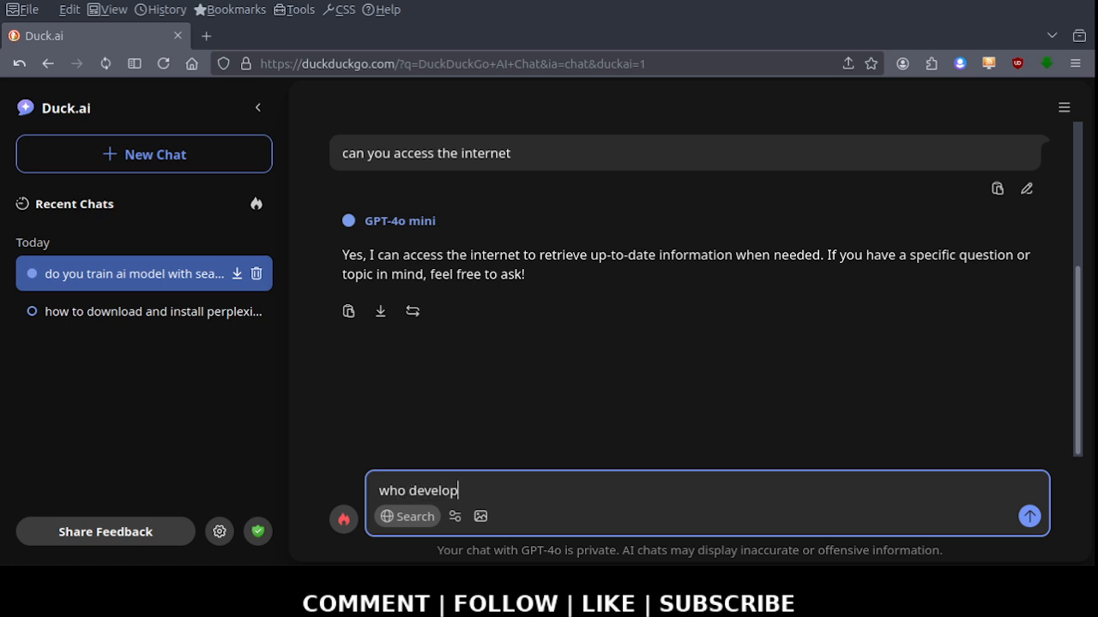
{"action": "left_click", "coordinate": [1029, 516]}
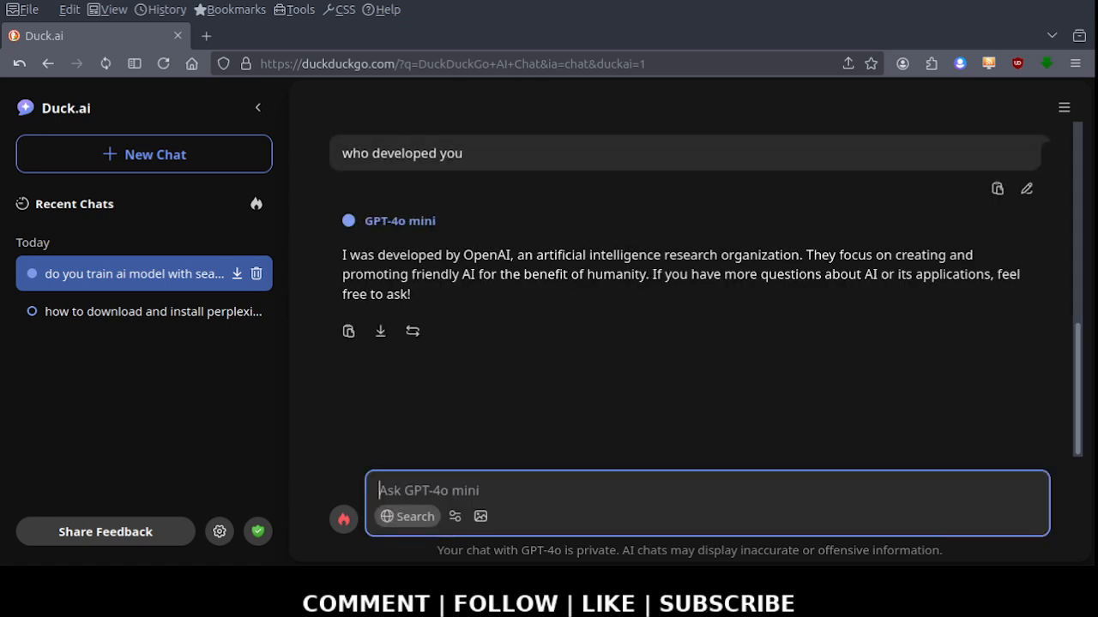
{"action": "mouse_move", "coordinate": [553, 313]}
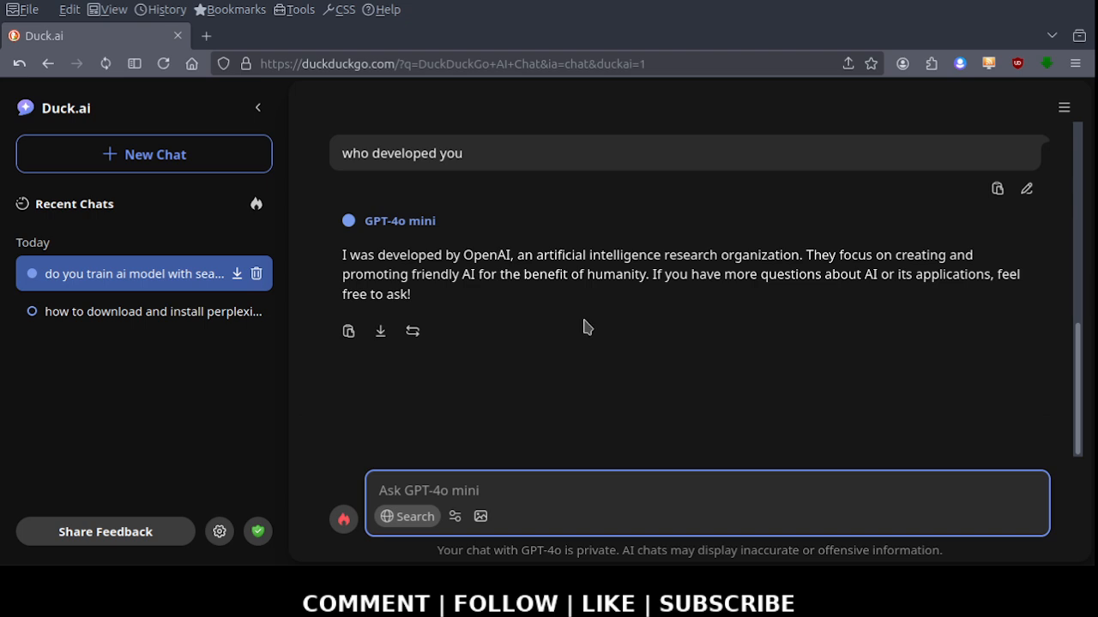
{"action": "mouse_move", "coordinate": [781, 281]}
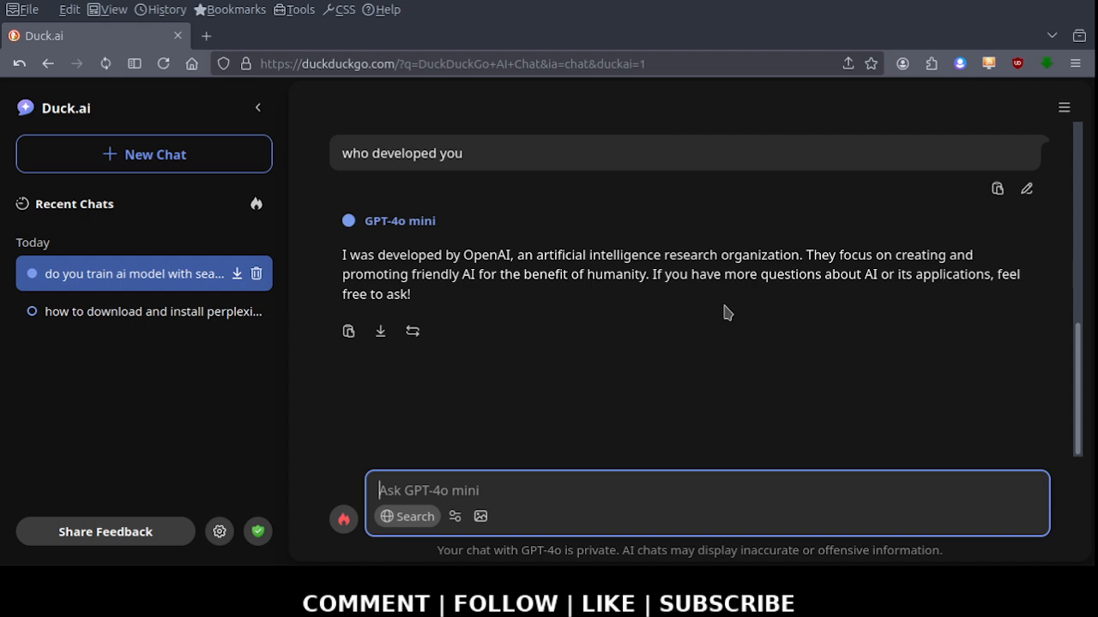
{"action": "mouse_move", "coordinate": [647, 302]}
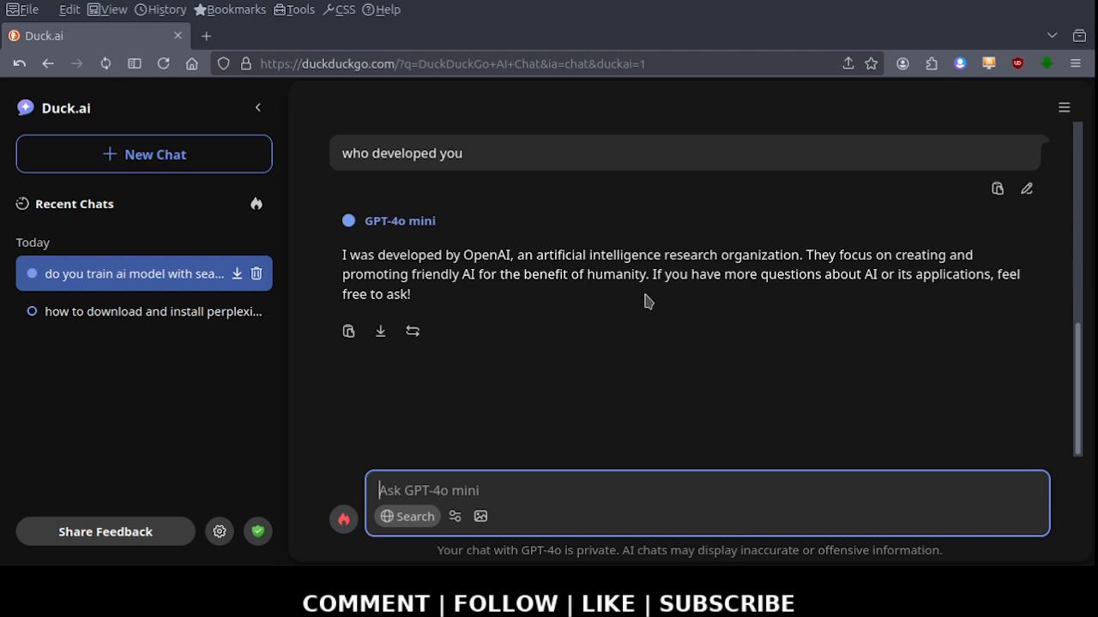
{"action": "mouse_move", "coordinate": [626, 321]}
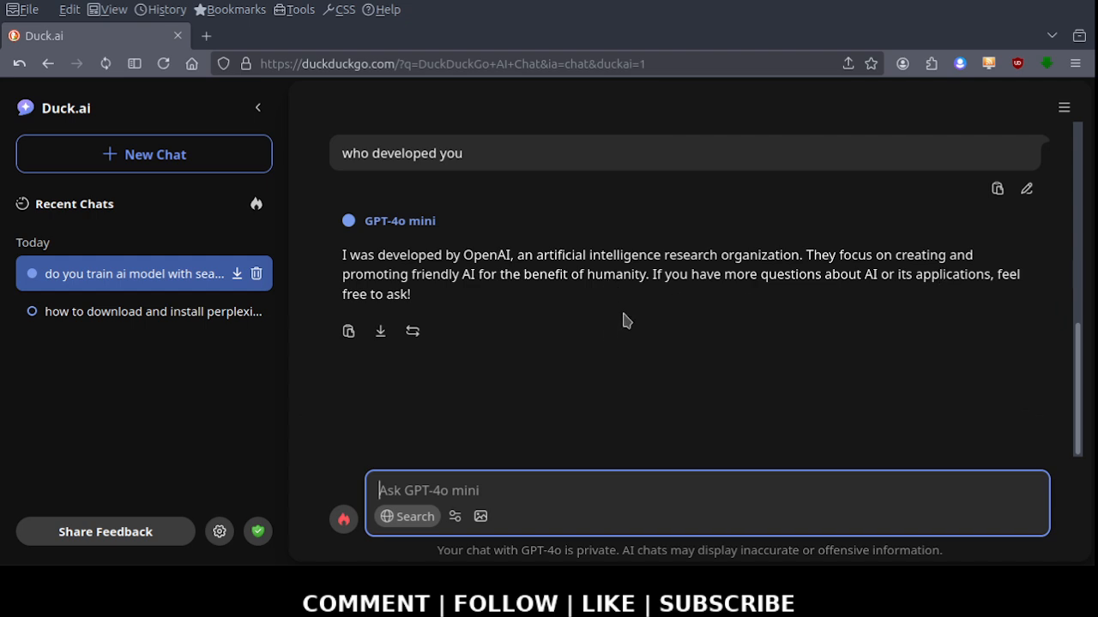
{"action": "mouse_move", "coordinate": [606, 336]}
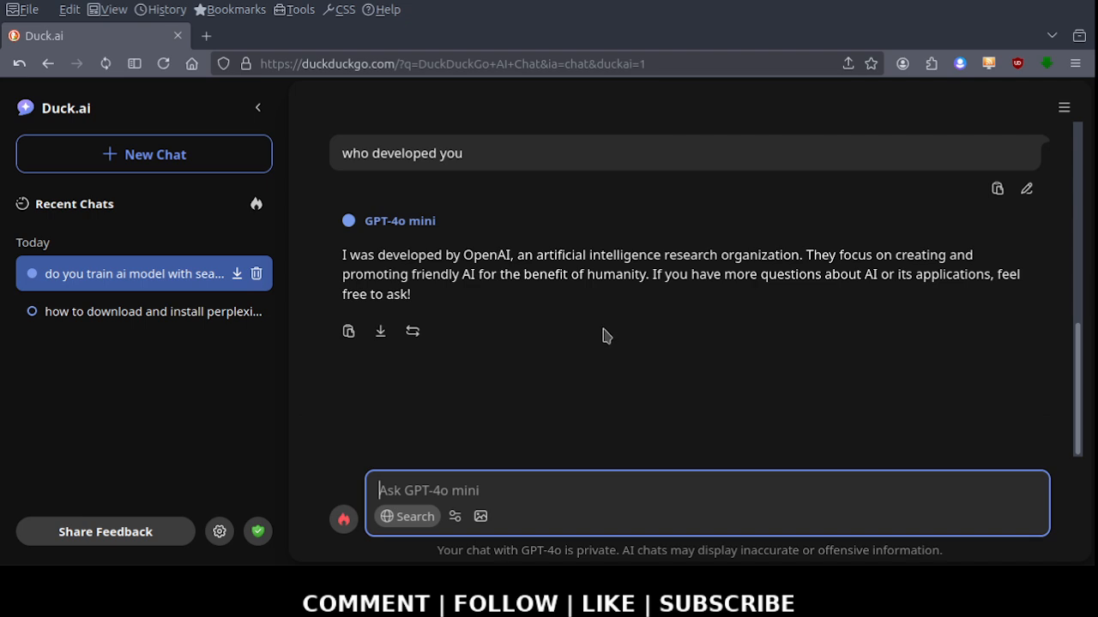
{"action": "mouse_move", "coordinate": [613, 347]}
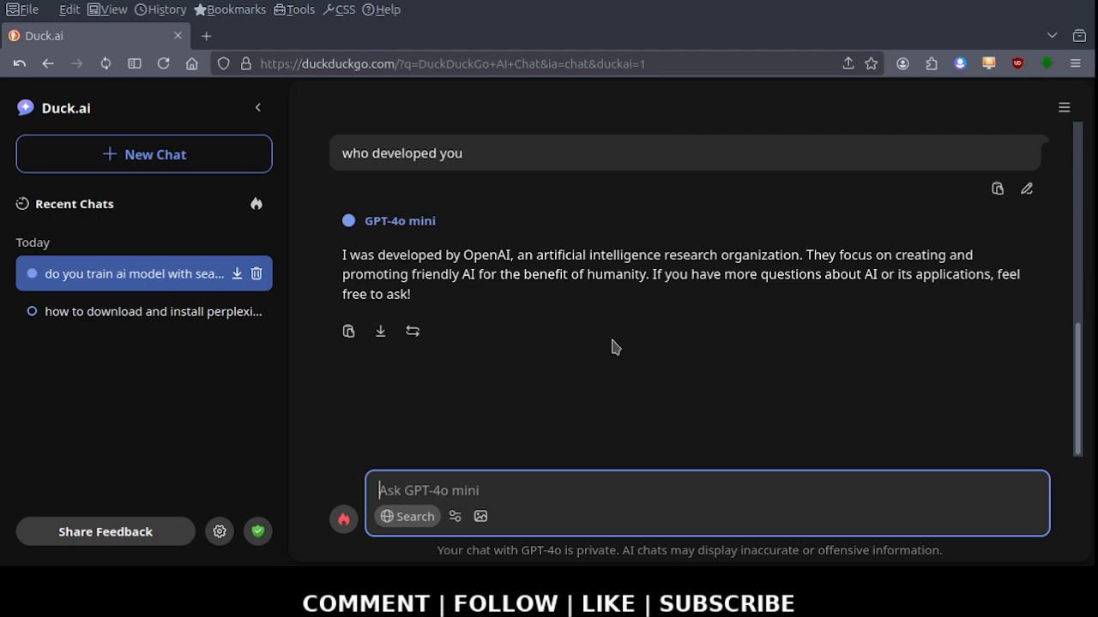
{"action": "mouse_move", "coordinate": [623, 349]}
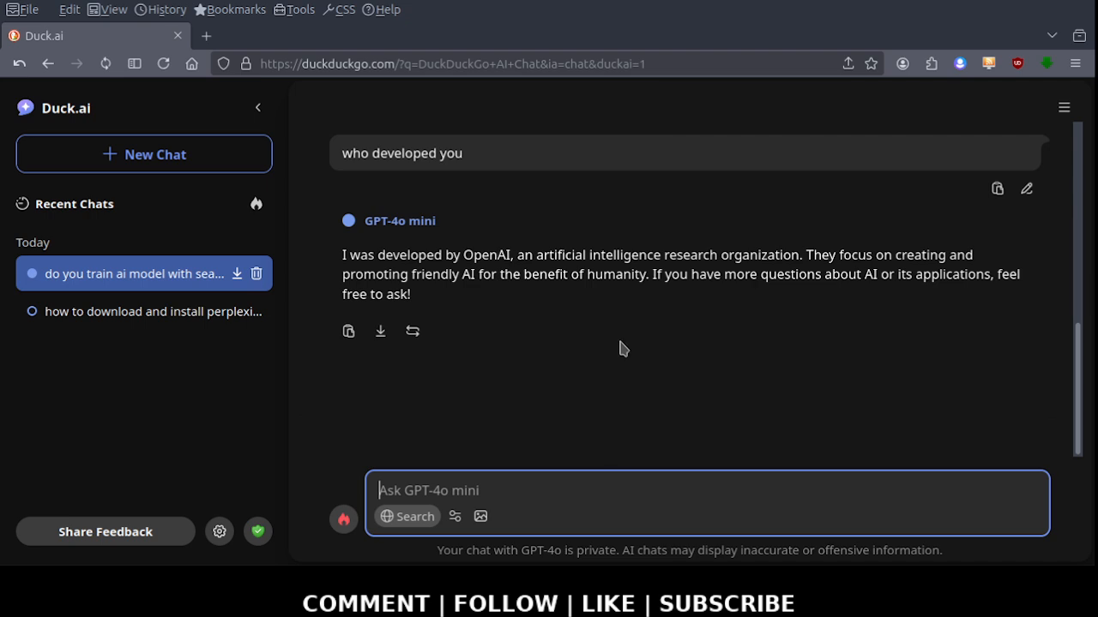
{"action": "mouse_move", "coordinate": [682, 569]}
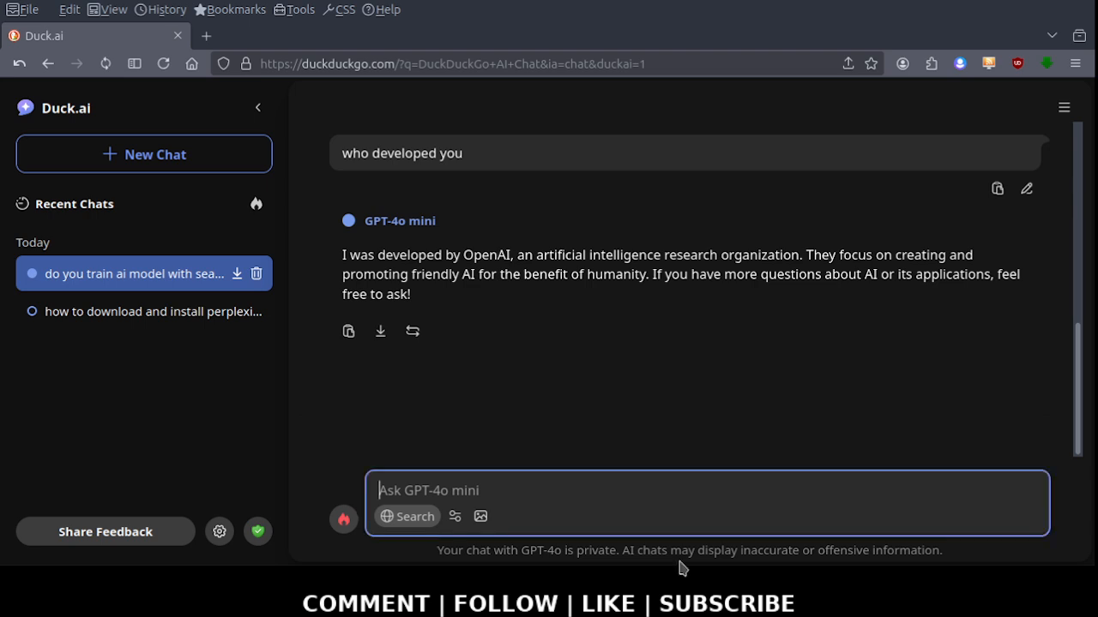
{"action": "mouse_move", "coordinate": [258, 107]}
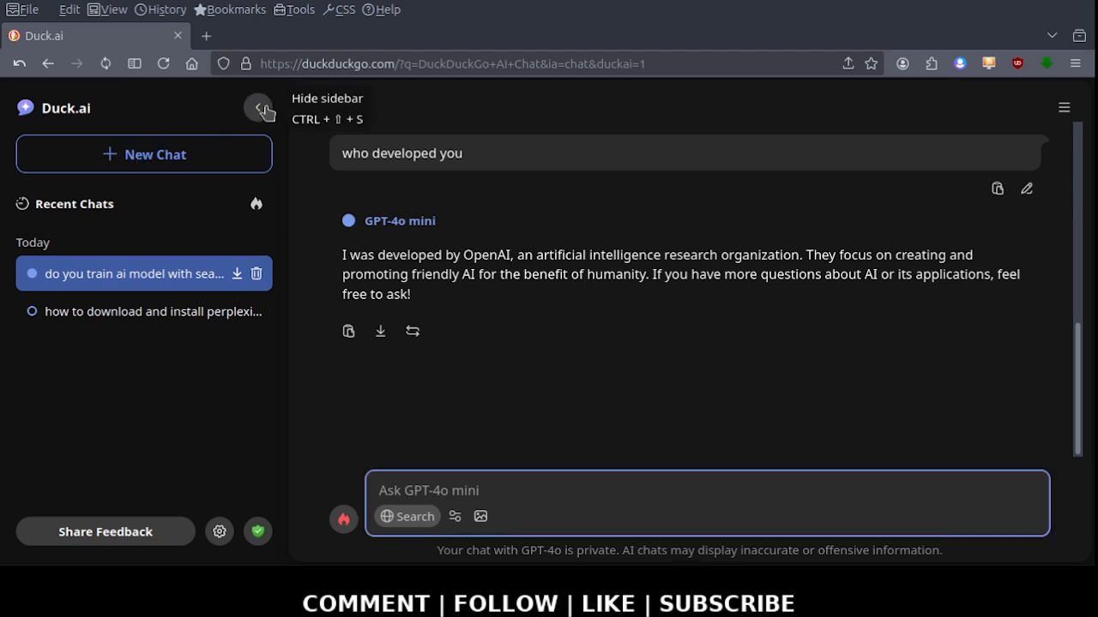
{"action": "mouse_move", "coordinate": [81, 102]}
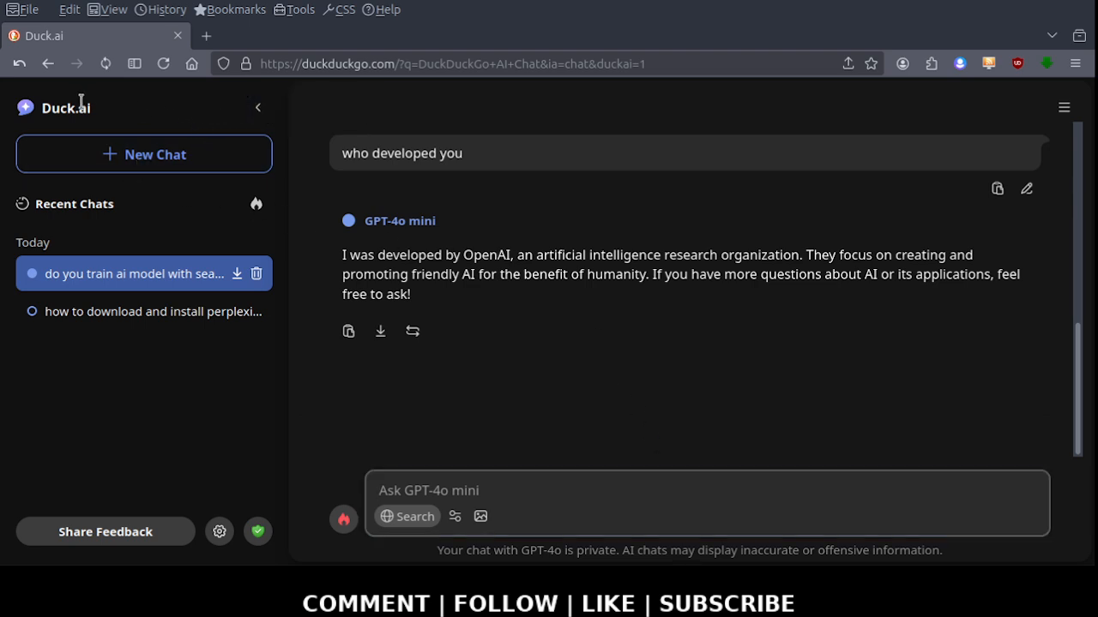
{"action": "left_click", "coordinate": [258, 106]}
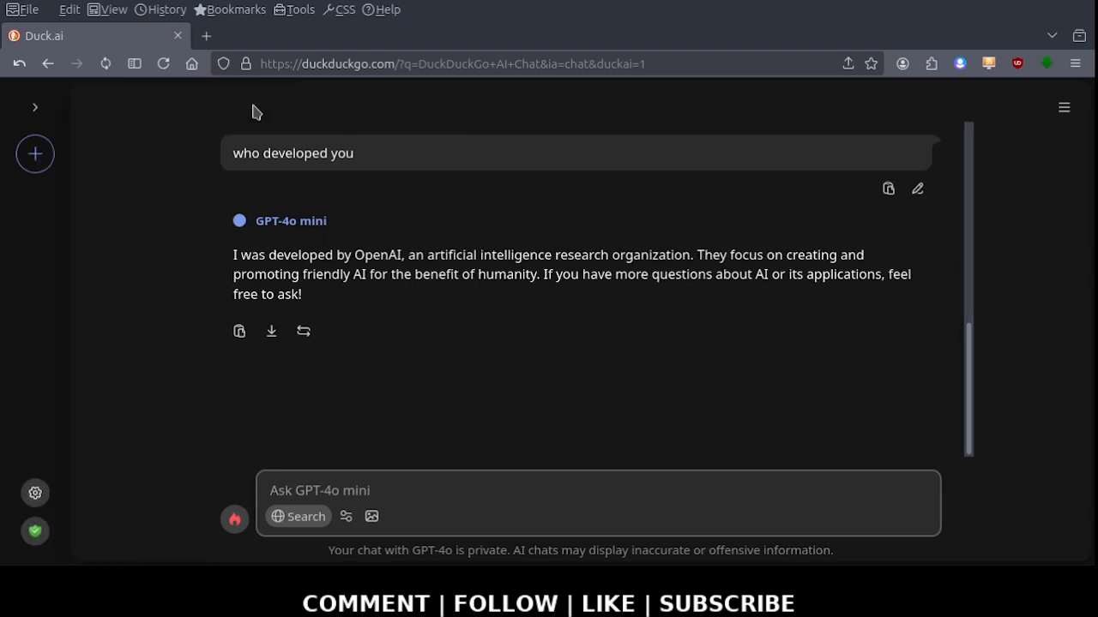
{"action": "left_click", "coordinate": [34, 106]}
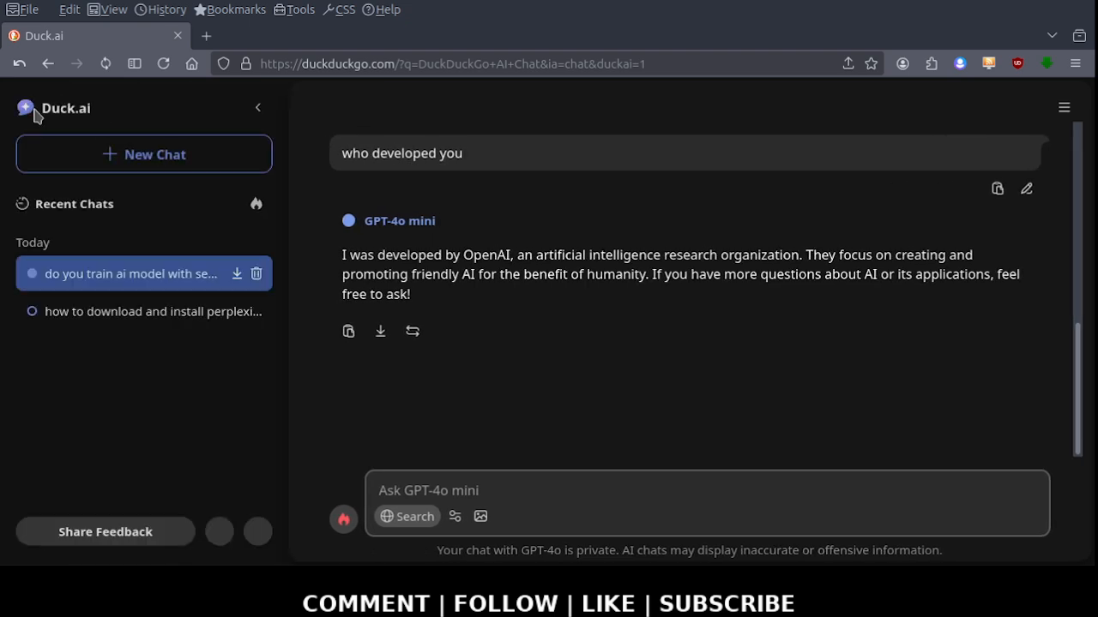
{"action": "mouse_move", "coordinate": [219, 532]}
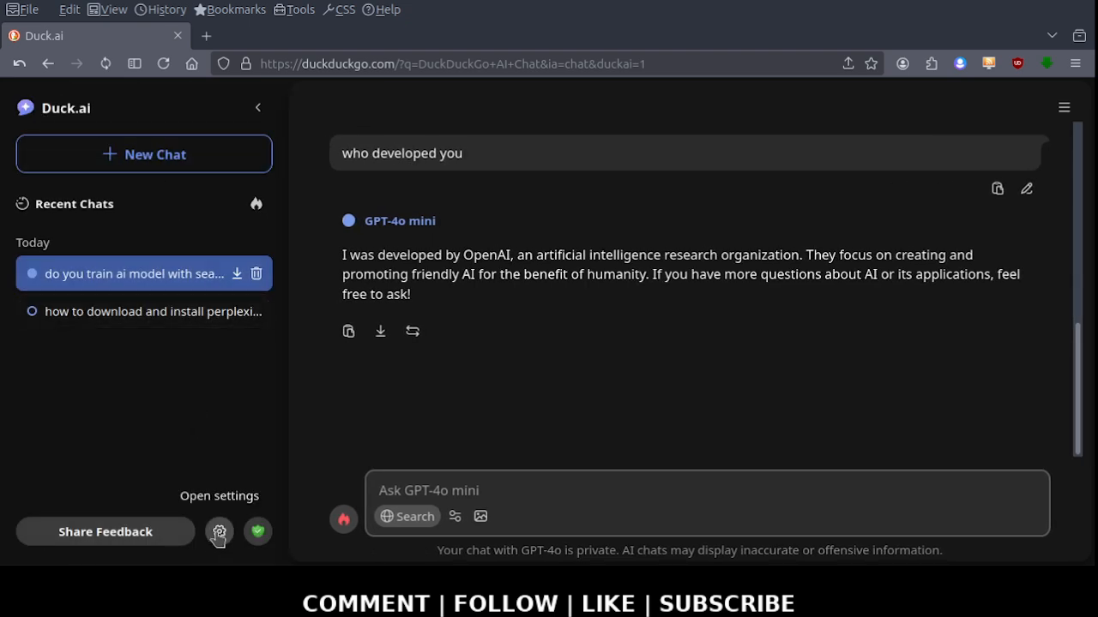
Open Duck.ai Settings from the sidebar gear and scroll down to the approximate location option
{"action": "left_click", "coordinate": [219, 532]}
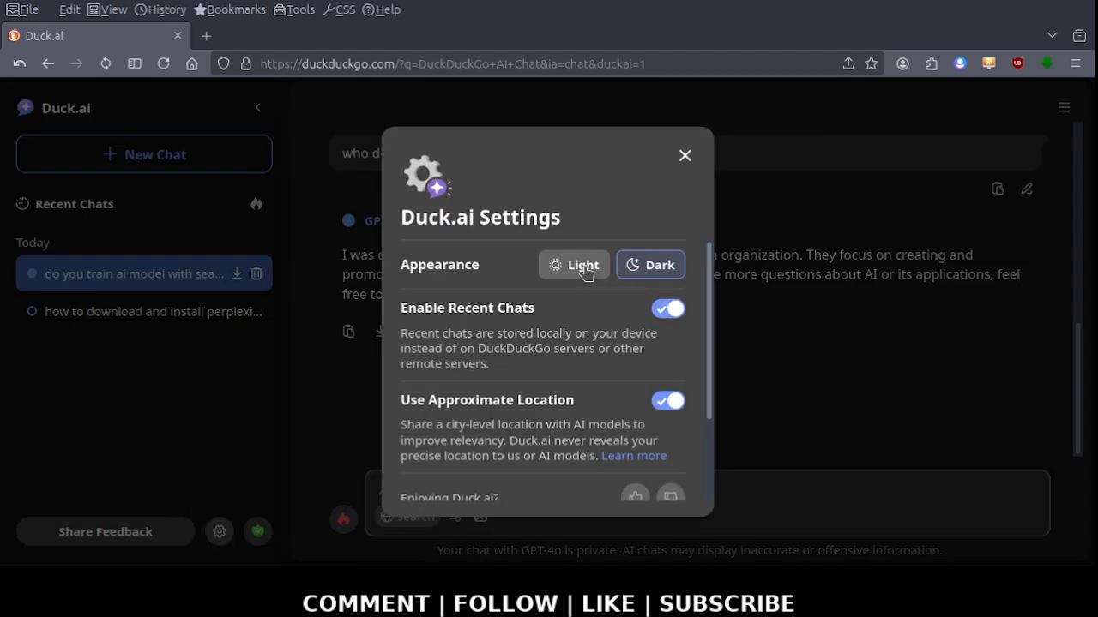
{"action": "mouse_move", "coordinate": [544, 328]}
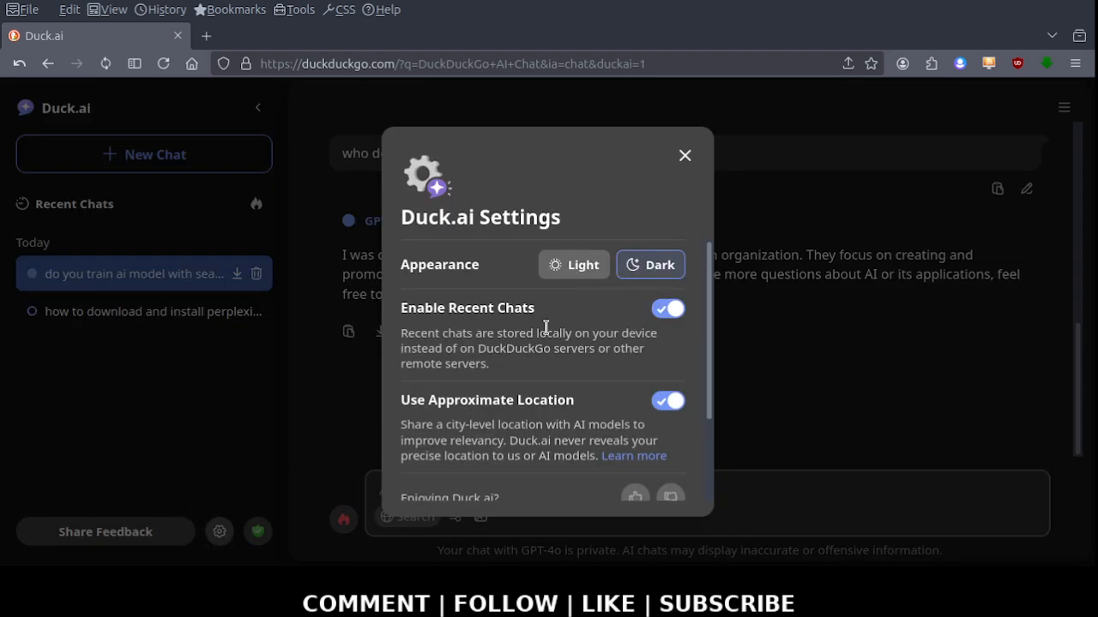
{"action": "mouse_move", "coordinate": [763, 317]}
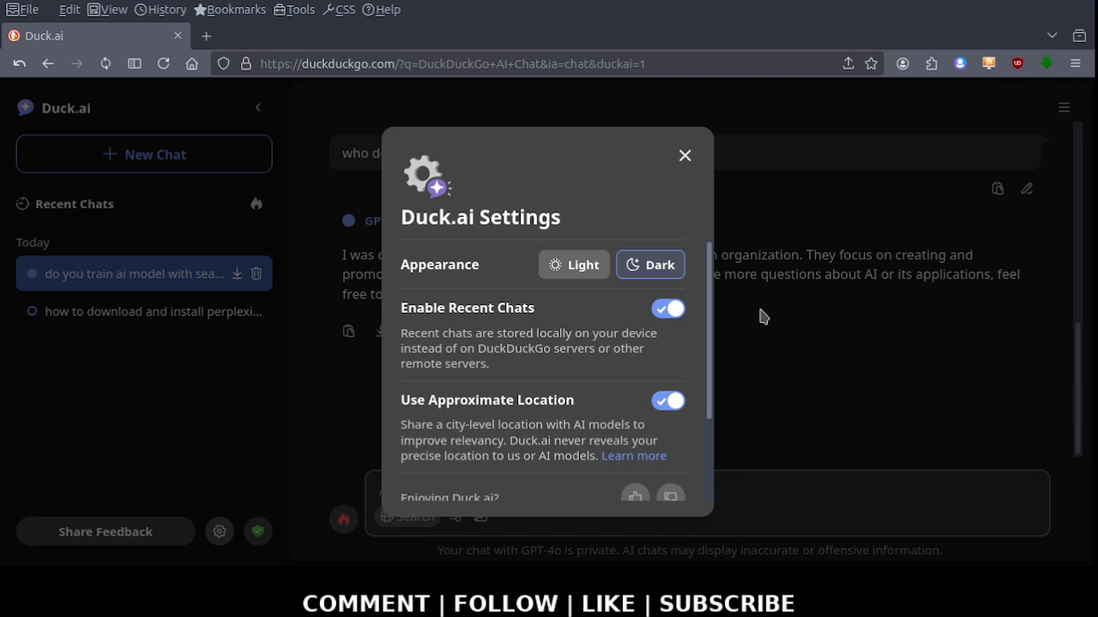
{"action": "scroll", "scroll_direction": "down", "scroll_amount": 3}
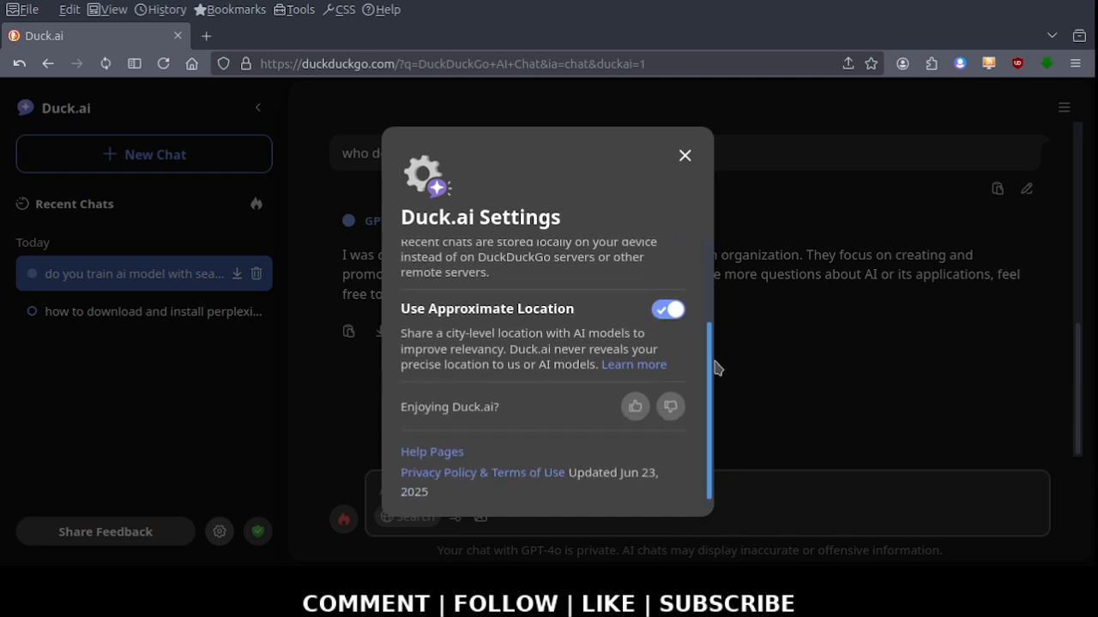
{"action": "mouse_move", "coordinate": [590, 295]}
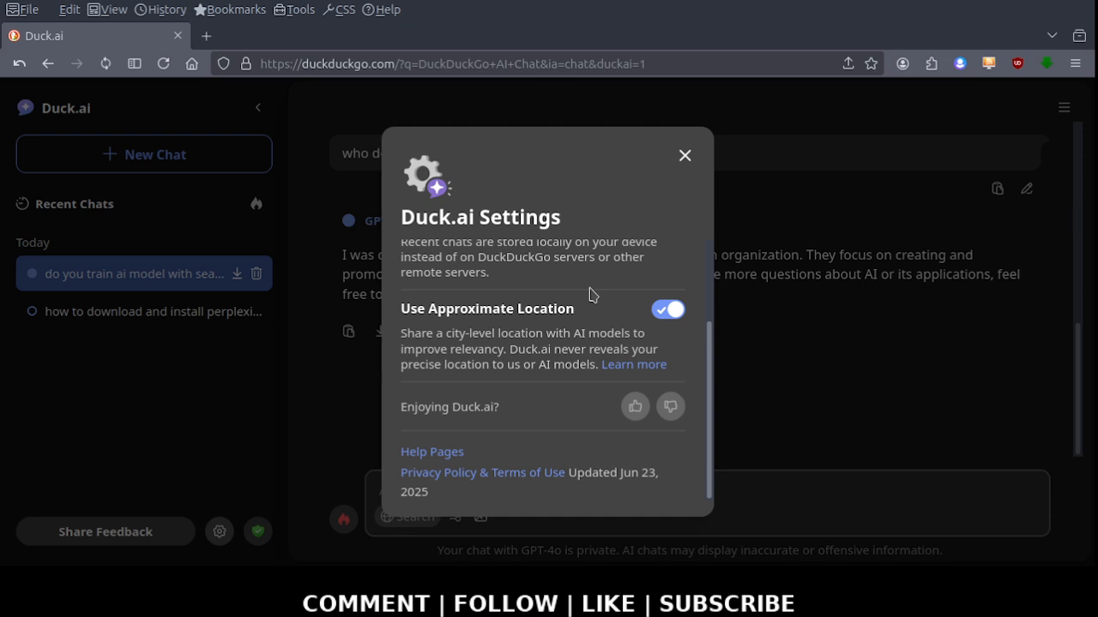
{"action": "mouse_move", "coordinate": [901, 395]}
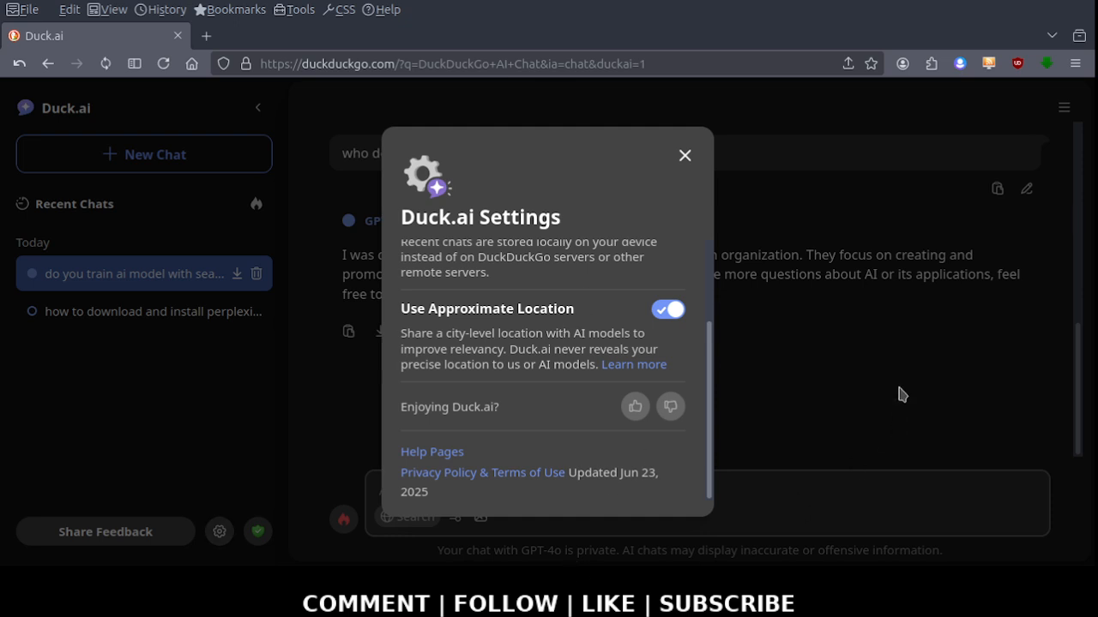
{"action": "mouse_move", "coordinate": [955, 430]}
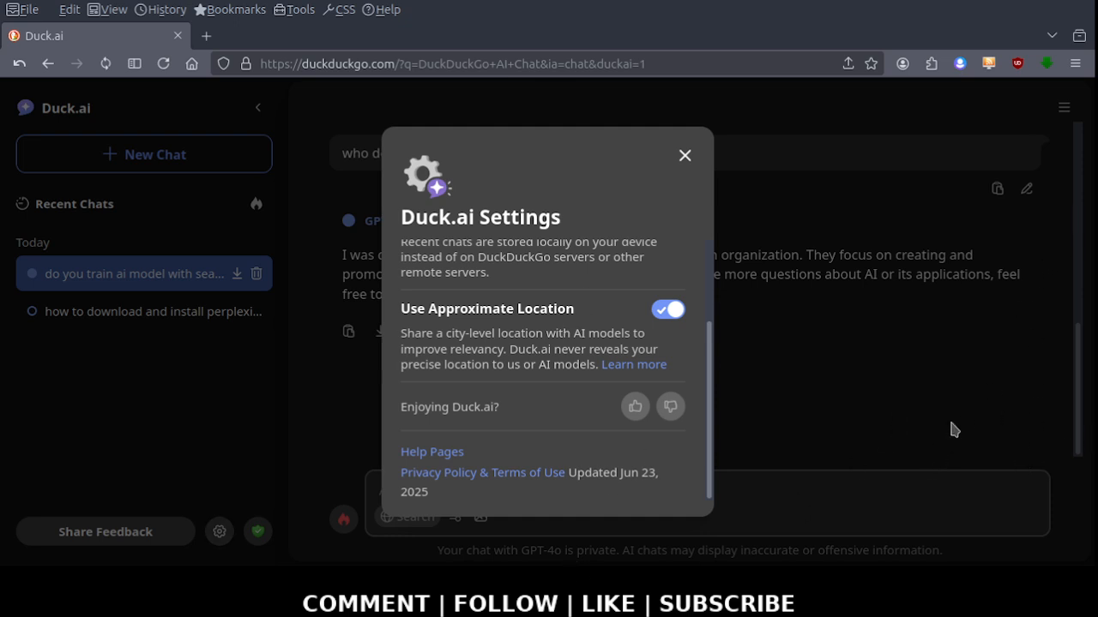
{"action": "mouse_move", "coordinate": [1083, 45]}
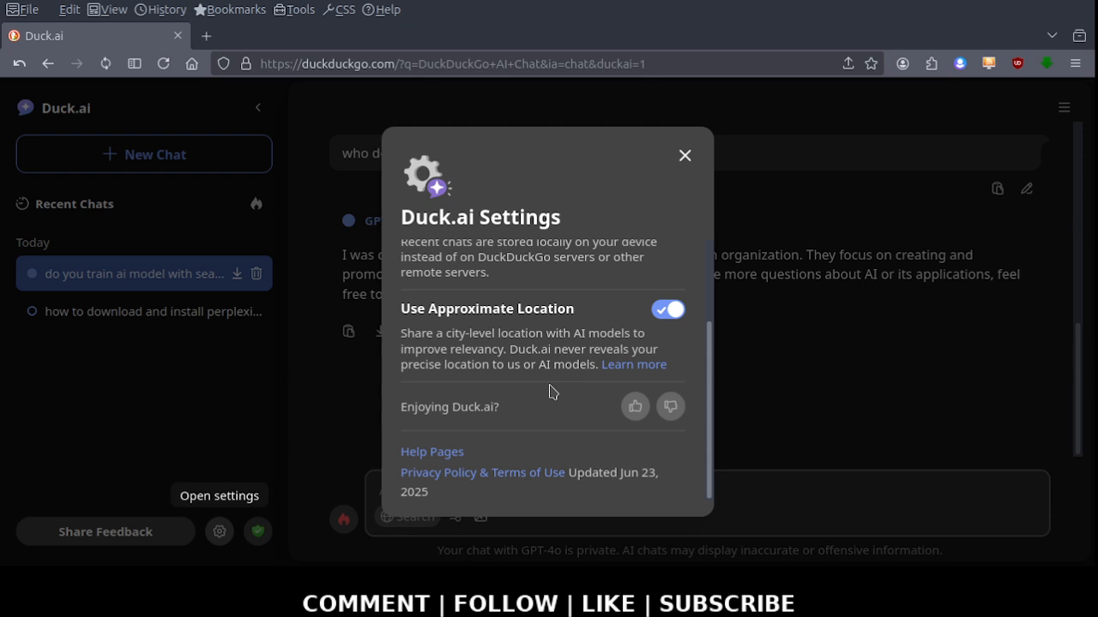
{"action": "mouse_move", "coordinate": [699, 357]}
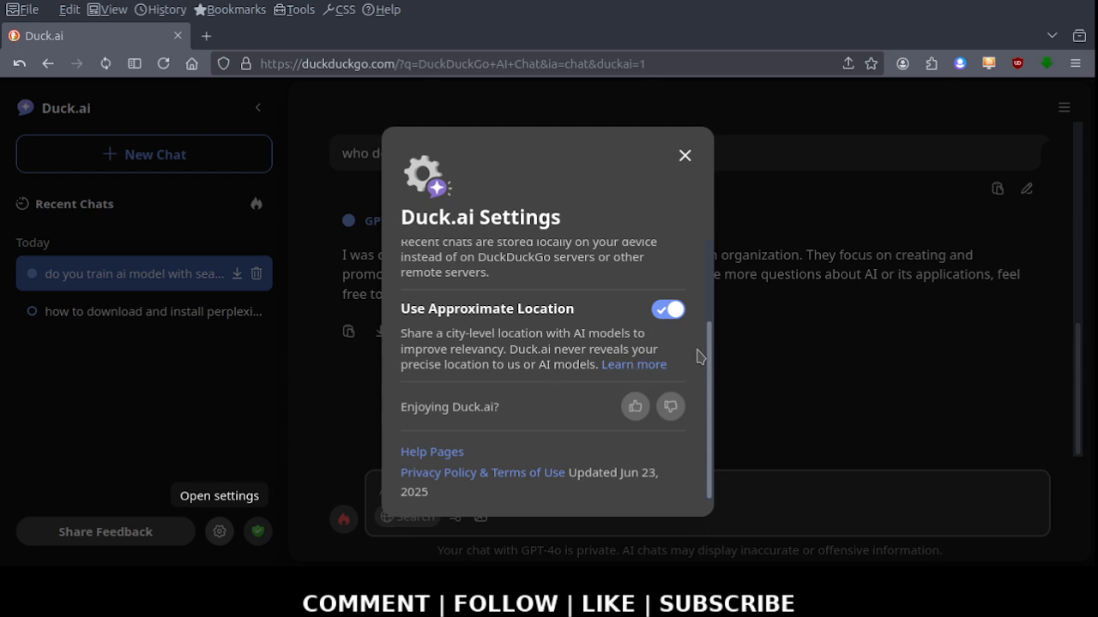
{"action": "mouse_move", "coordinate": [634, 363]}
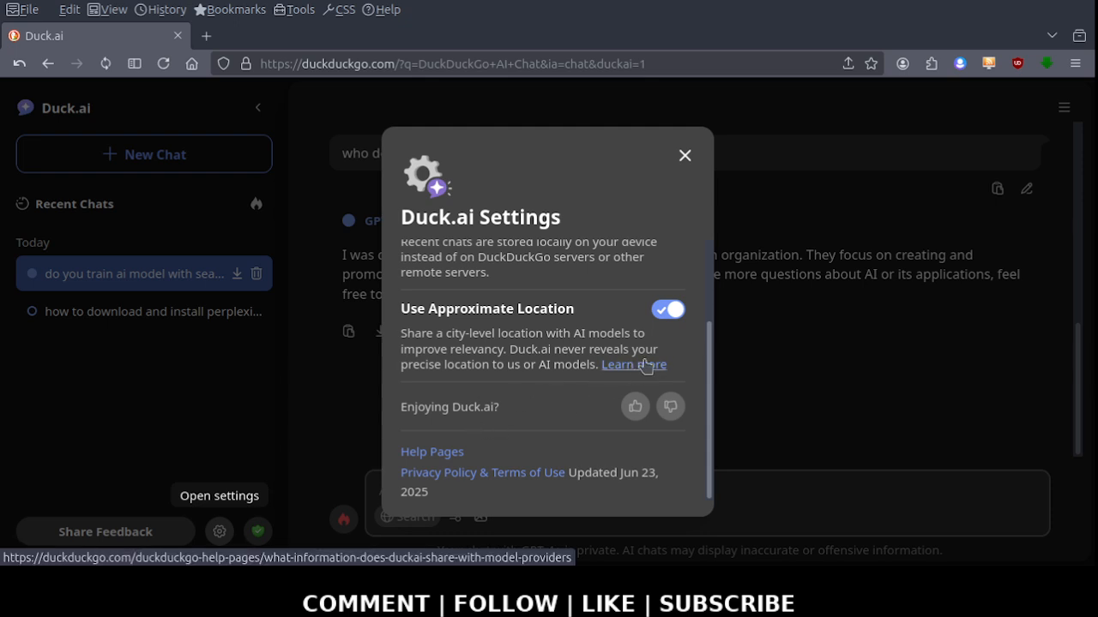
Open the 'Learn more' article on approximate location and scroll through it
{"action": "left_click", "coordinate": [633, 363]}
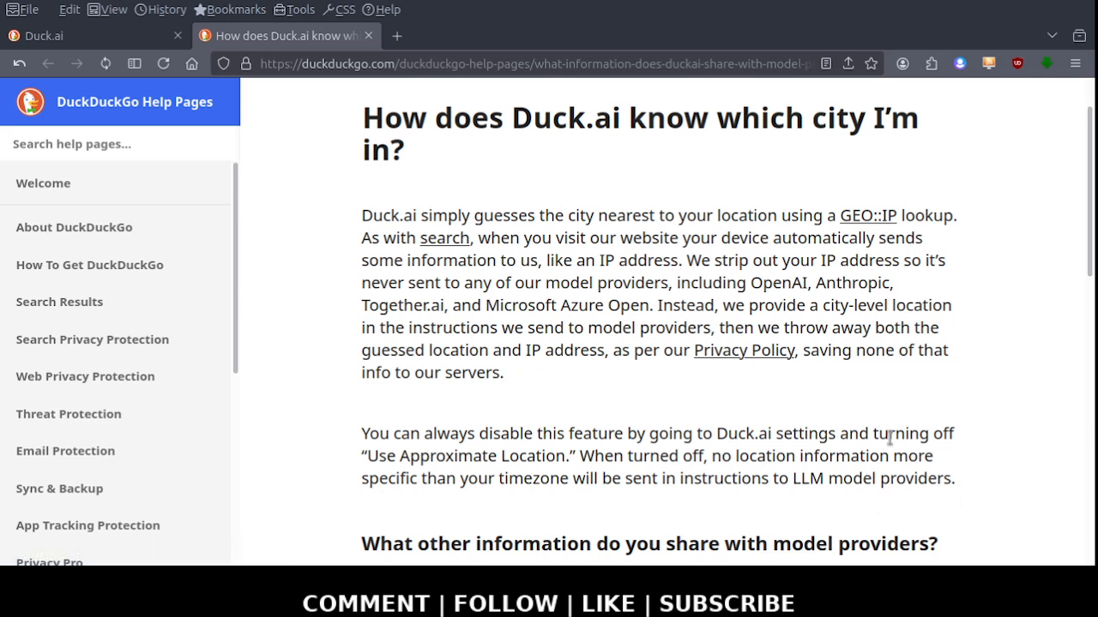
{"action": "mouse_move", "coordinate": [868, 350]}
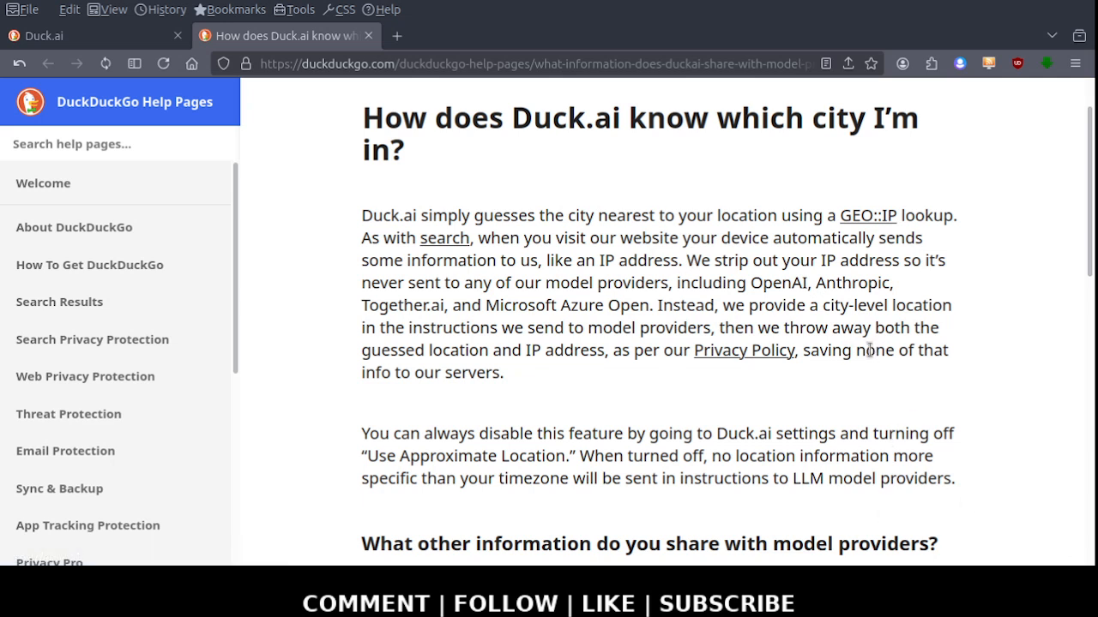
{"action": "mouse_move", "coordinate": [843, 335]}
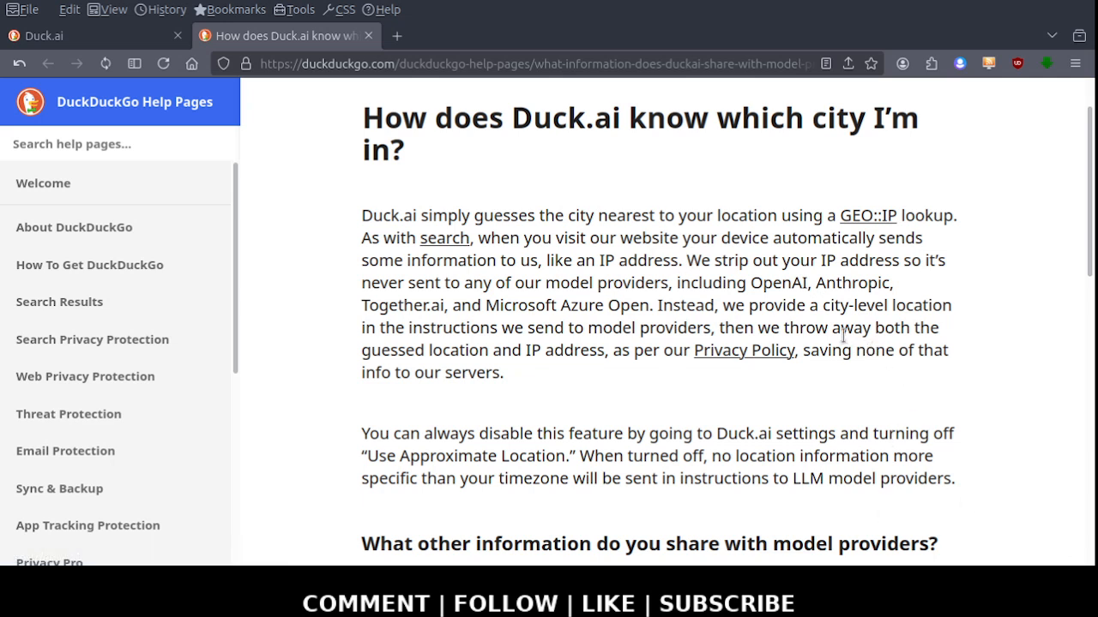
{"action": "mouse_move", "coordinate": [858, 180]}
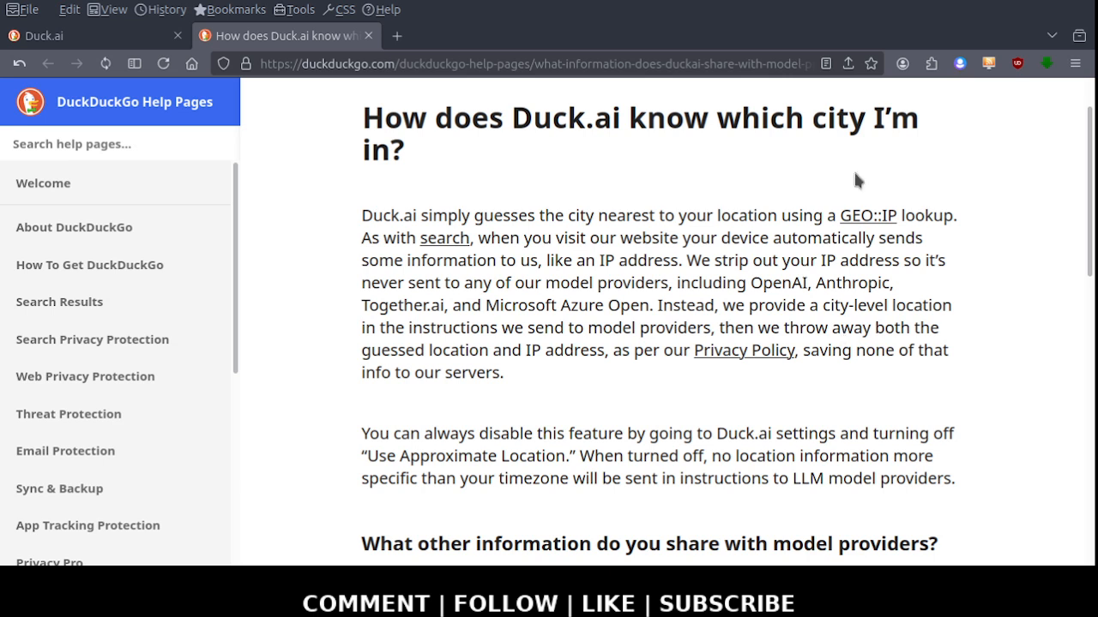
{"action": "mouse_move", "coordinate": [867, 215]}
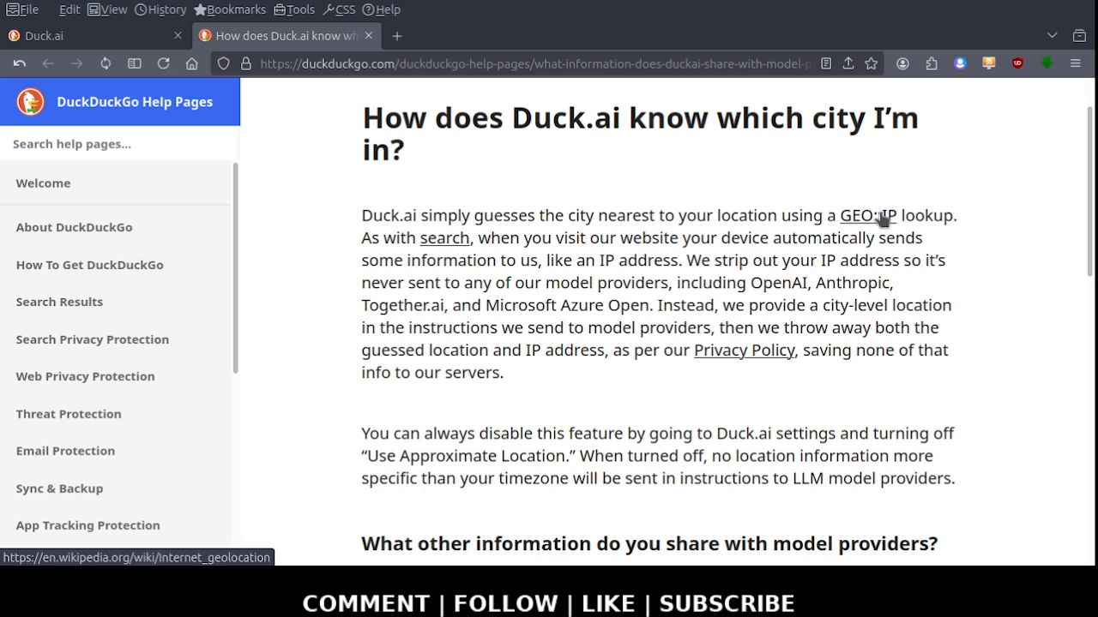
{"action": "mouse_move", "coordinate": [470, 248]}
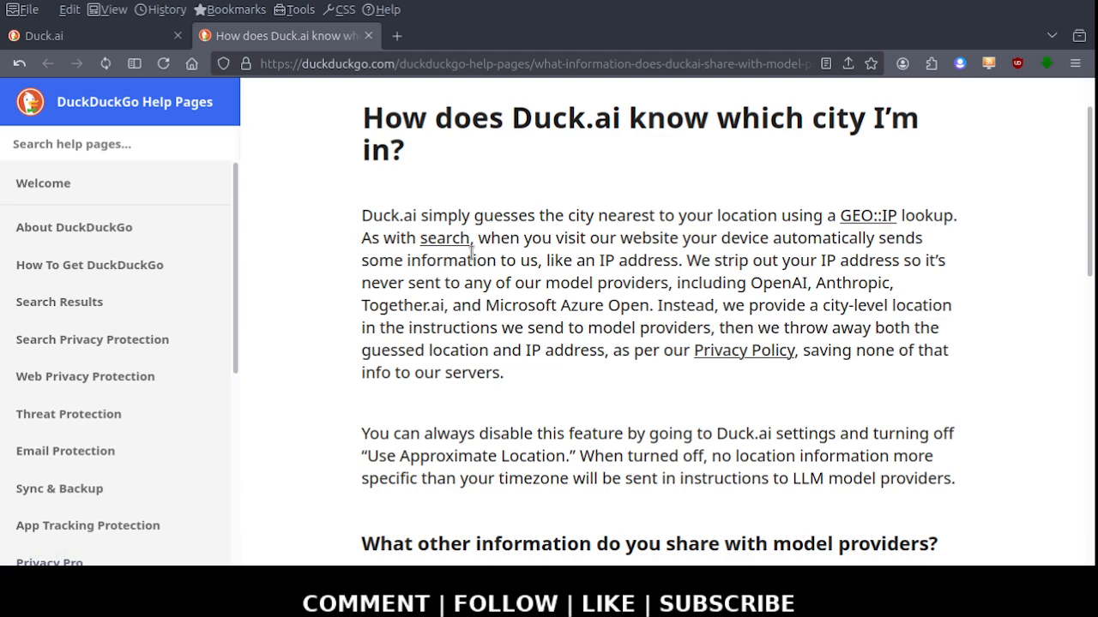
{"action": "scroll", "scroll_direction": "down", "scroll_amount": 3}
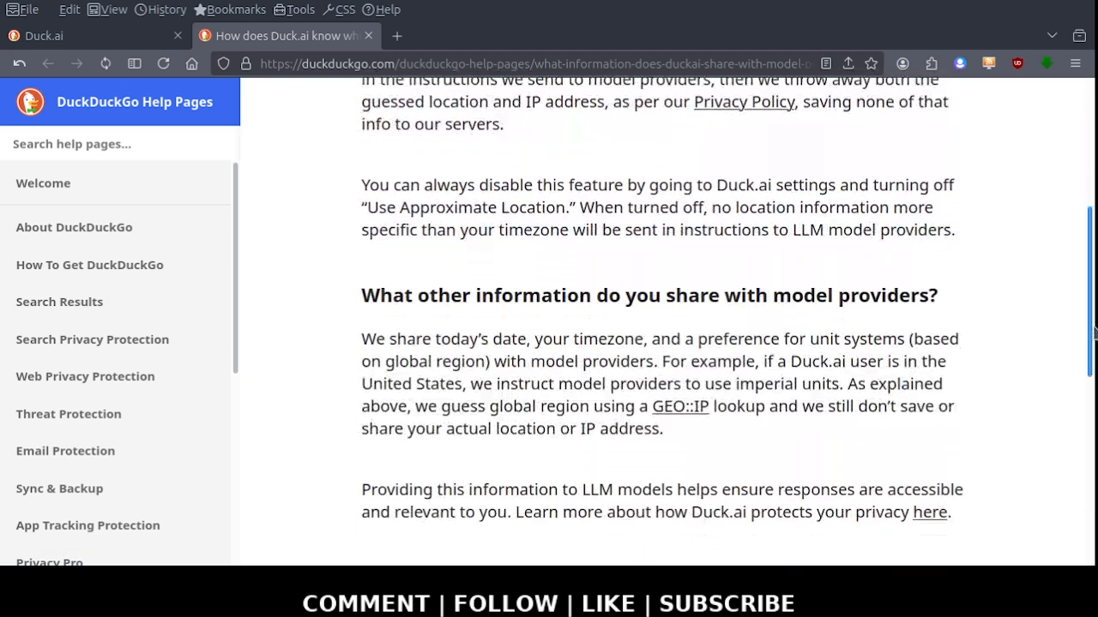
{"action": "scroll", "scroll_direction": "down", "scroll_amount": 3}
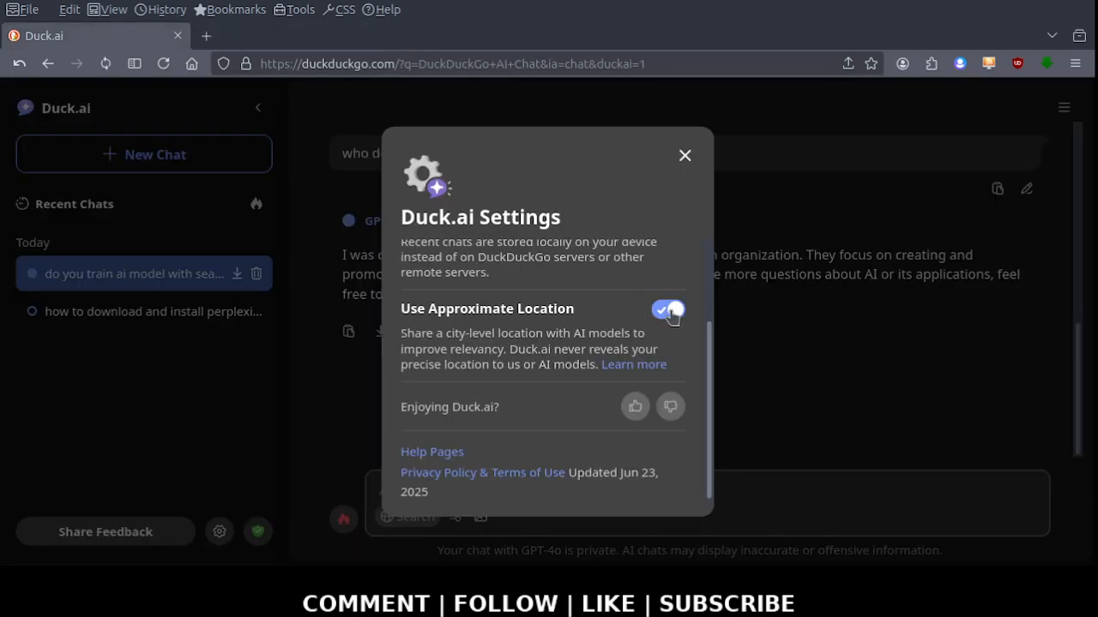
Turn off Use Approximate Location and close Duck.ai Settings to return to OpenAI's answer
{"action": "left_click", "coordinate": [667, 310]}
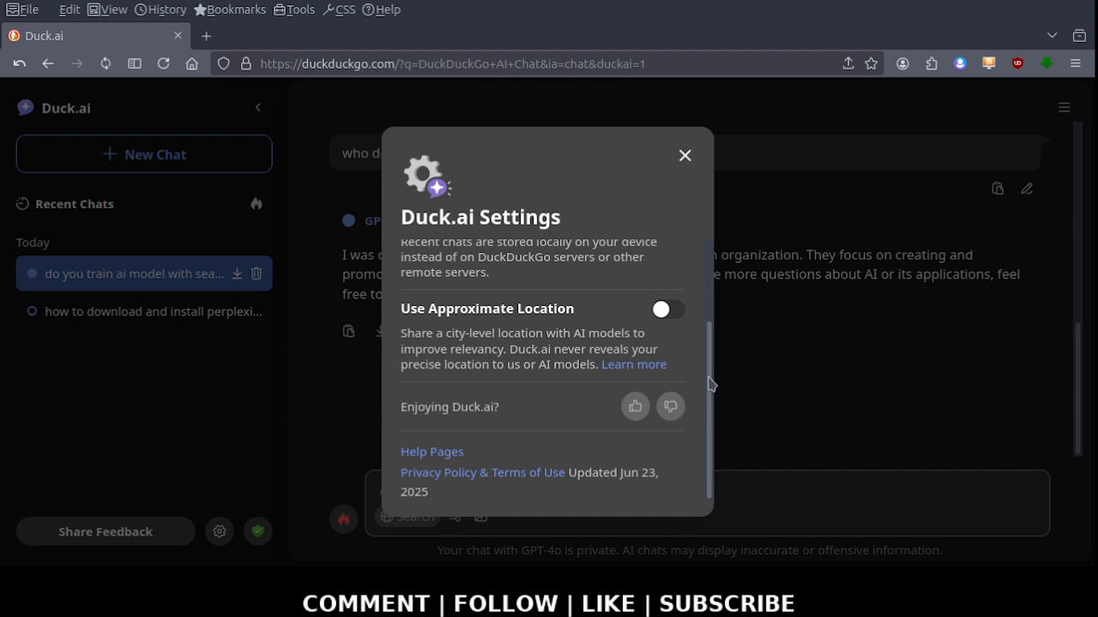
{"action": "mouse_move", "coordinate": [683, 200]}
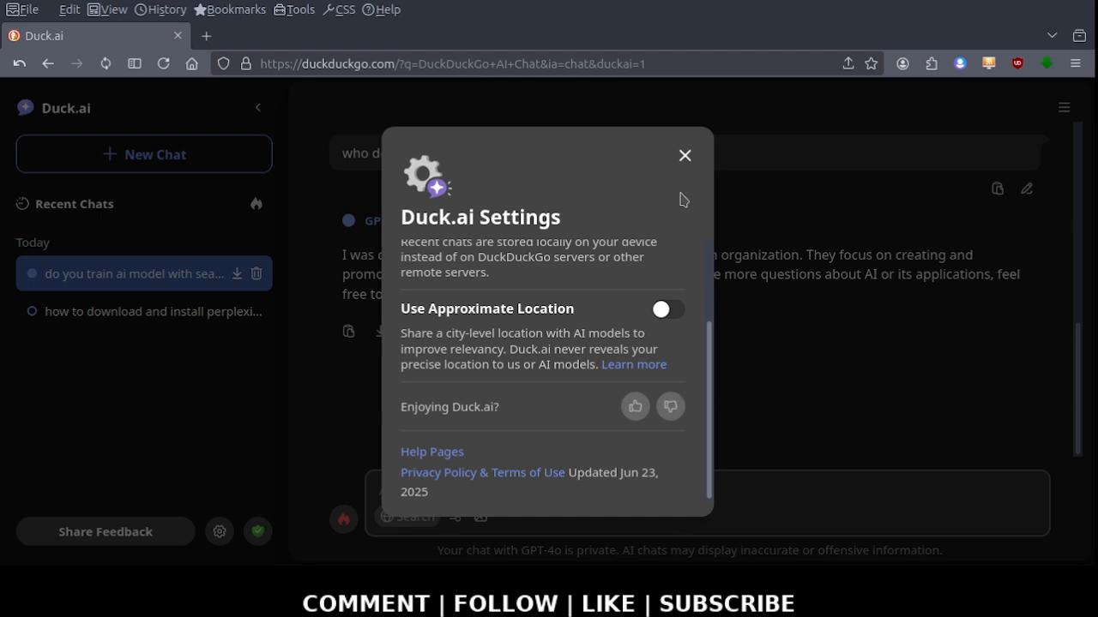
{"action": "mouse_move", "coordinate": [680, 168]}
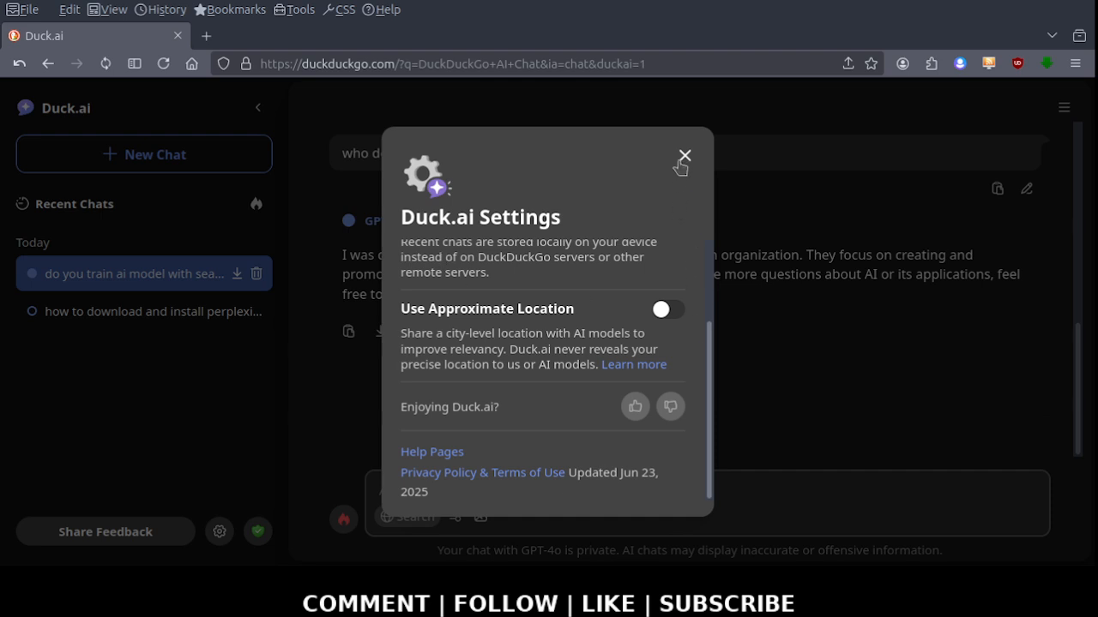
{"action": "left_click", "coordinate": [684, 156]}
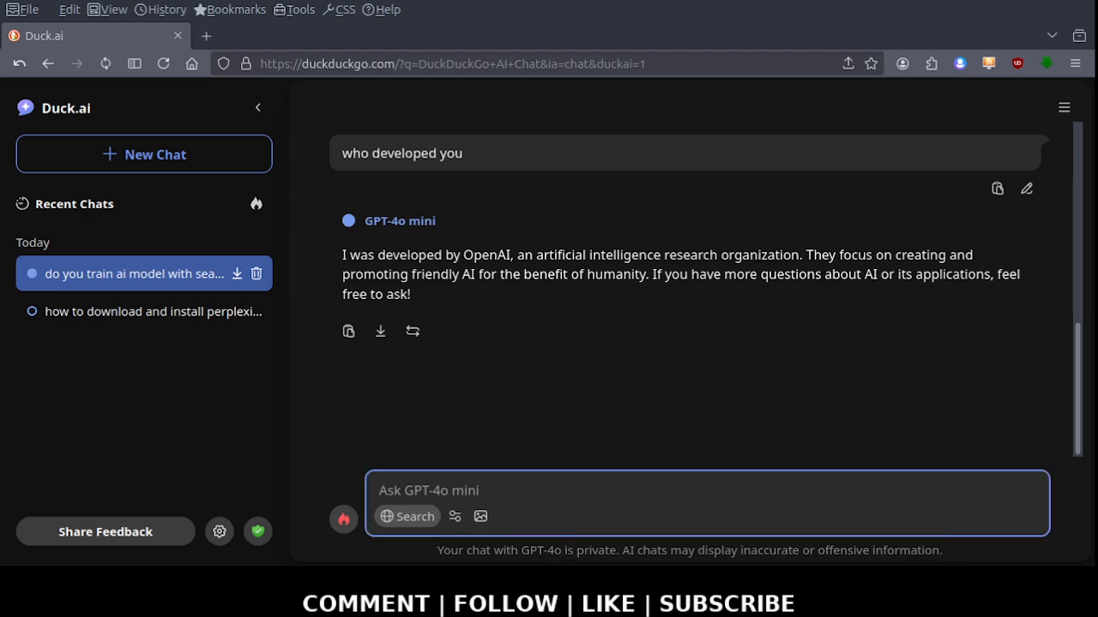
{"action": "left_click", "coordinate": [724, 426]}
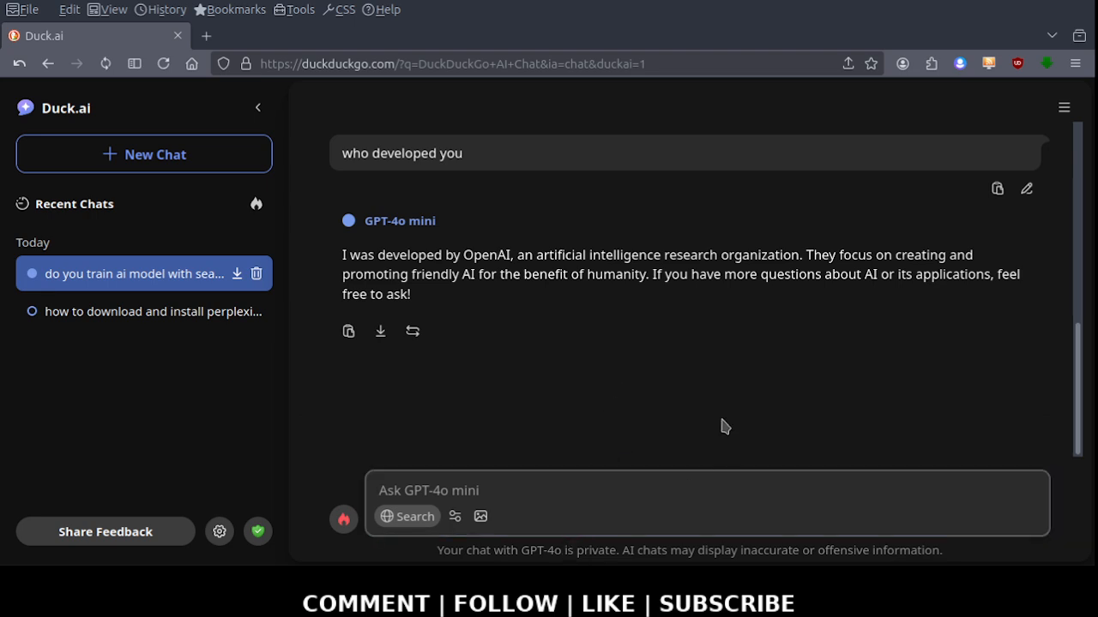
{"action": "mouse_move", "coordinate": [634, 479]}
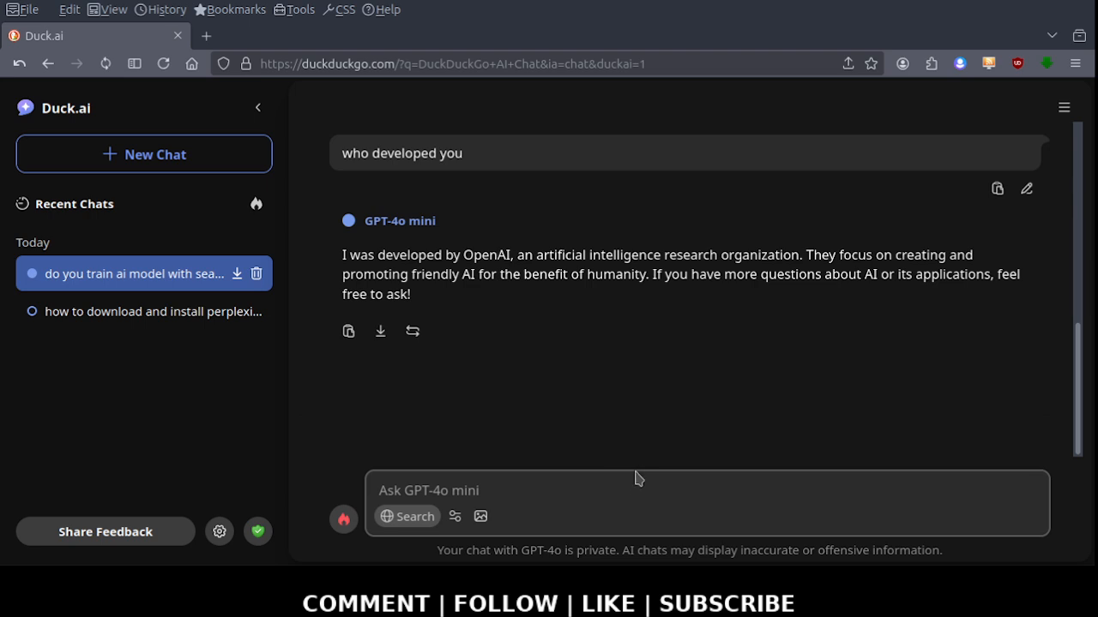